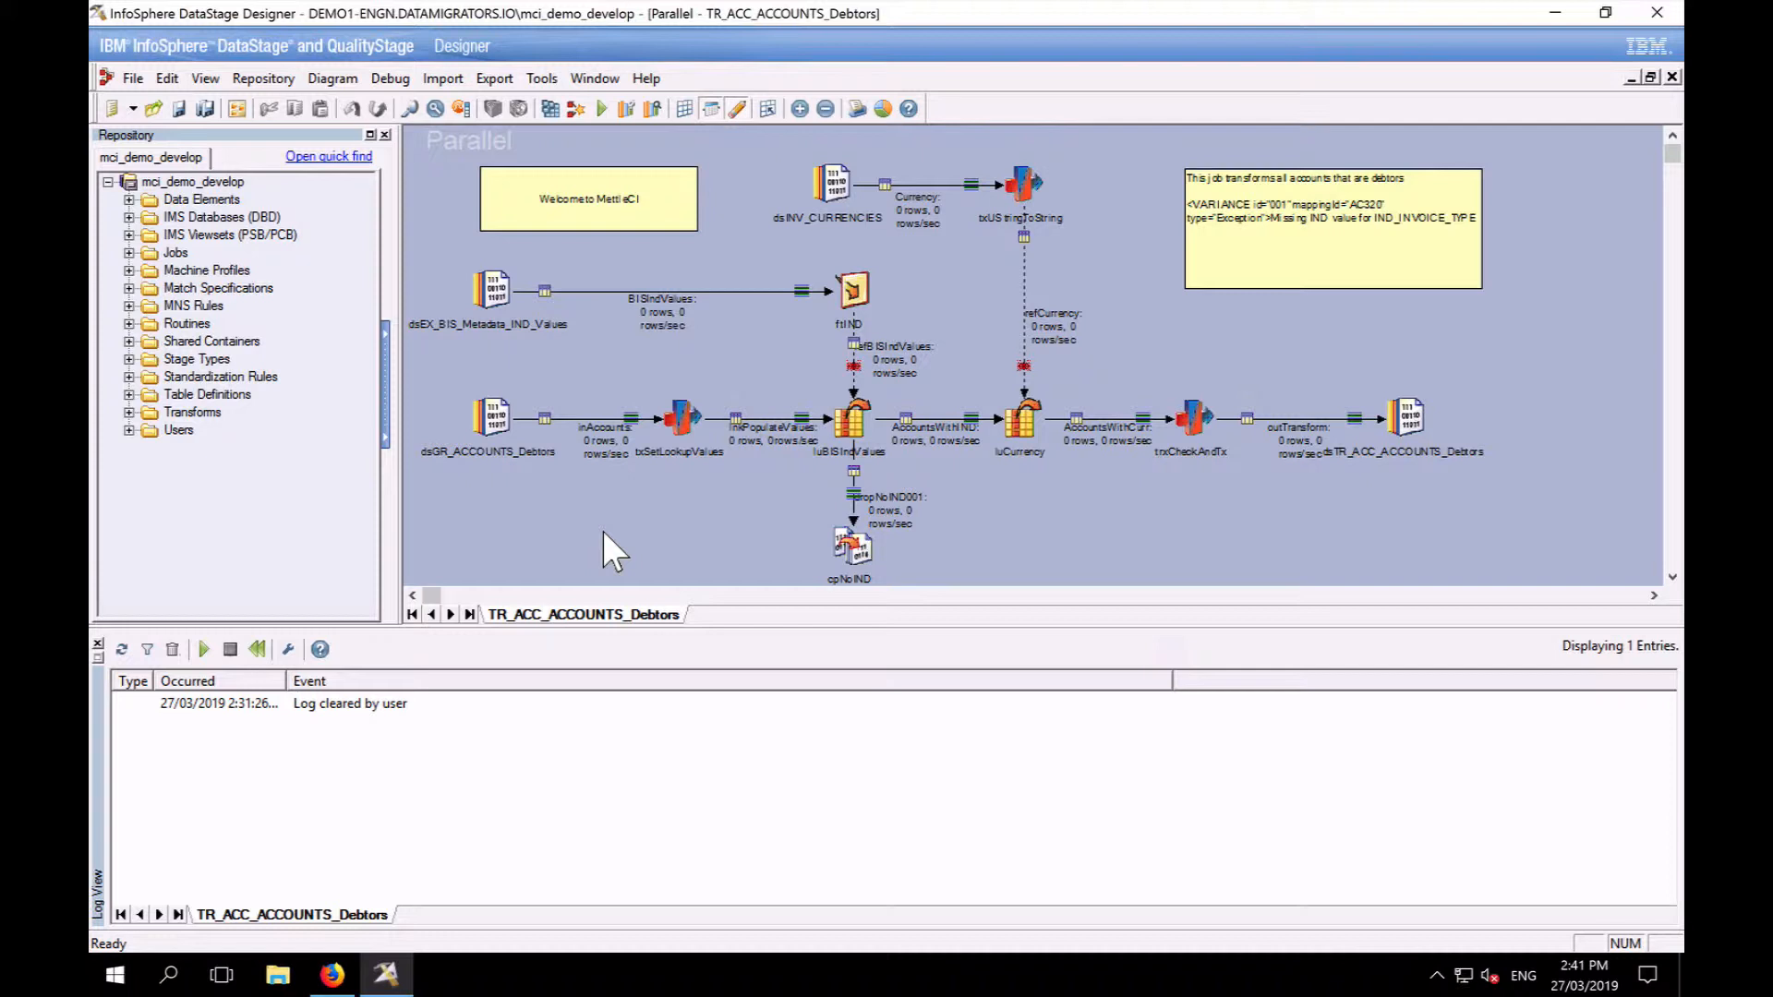
pyautogui.moveTo(644, 283)
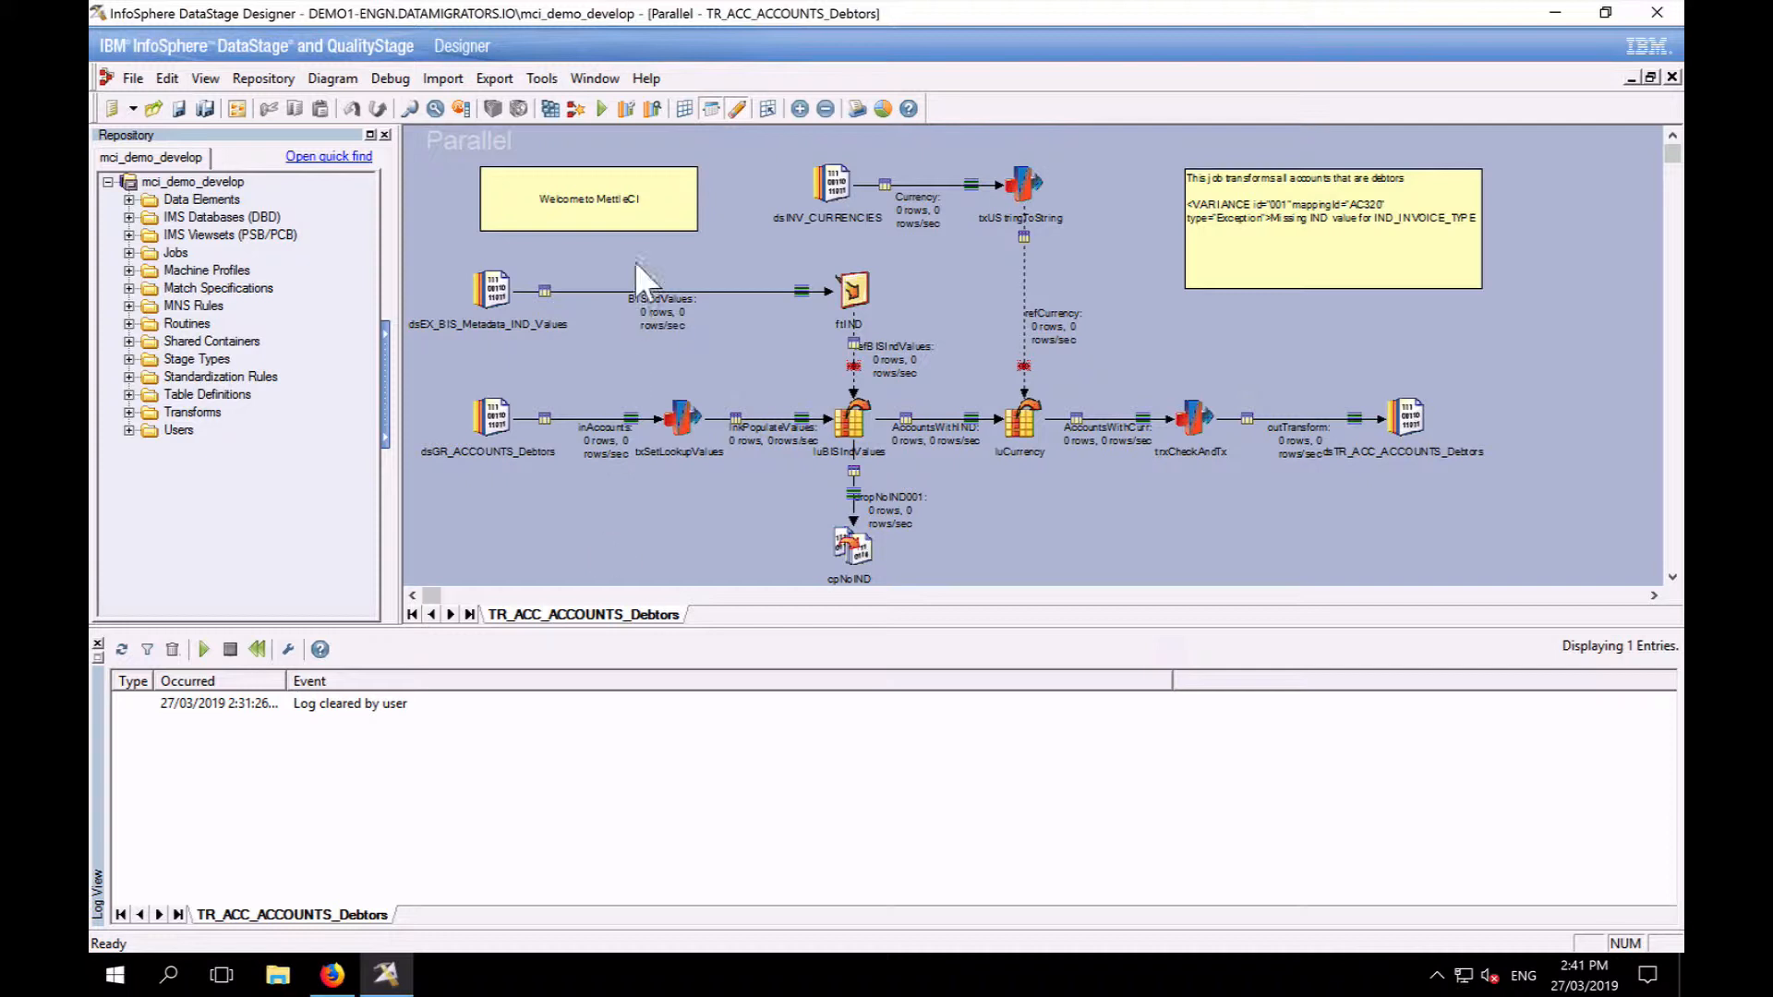
pyautogui.moveTo(549, 96)
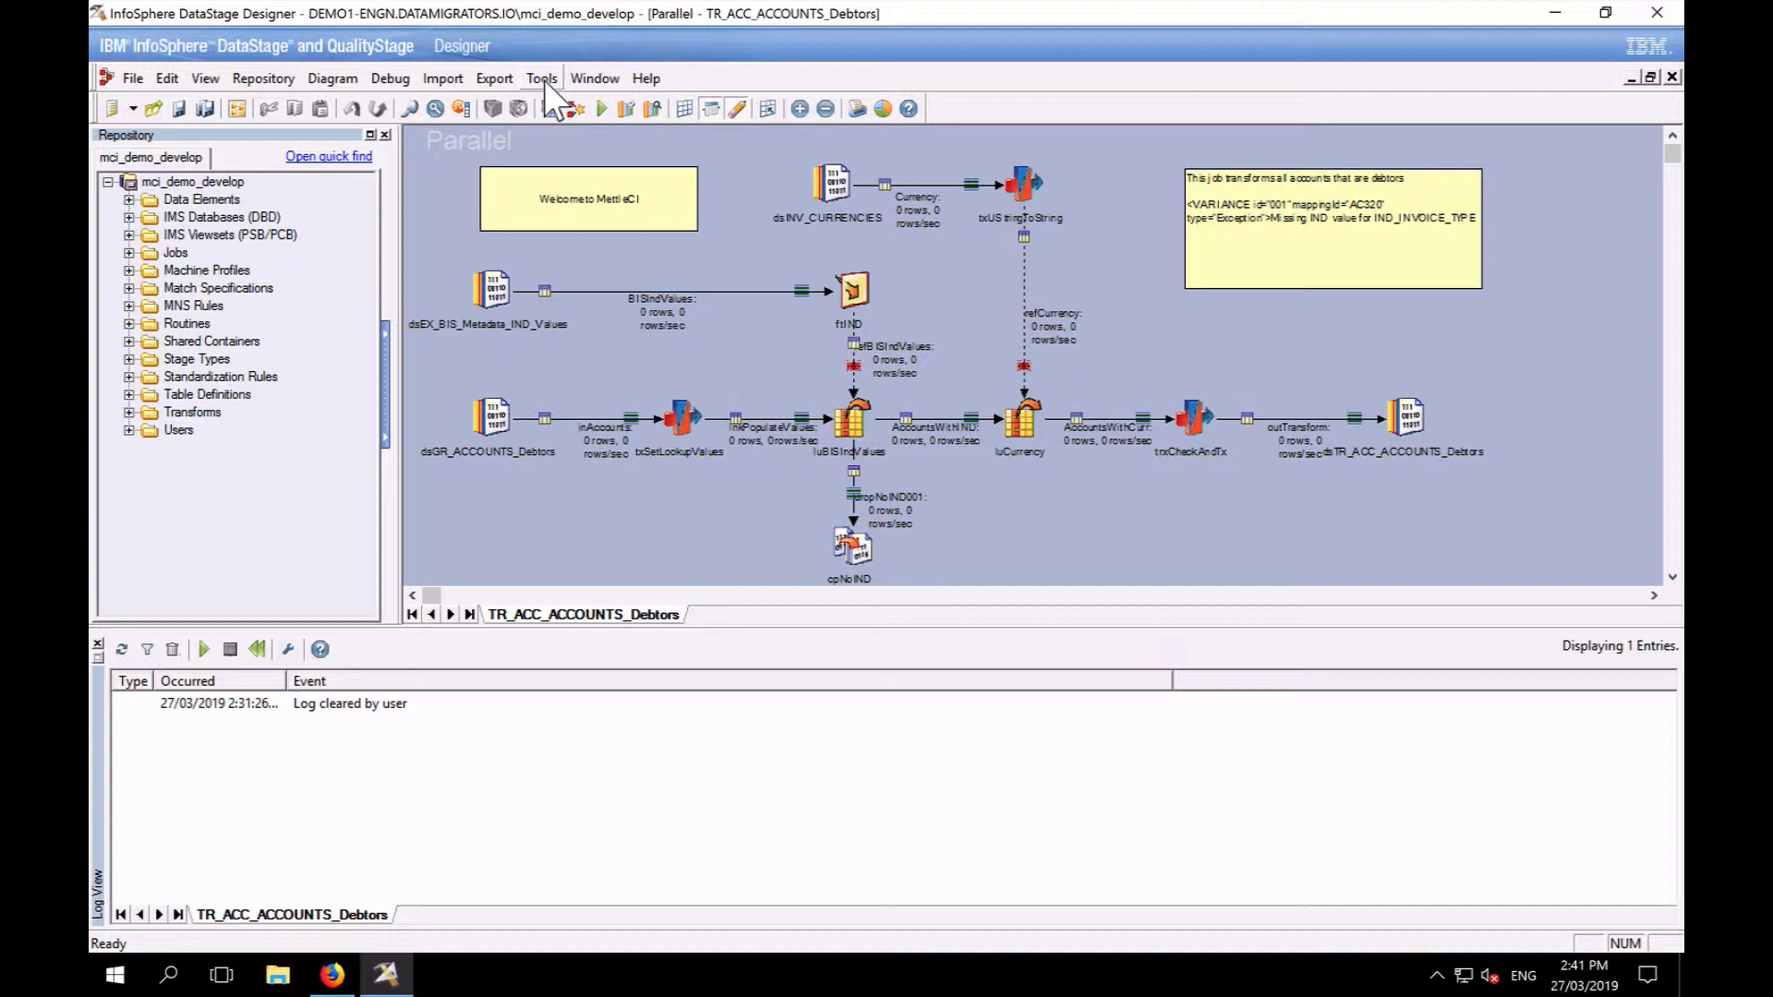
# Launch MettleCI - Check Compliance from the Tools > Custom menu for TR_ACC_ACCOUNTS_Debtors
pyautogui.click(541, 77)
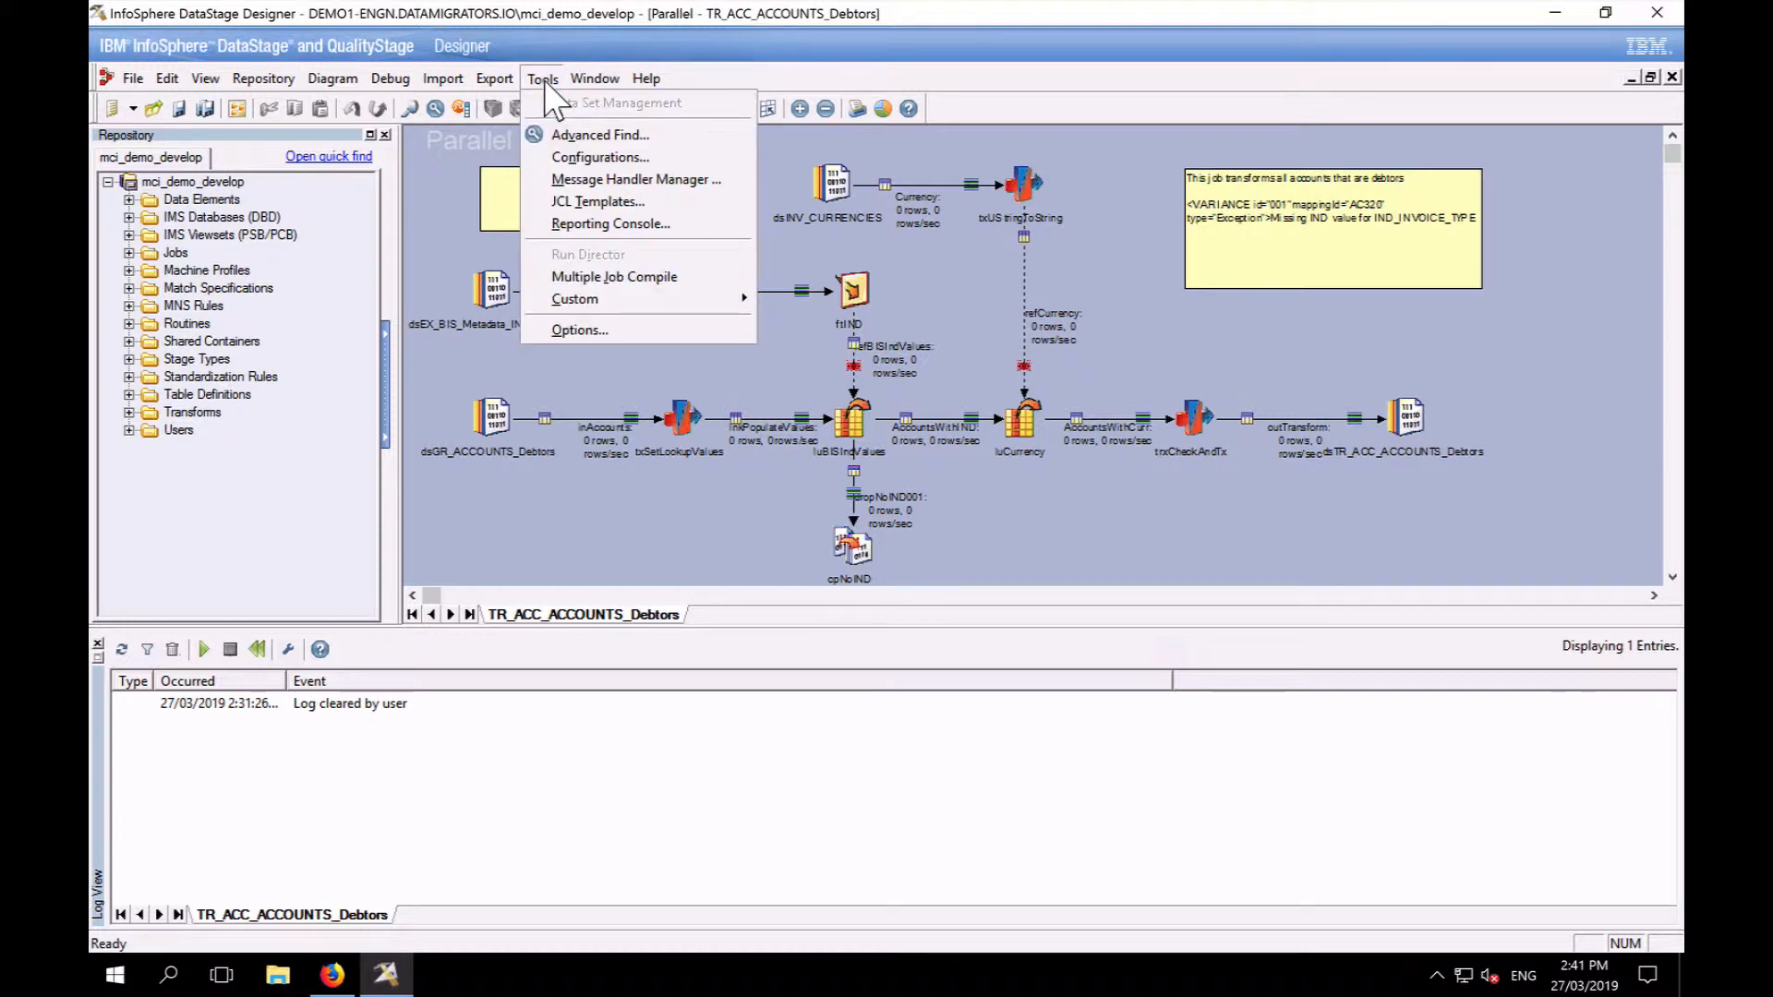
pyautogui.moveTo(574, 299)
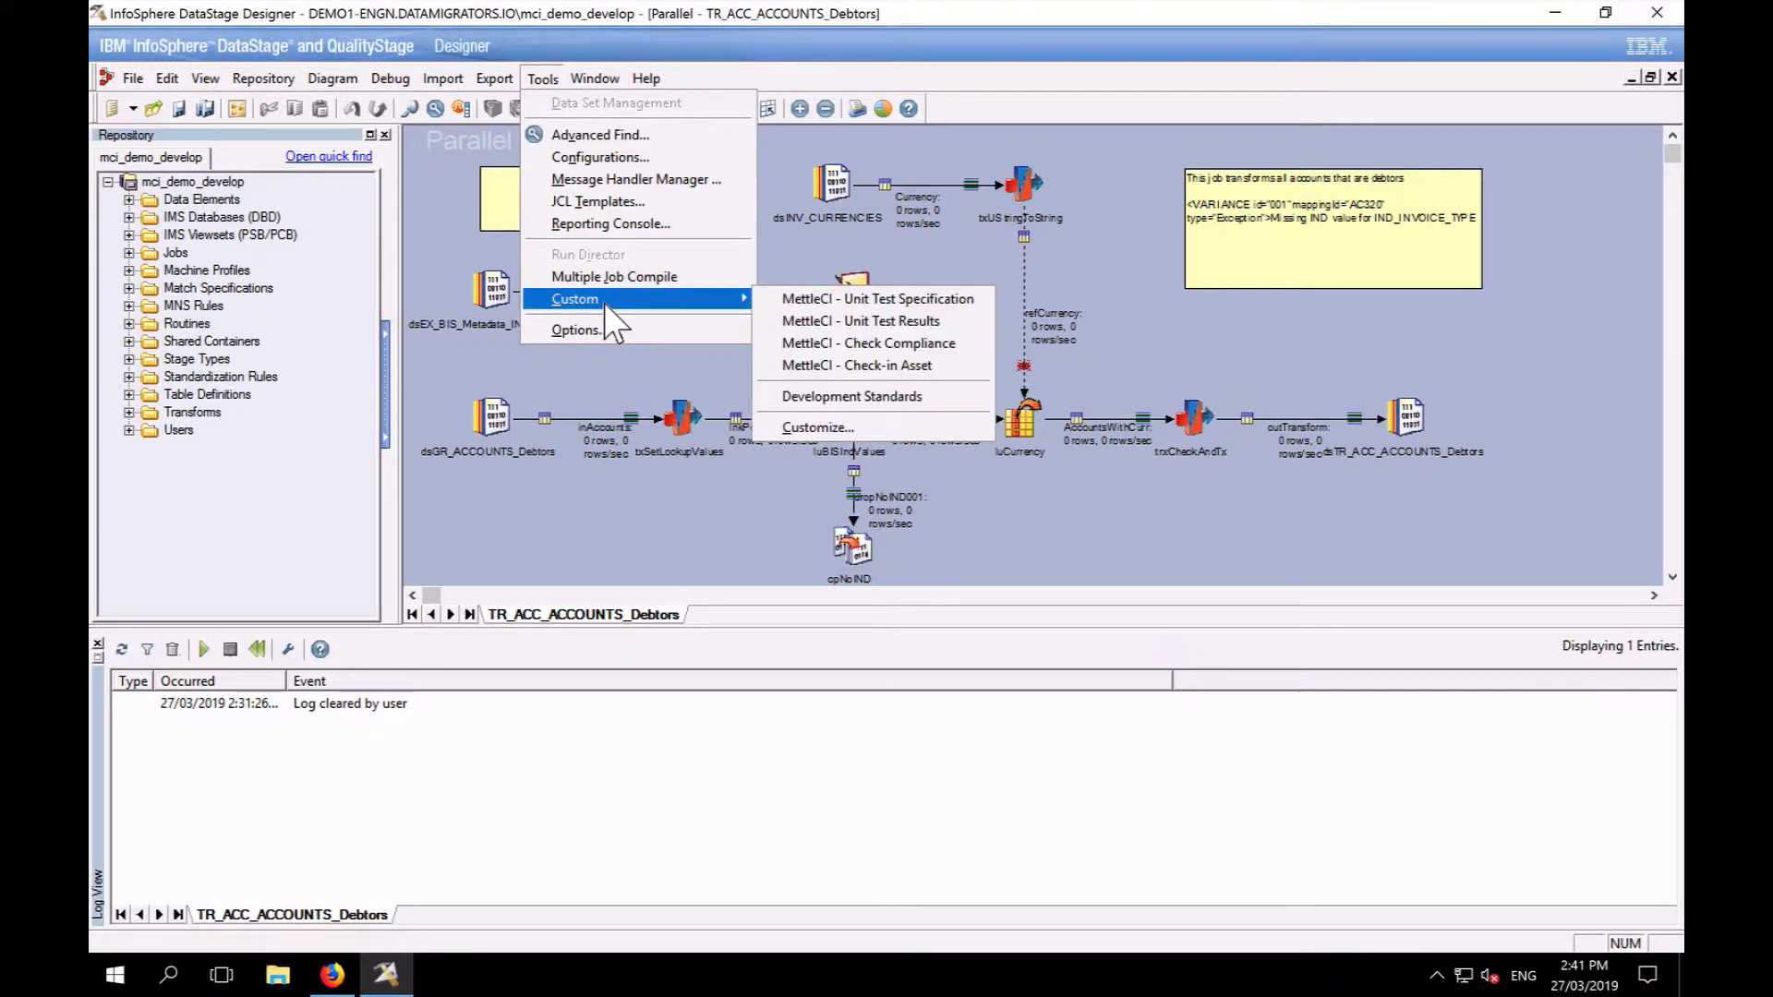
pyautogui.moveTo(868, 343)
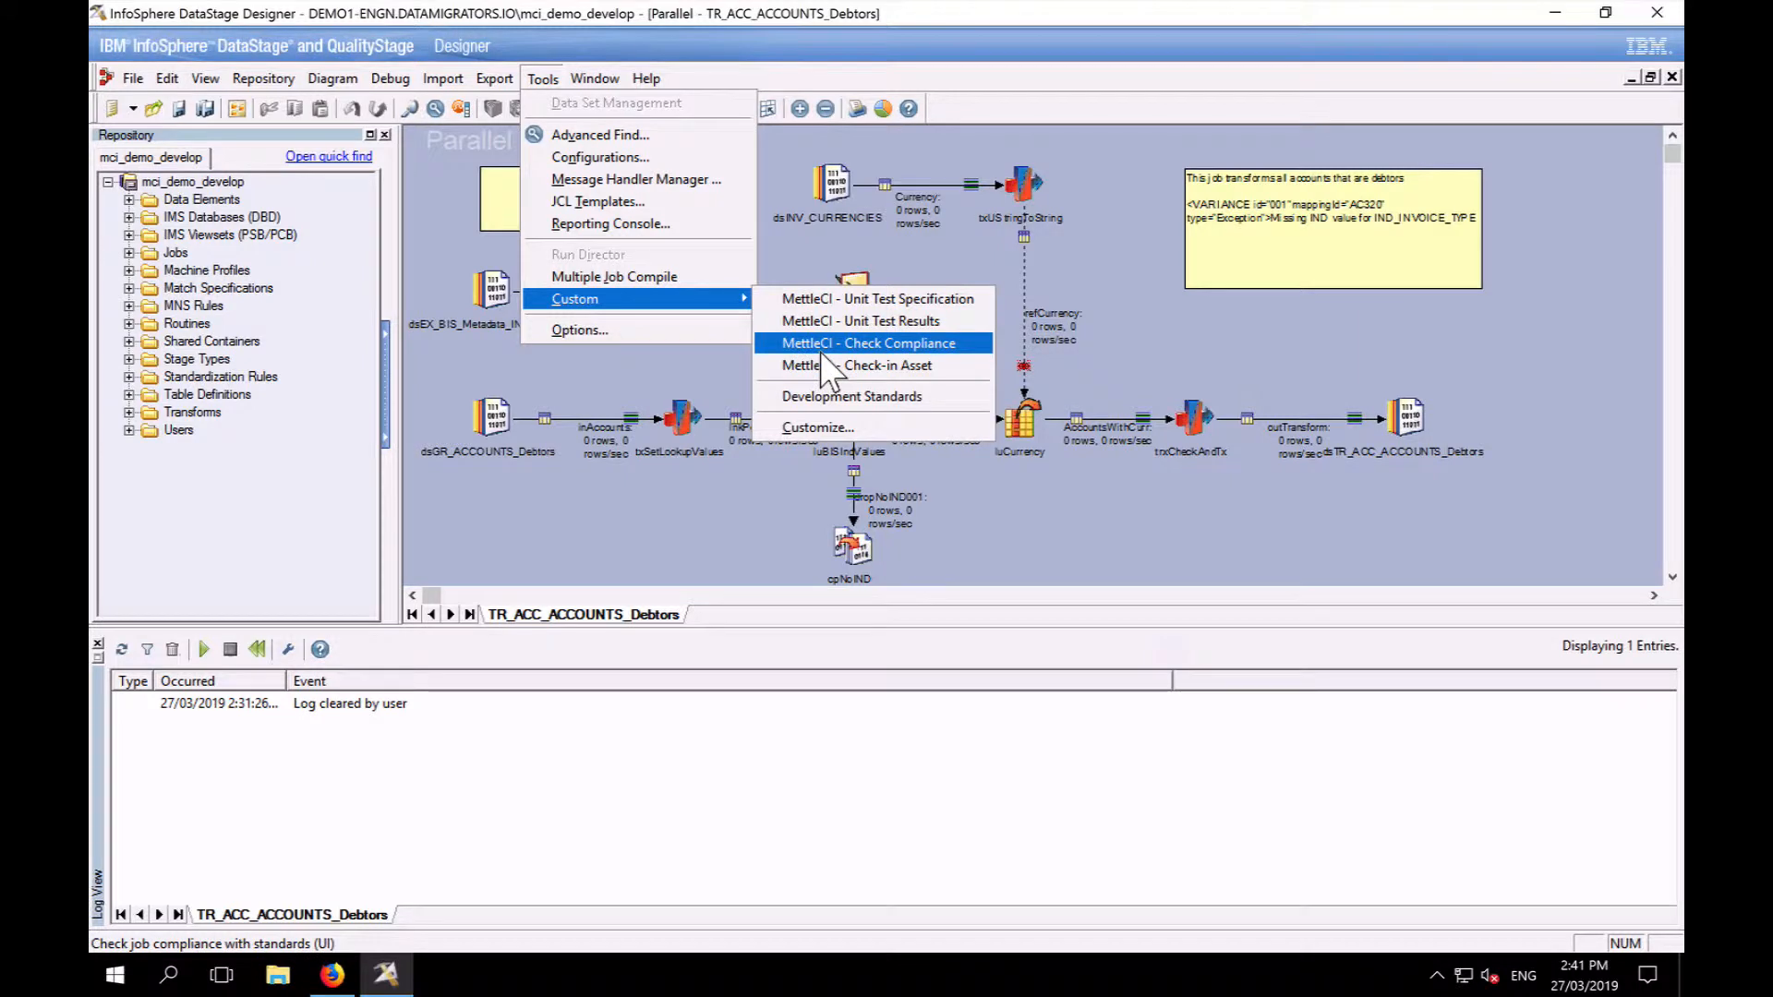
pyautogui.click(868, 344)
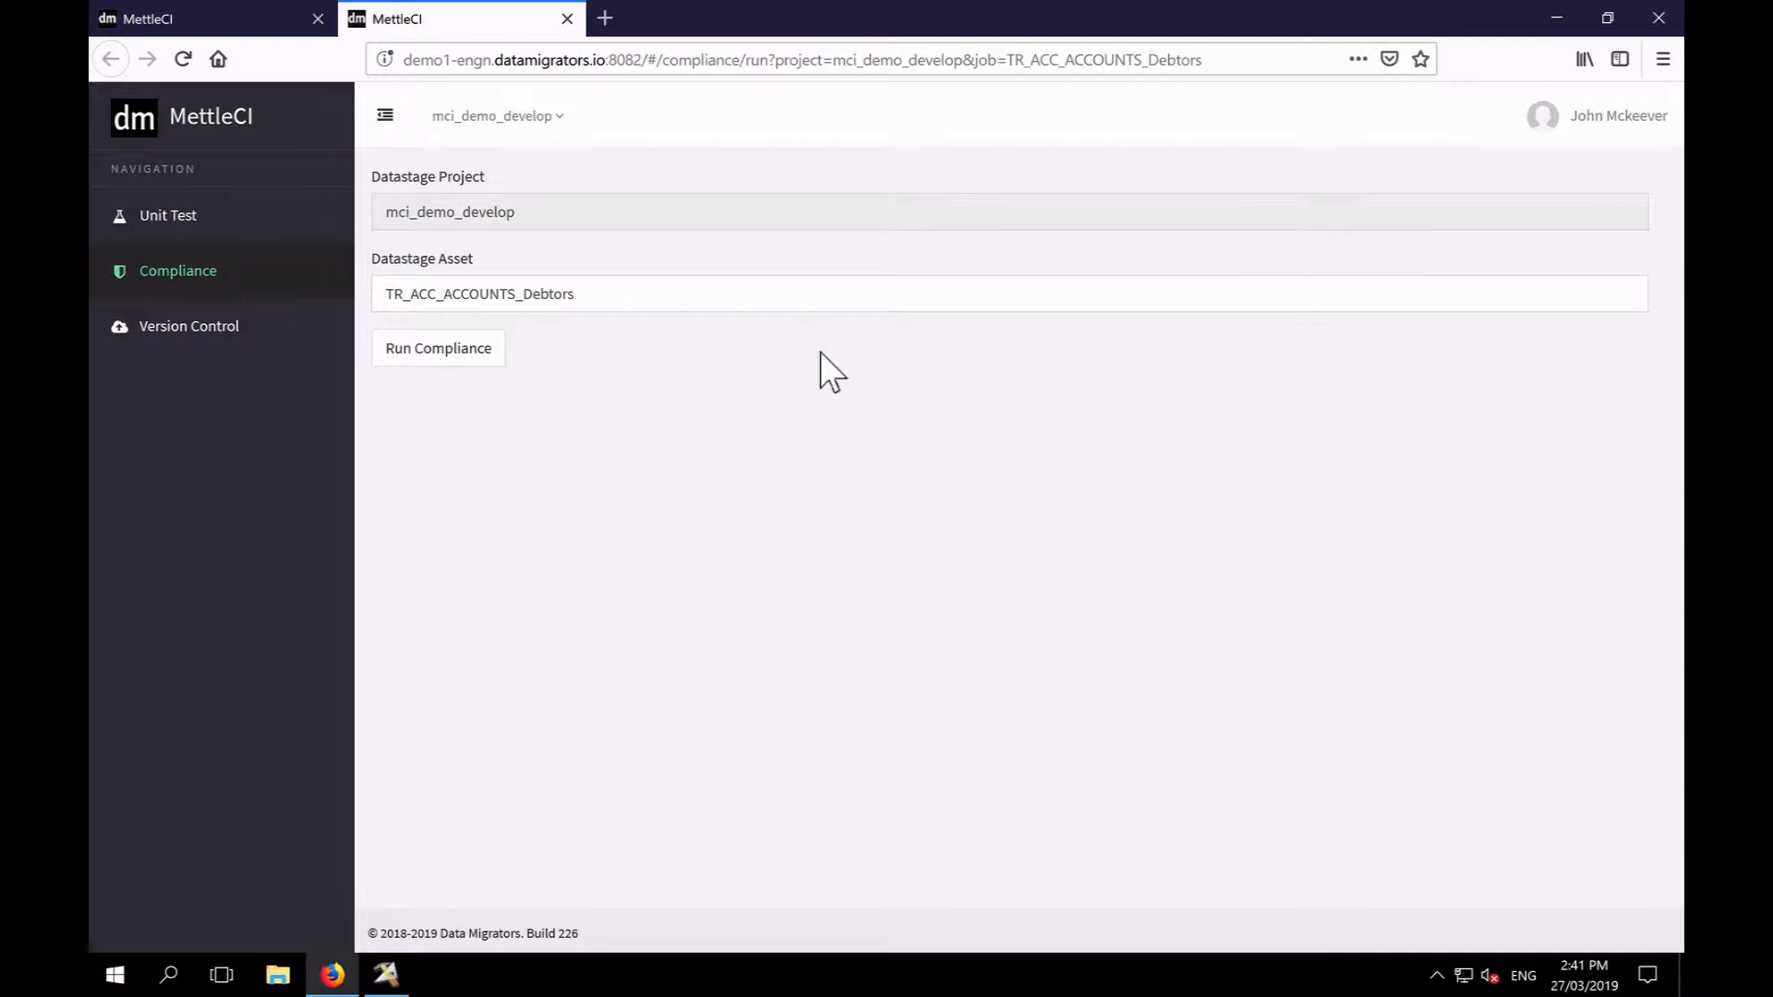
pyautogui.moveTo(597, 294)
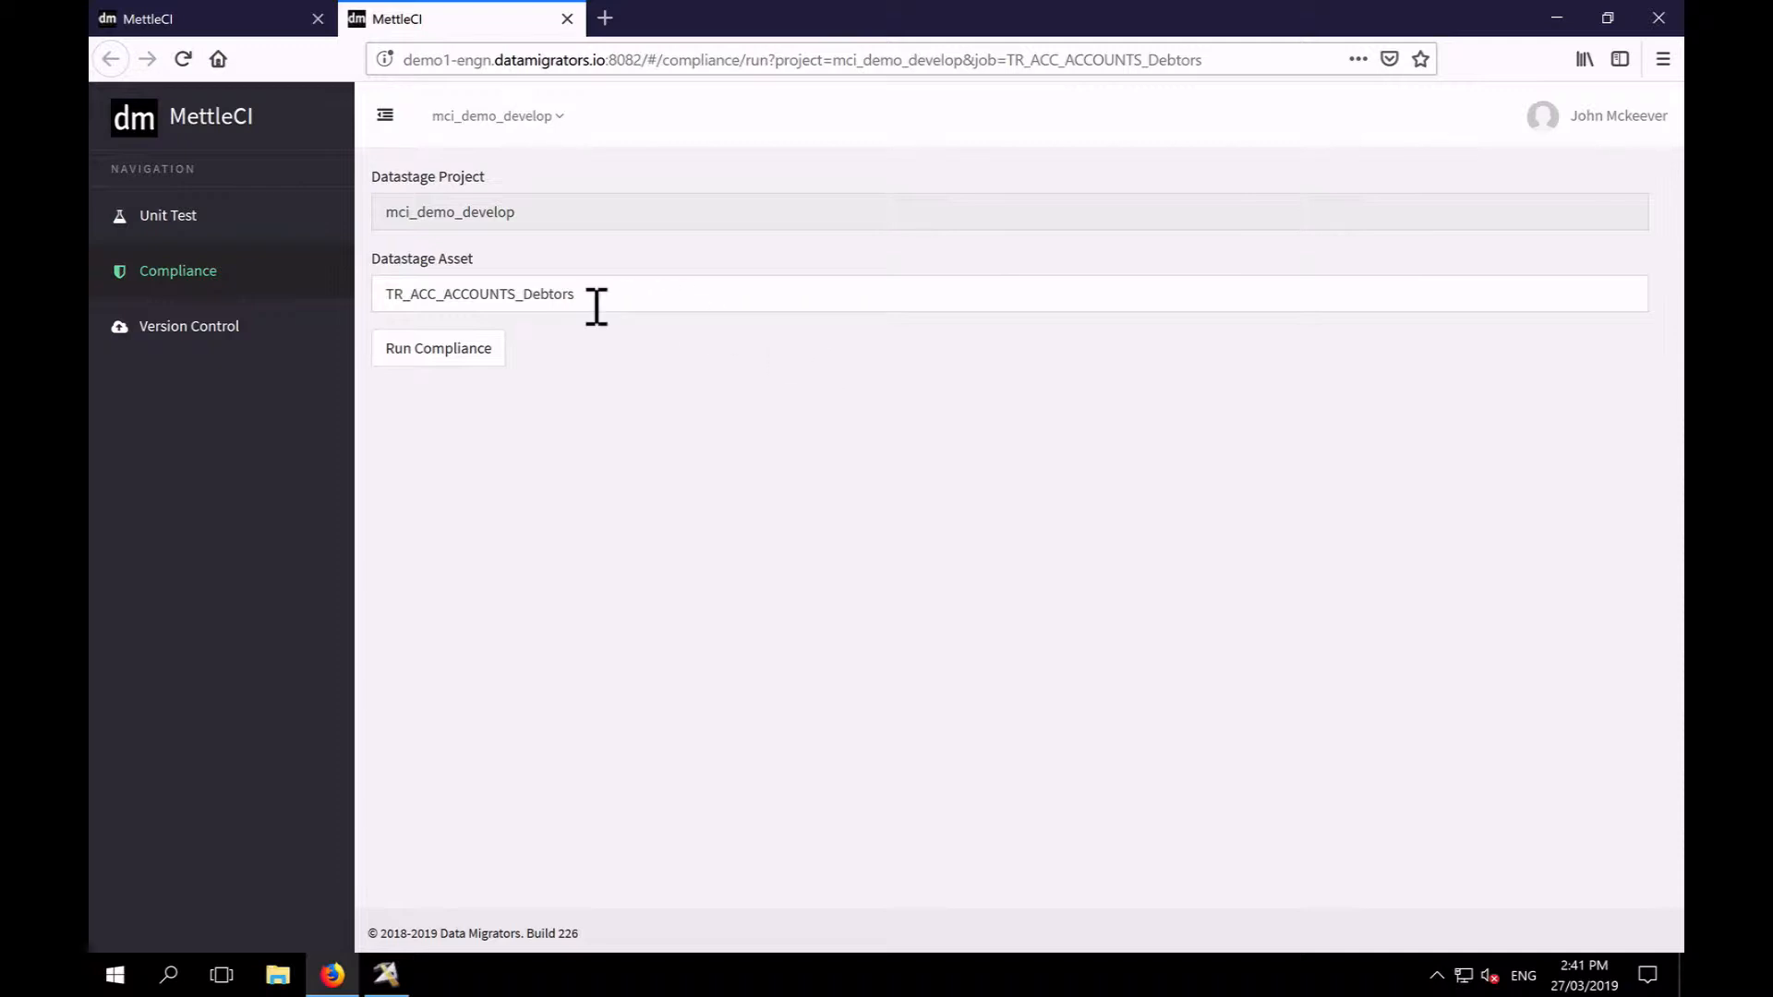
pyautogui.moveTo(438, 349)
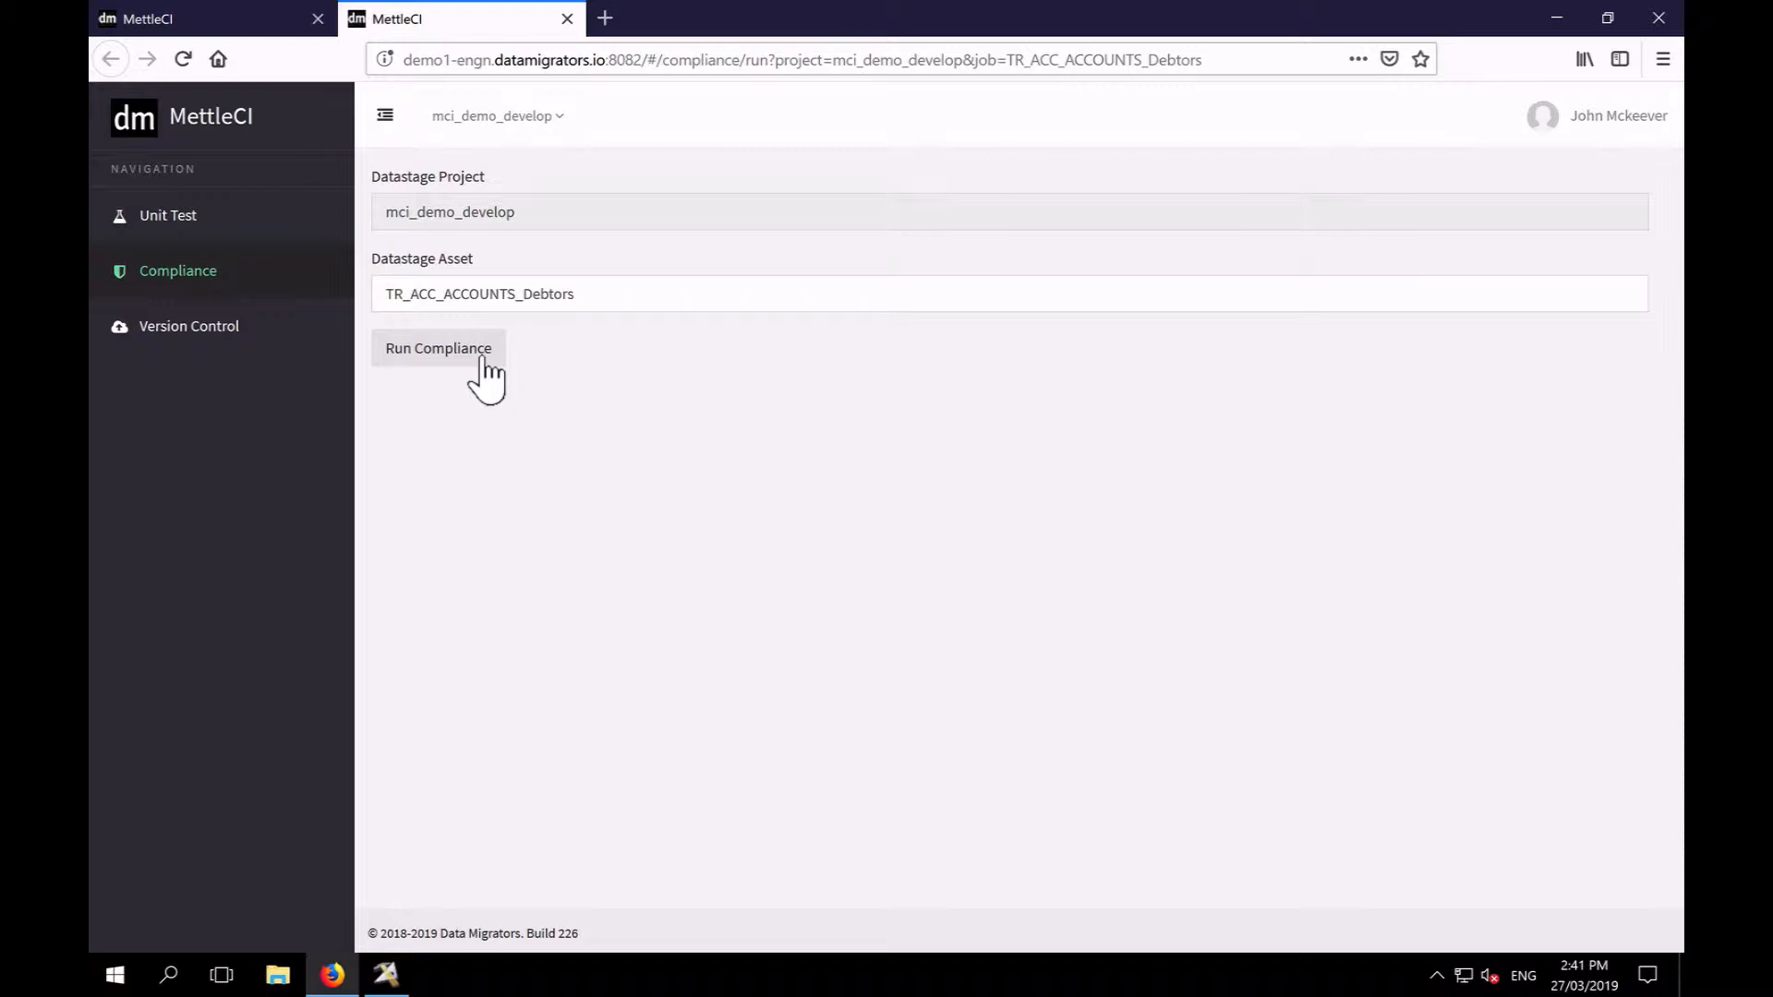
# Run compliance and review the 28-rule results: Stage Naming, System Time Dependency, Hardcoded File Paths failed
pyautogui.click(438, 349)
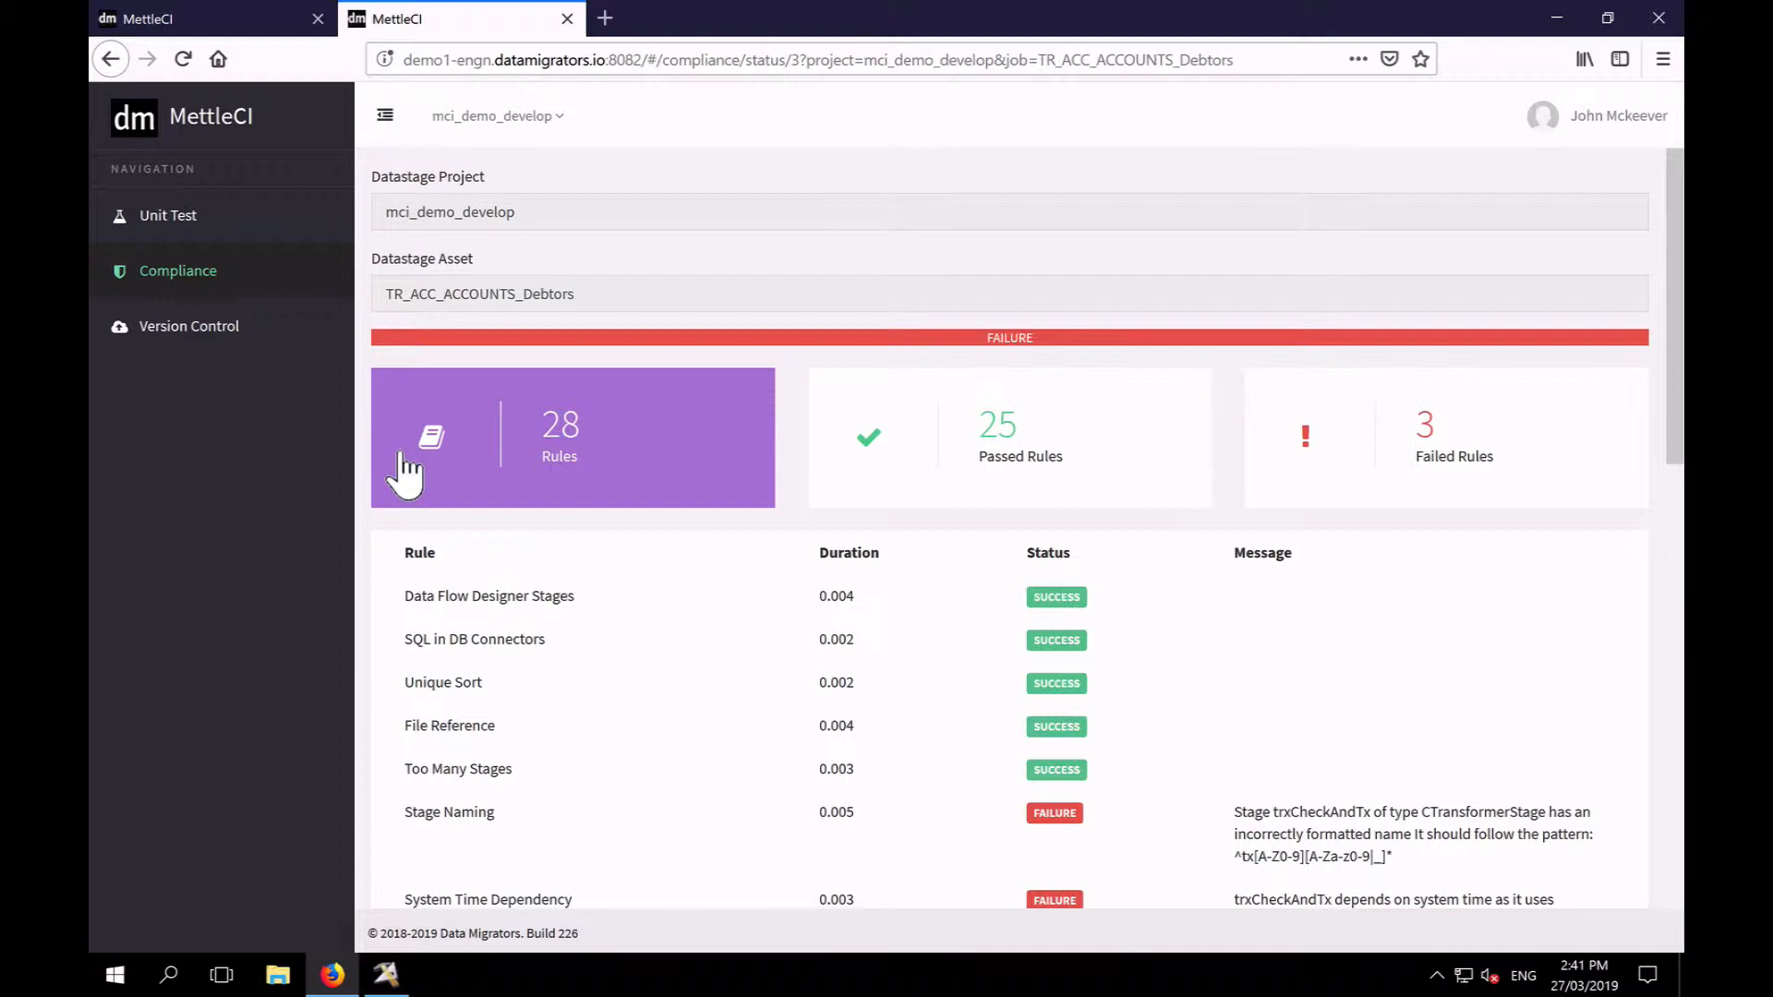
pyautogui.moveTo(576, 441)
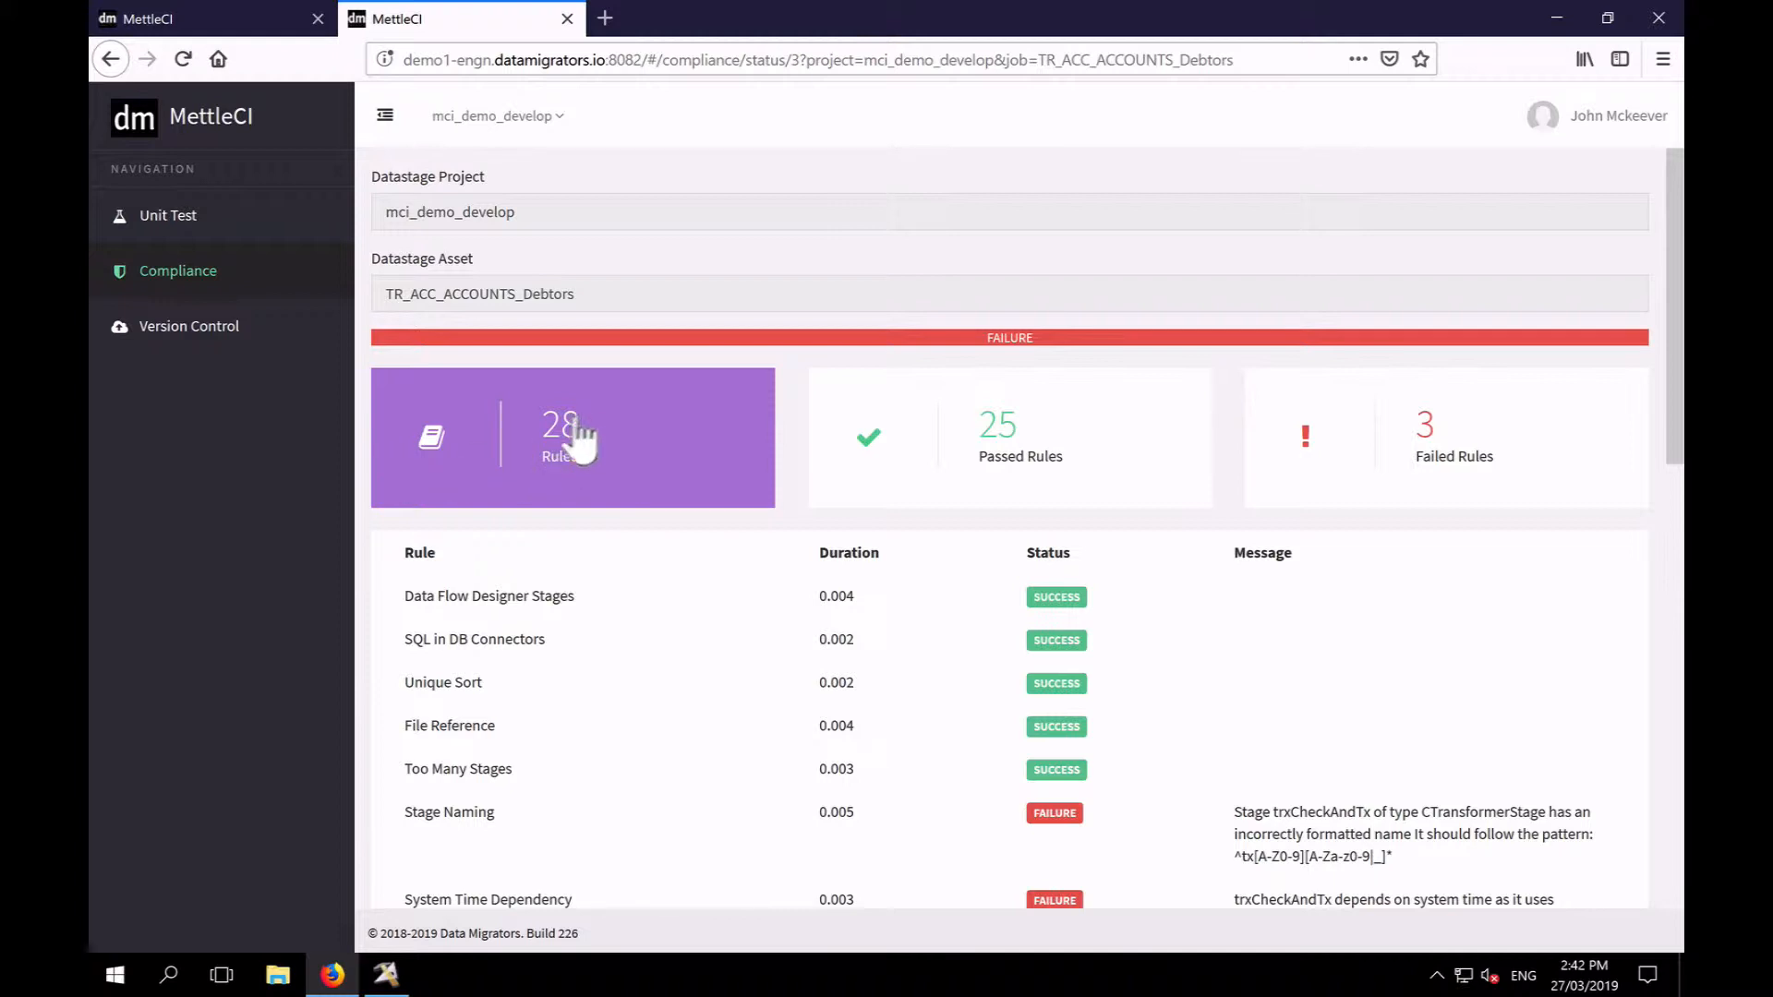
pyautogui.moveTo(588, 452)
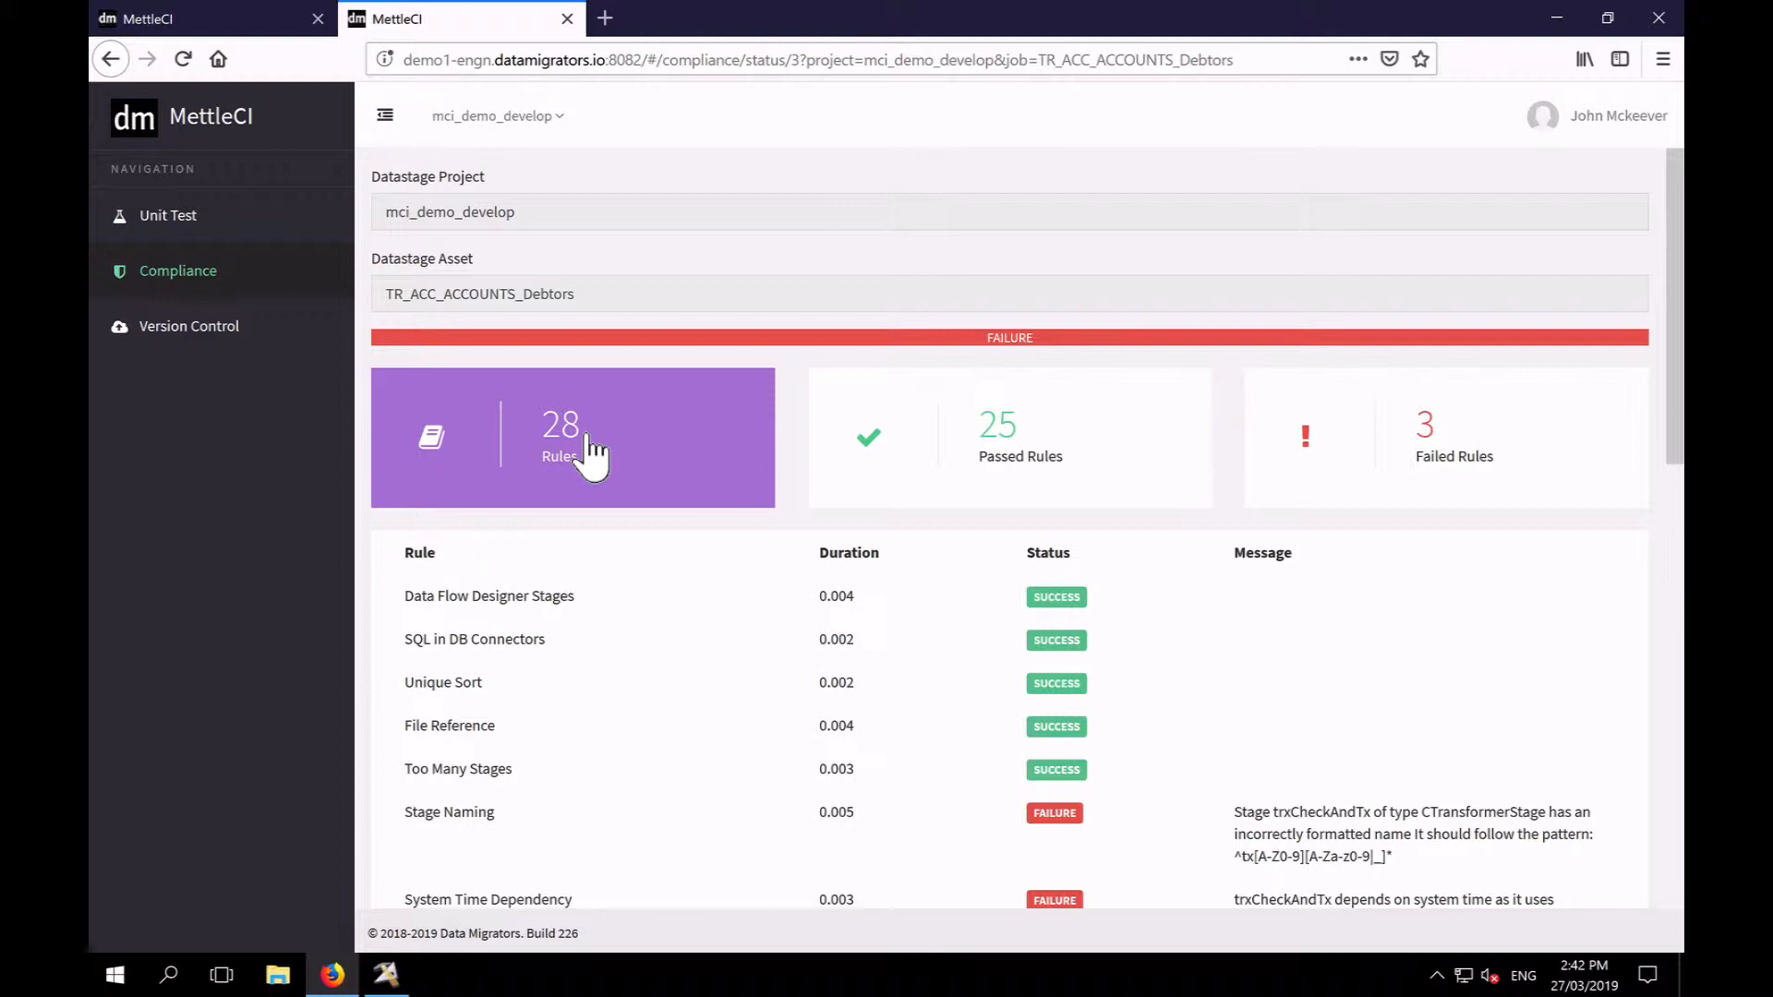
pyautogui.moveTo(390, 523)
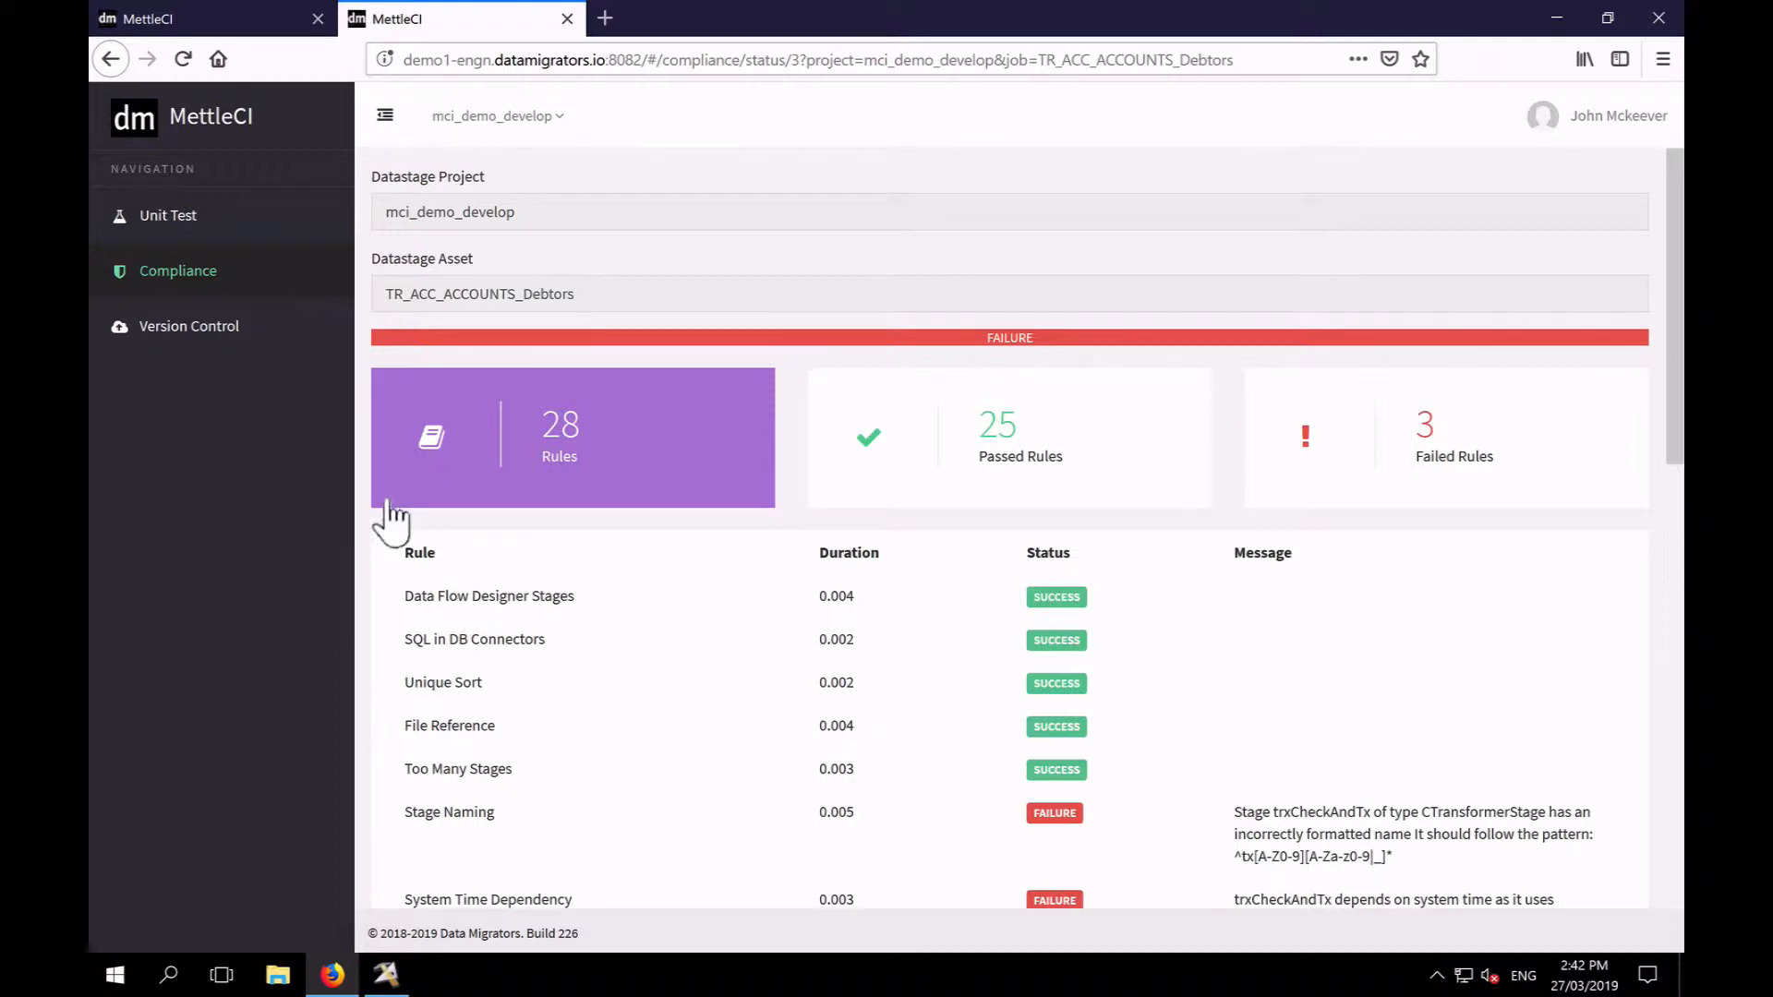
pyautogui.moveTo(288, 458)
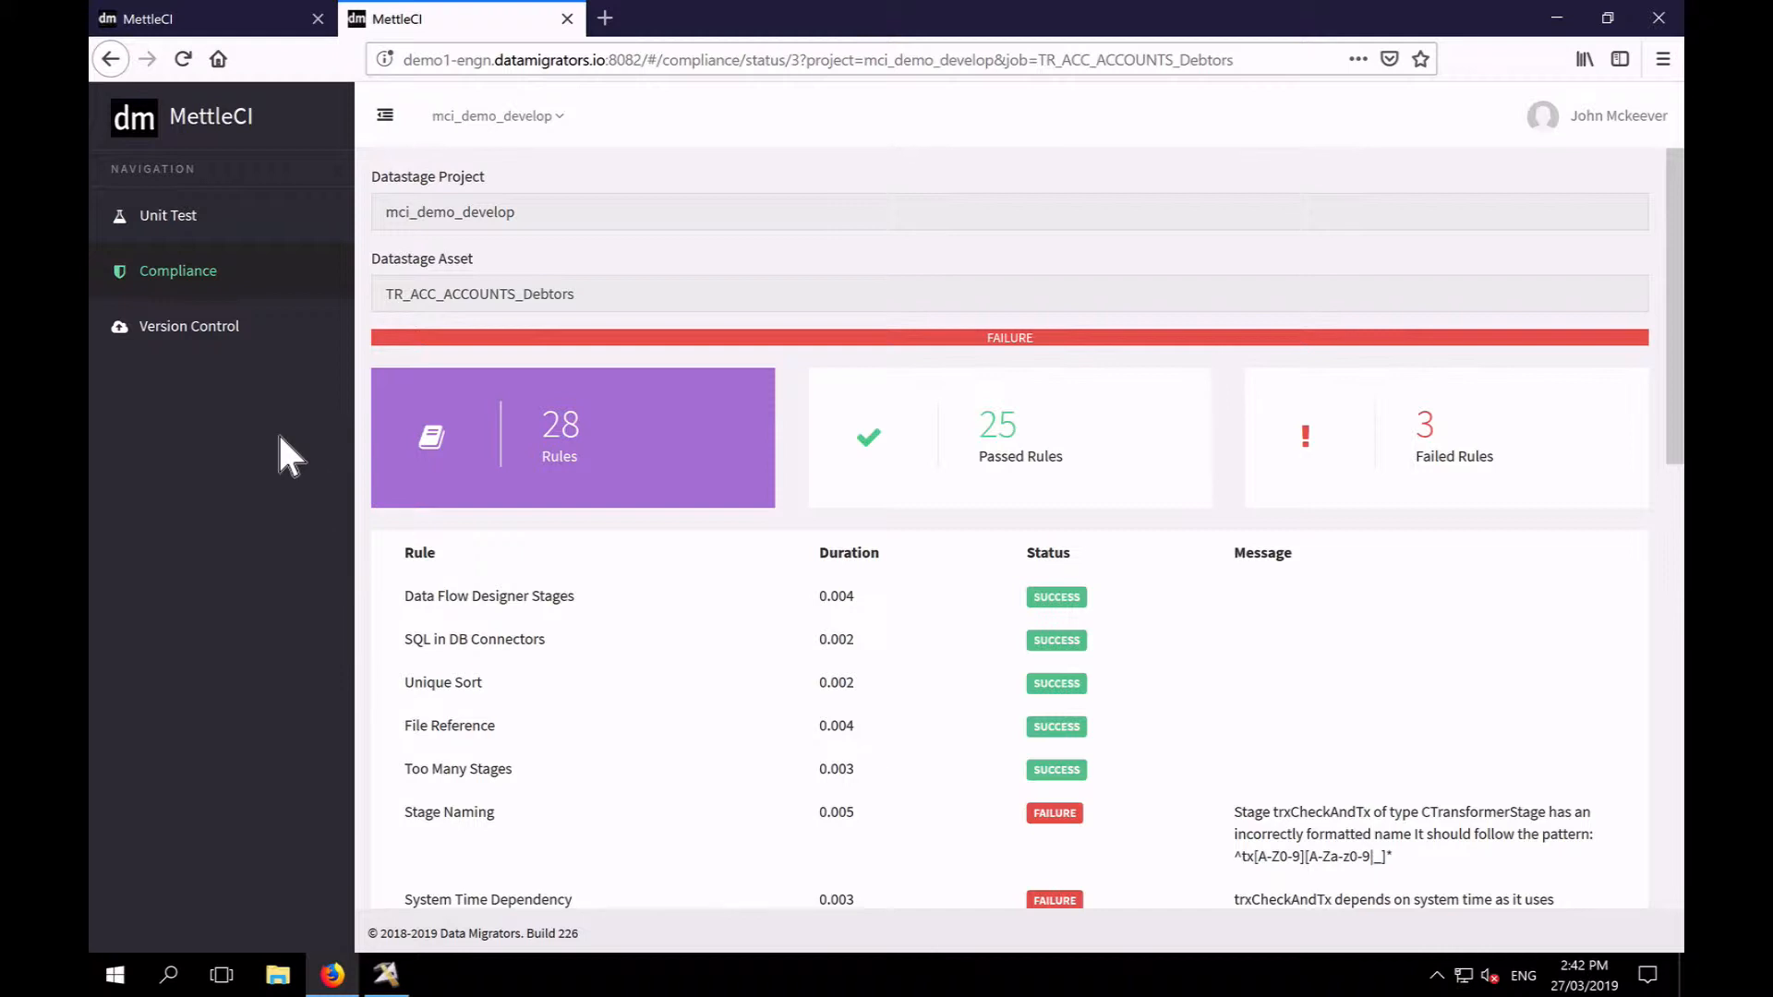
pyautogui.scroll(-3)
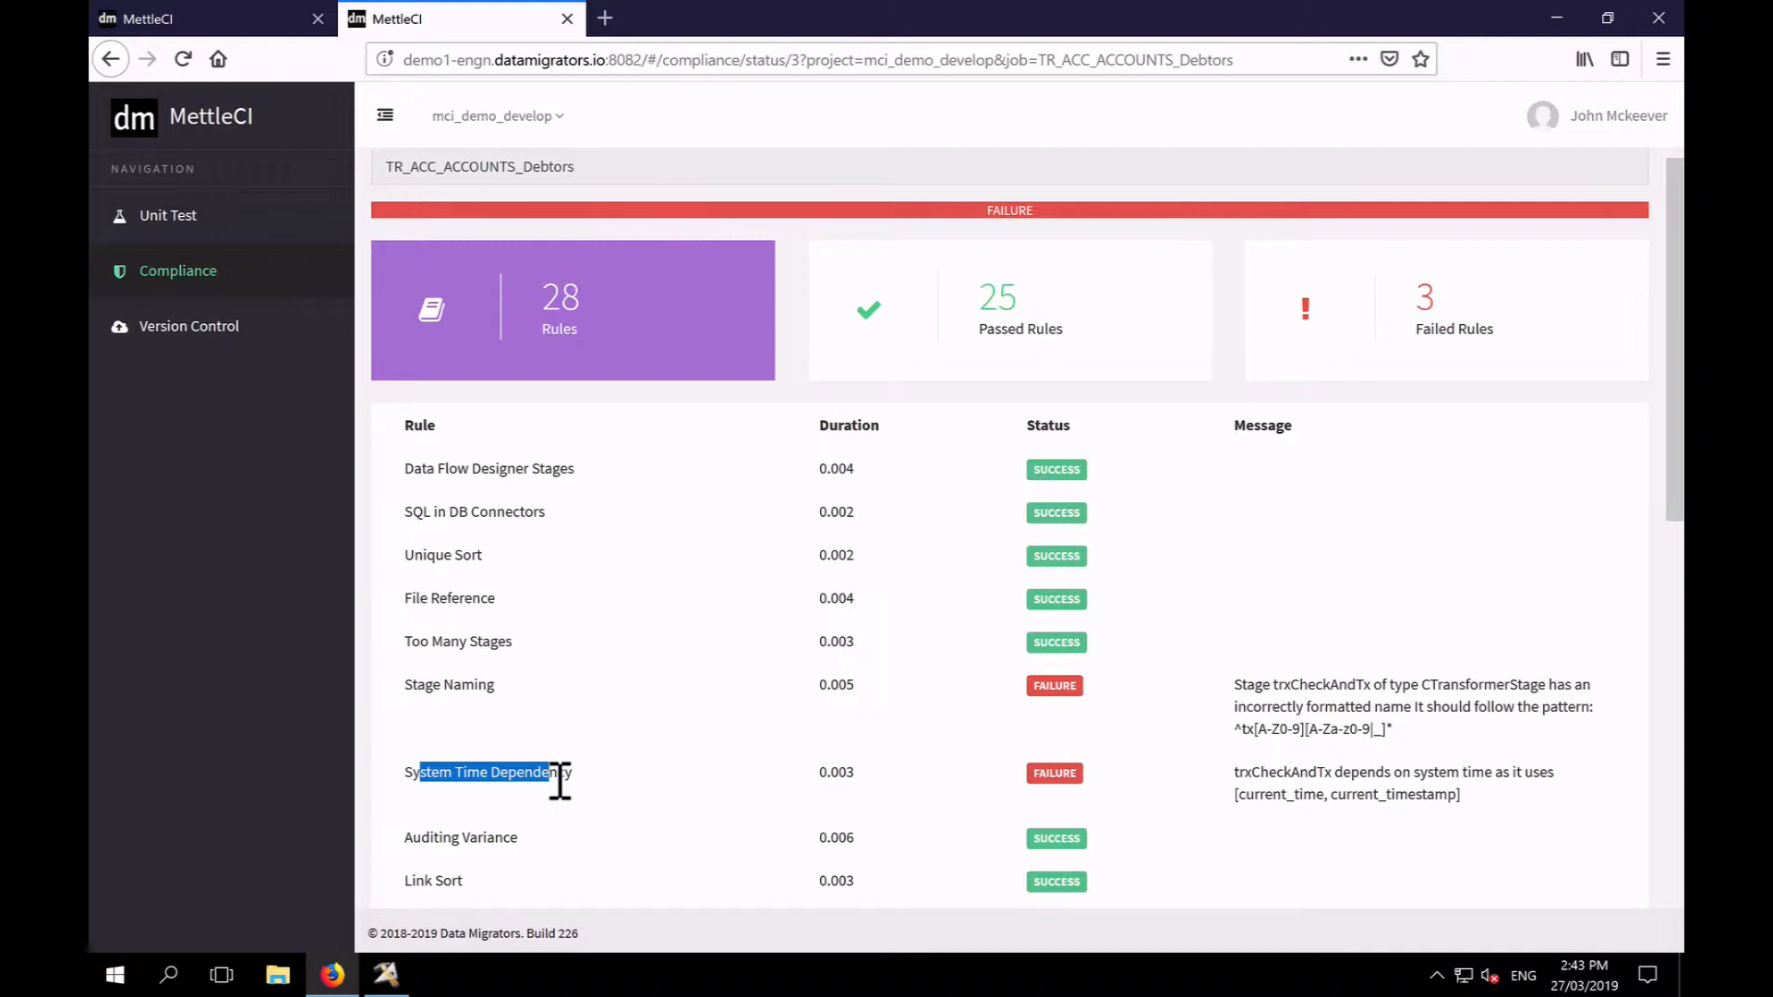
pyautogui.moveTo(1053, 777)
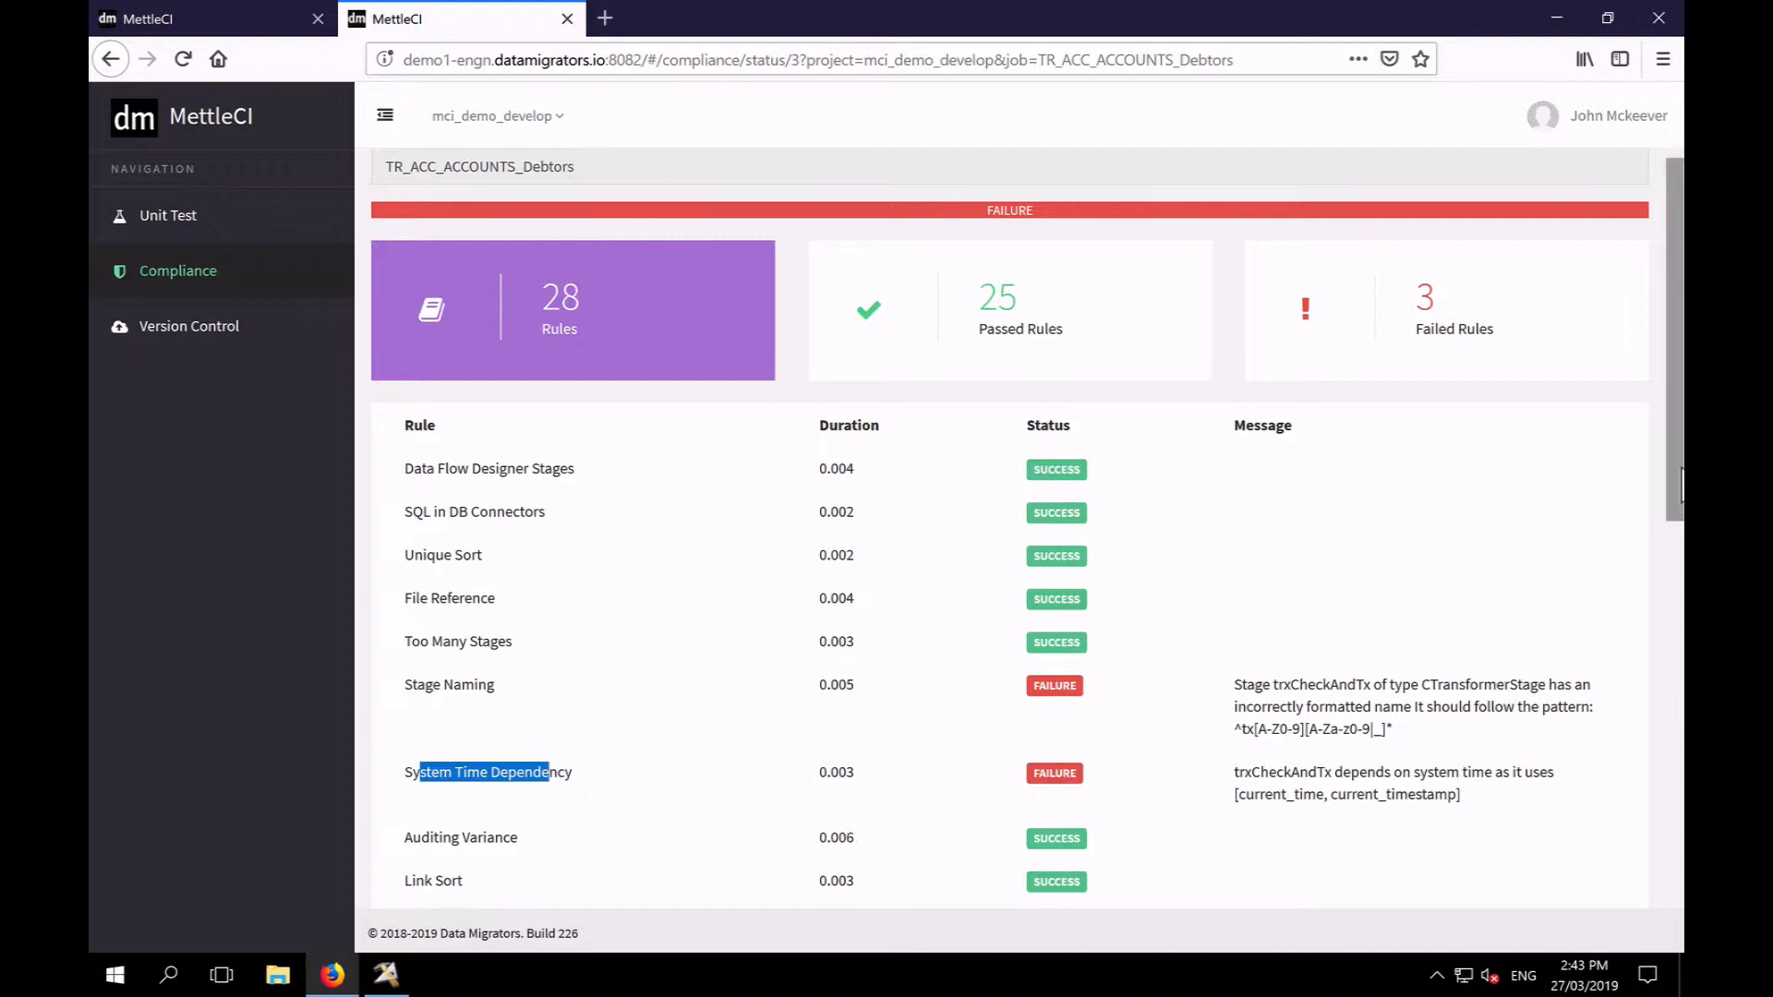
pyautogui.scroll(-3)
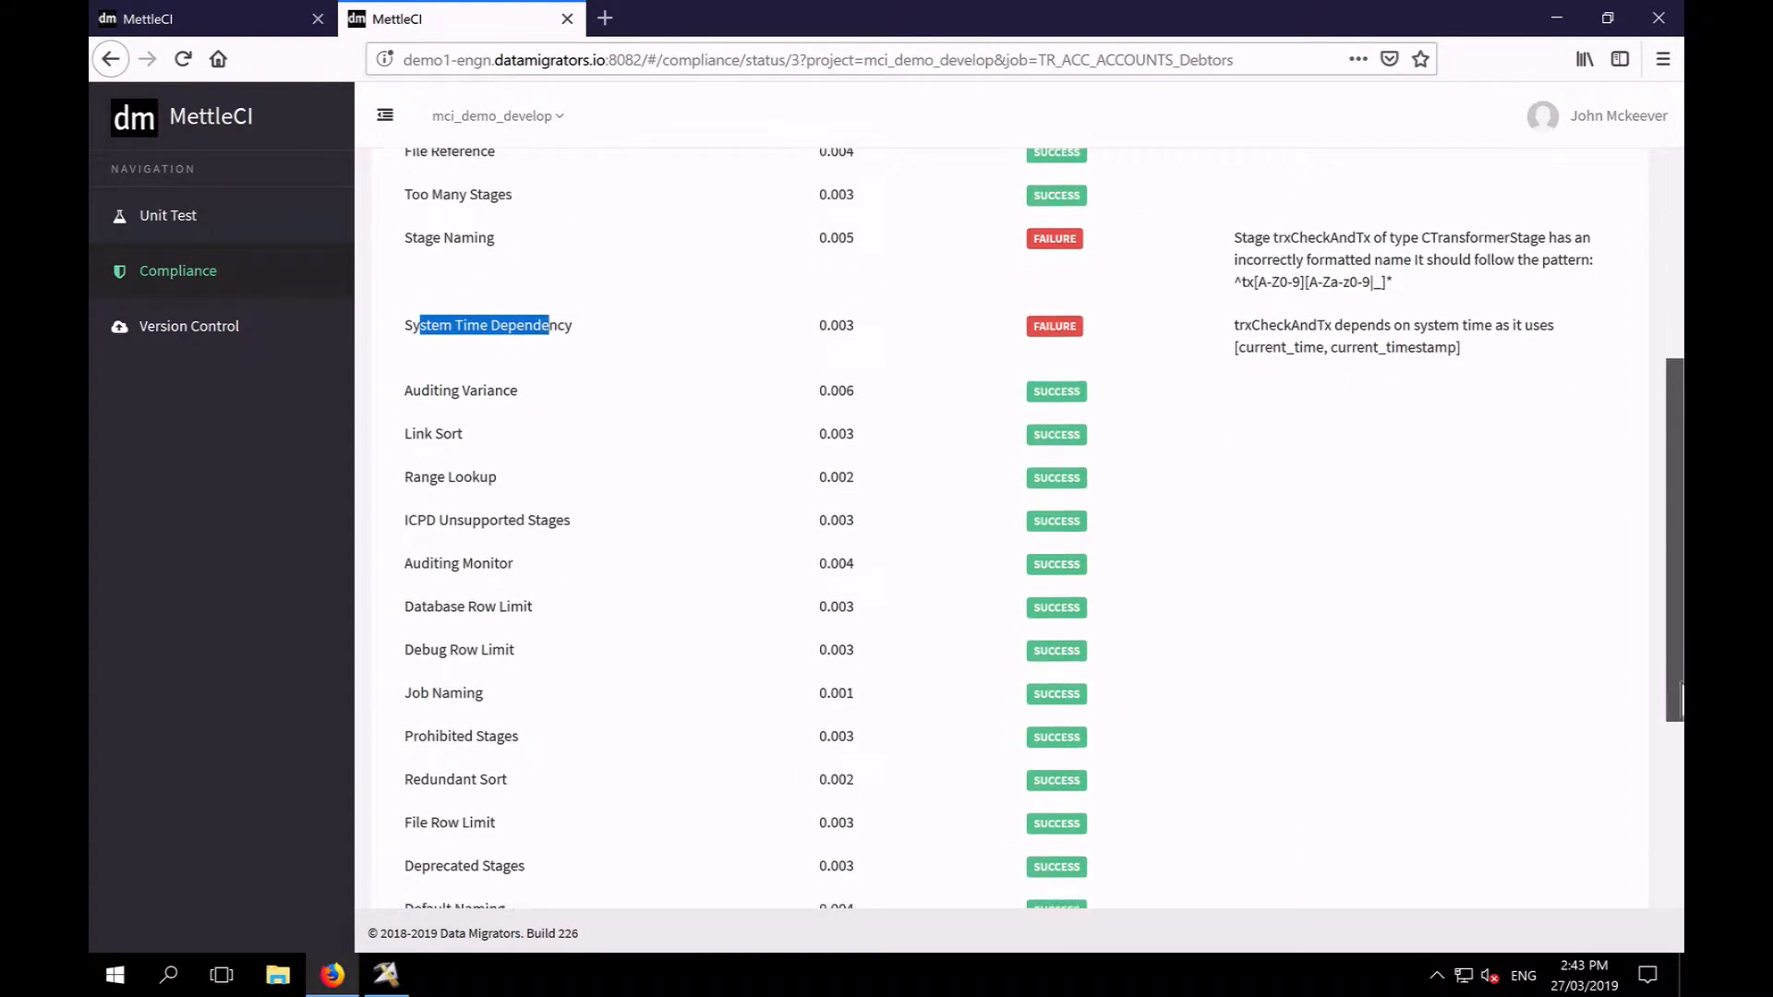
pyautogui.scroll(-3)
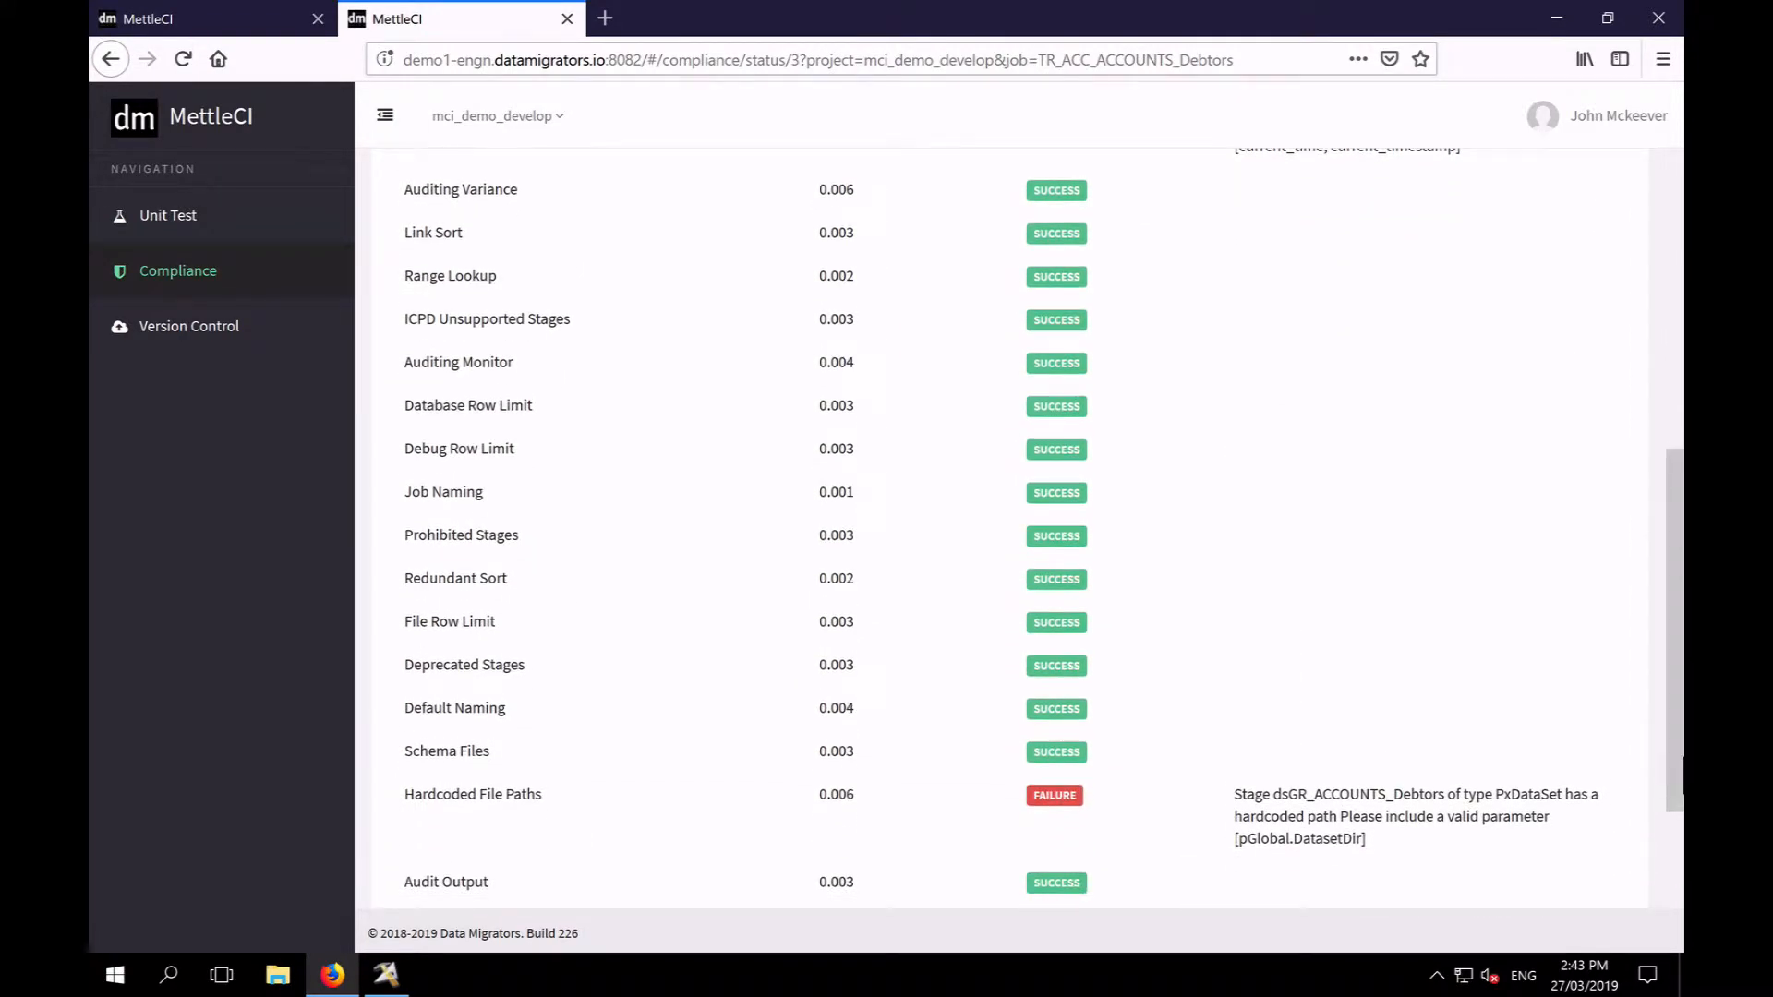
pyautogui.moveTo(1230, 737)
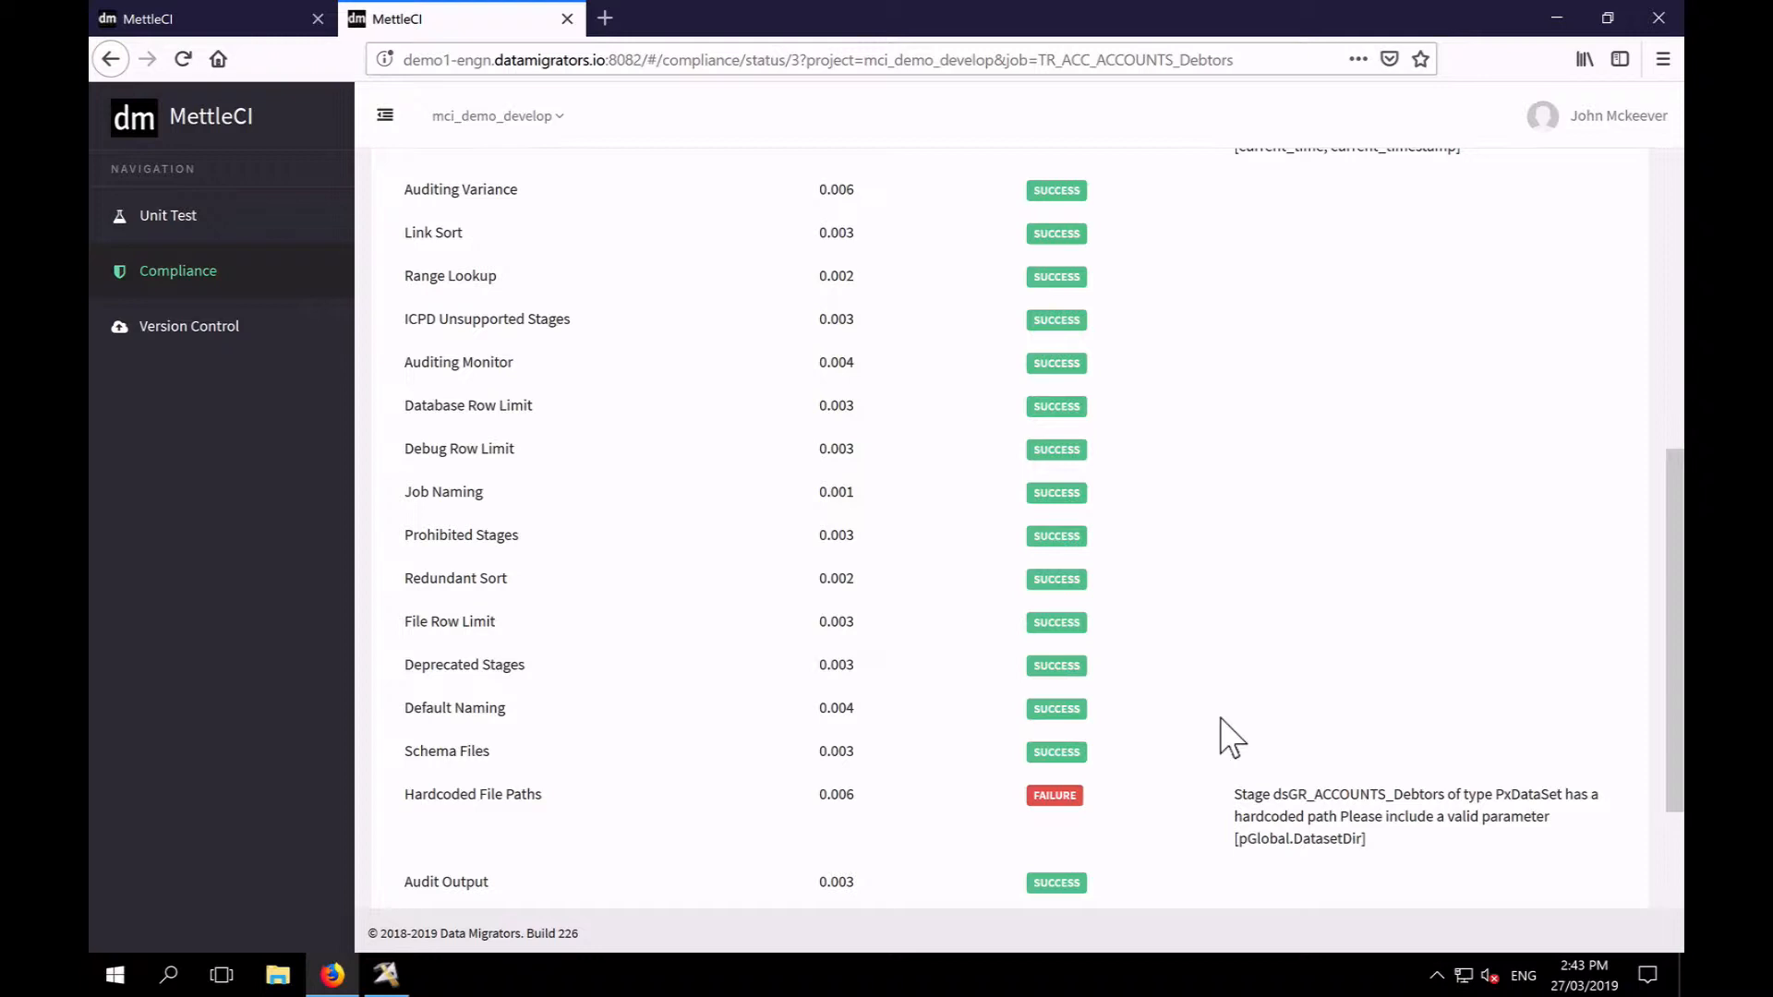
pyautogui.scroll(3)
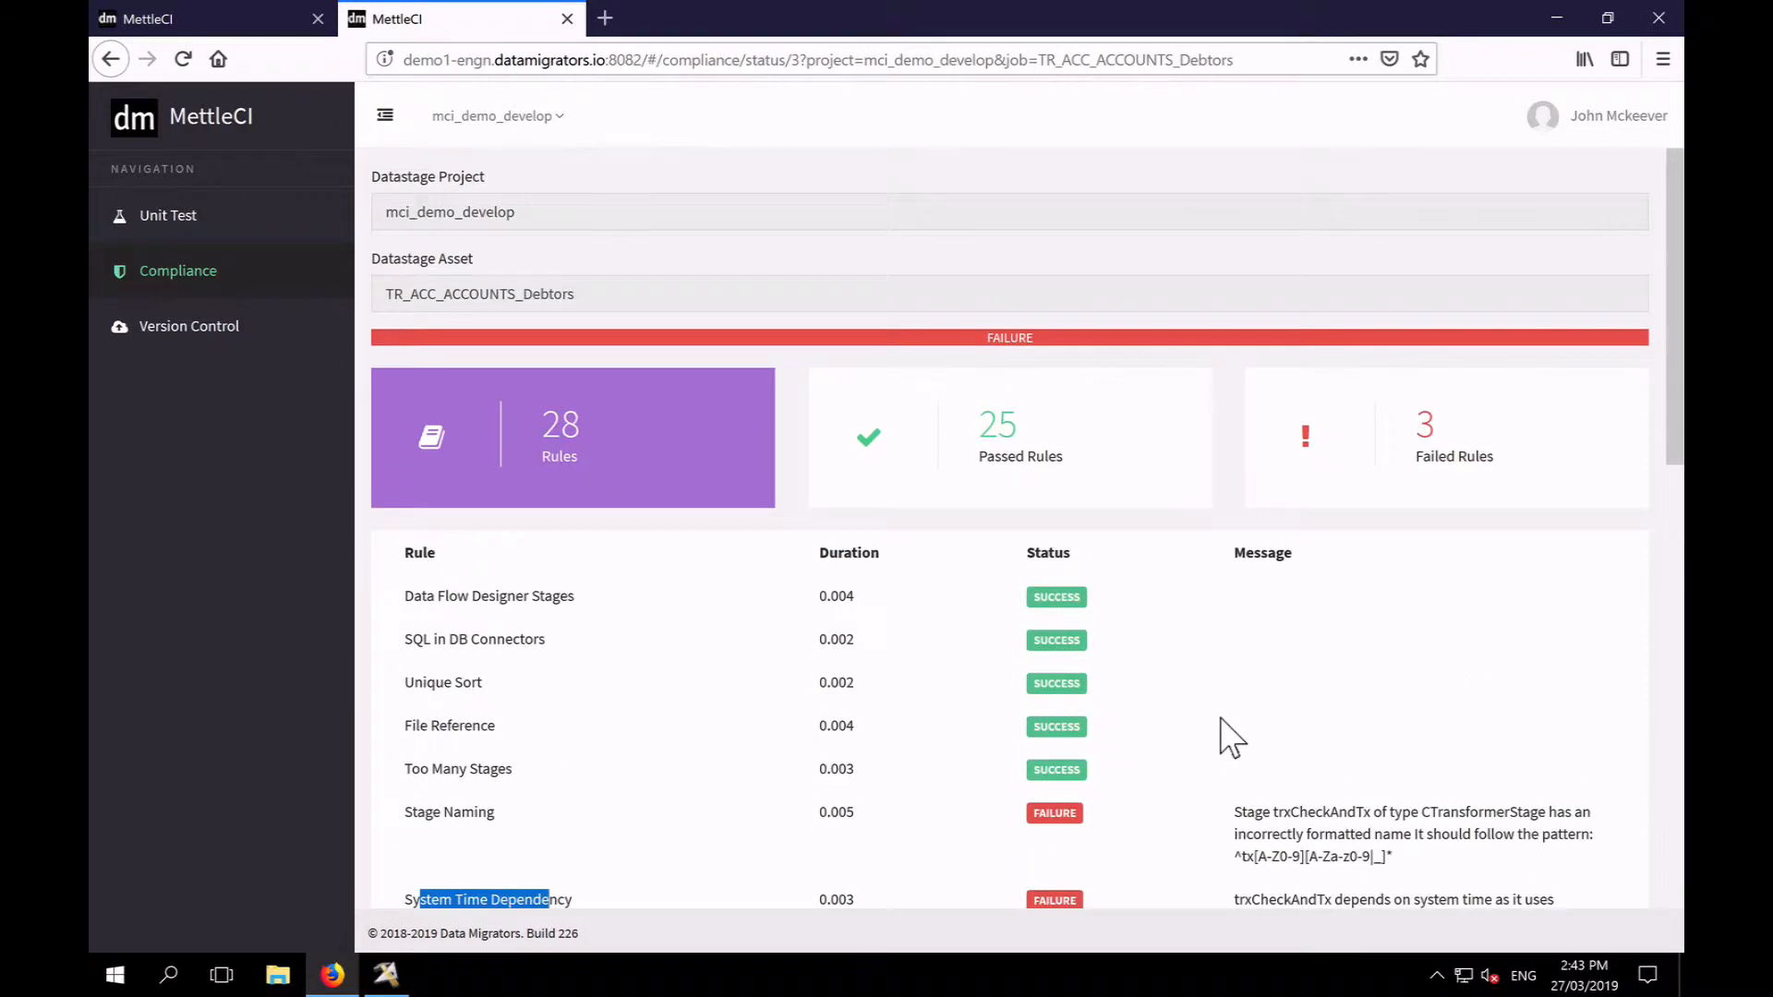
# Filter to the three failed rules and pick out Stage Naming and the trxCheckAndTx stage
pyautogui.click(1444, 438)
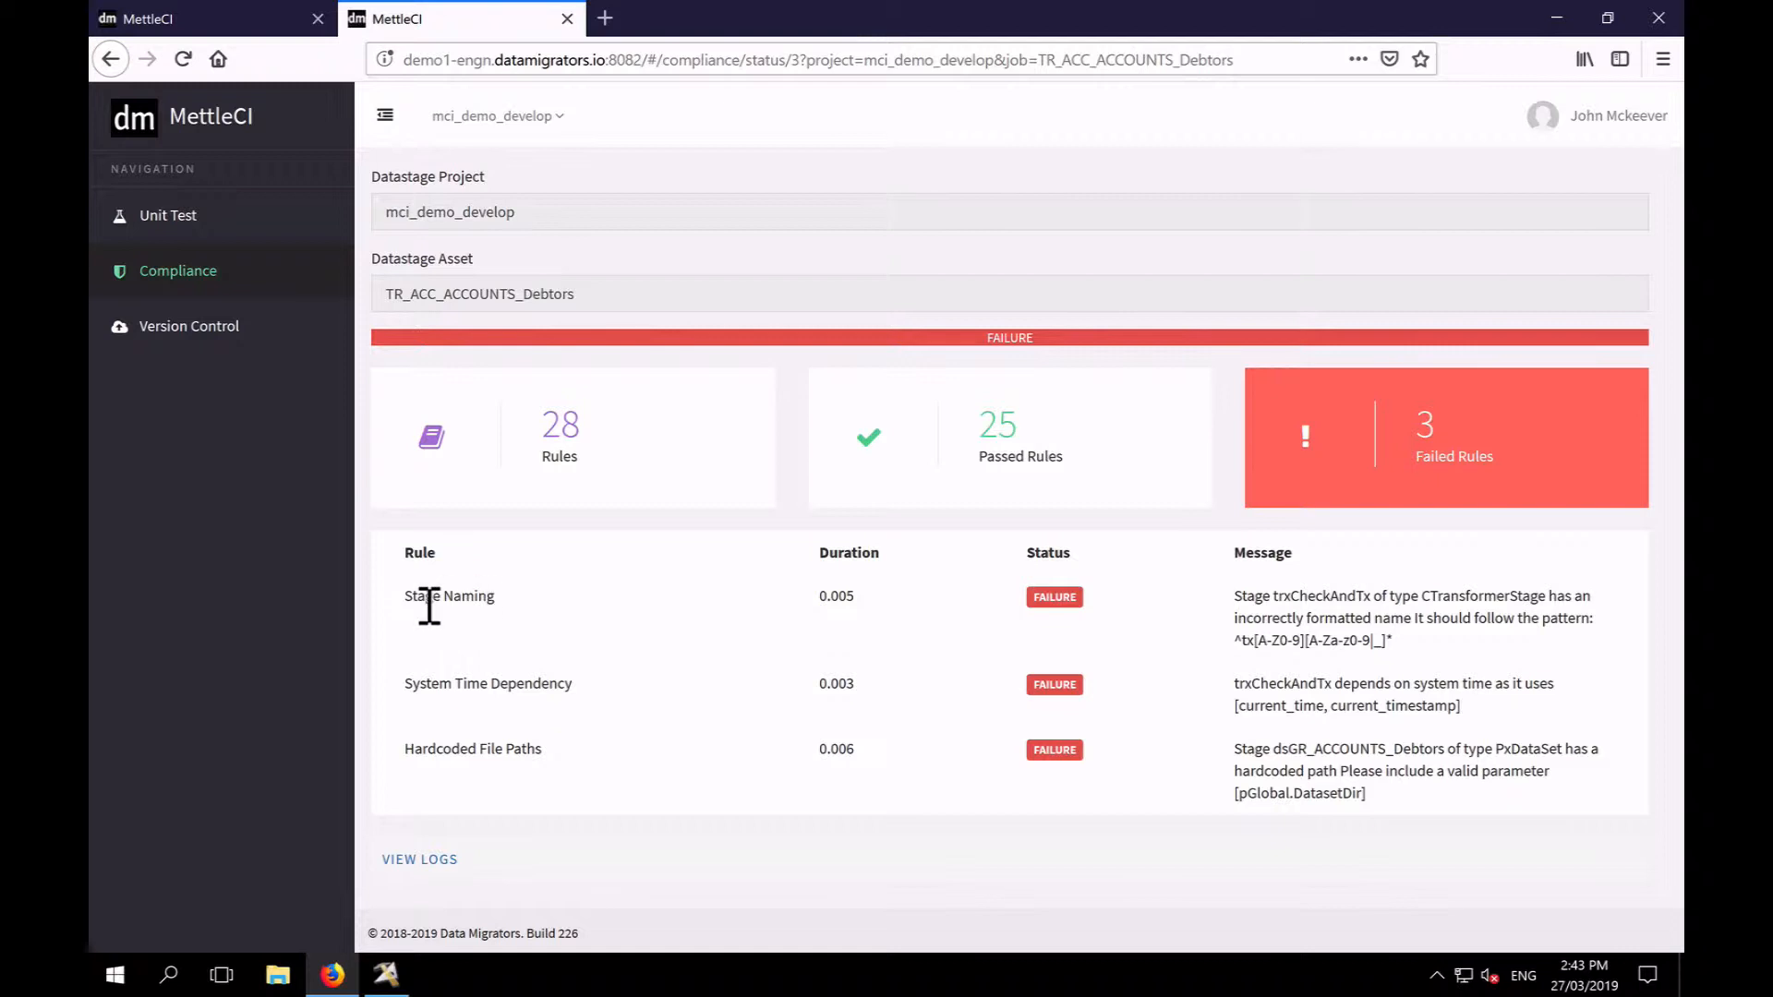
pyautogui.doubleClick(449, 597)
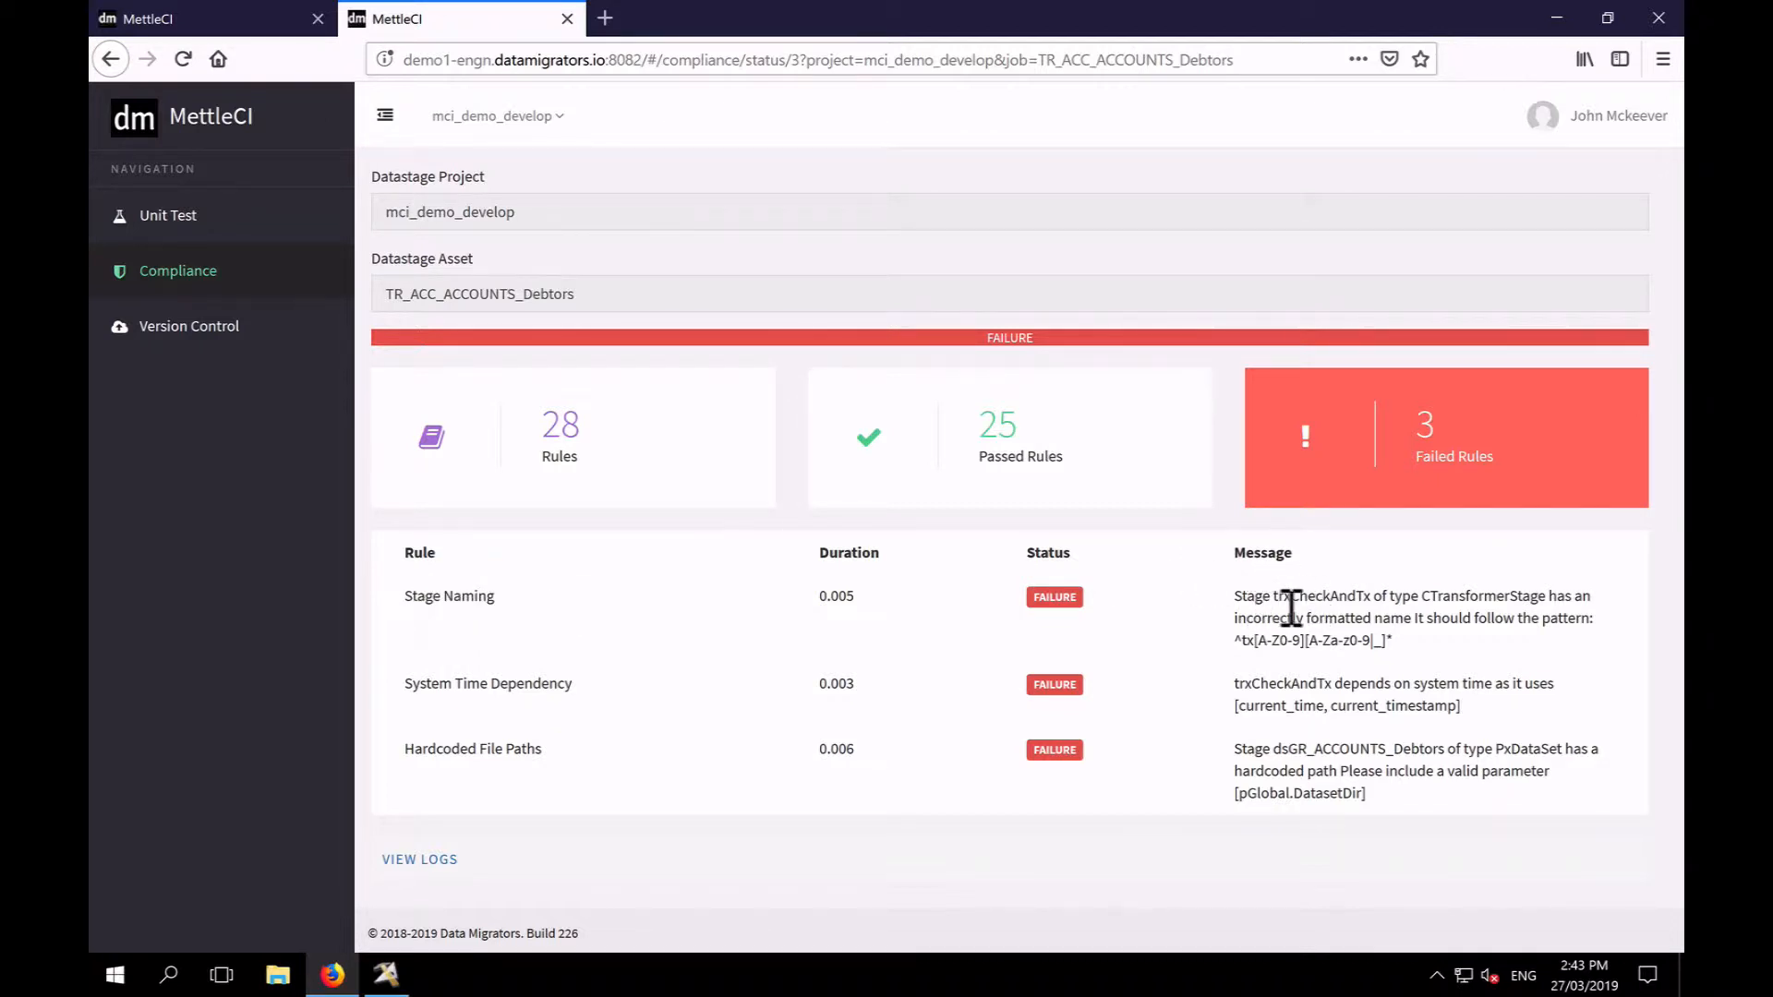
pyautogui.doubleClick(1319, 597)
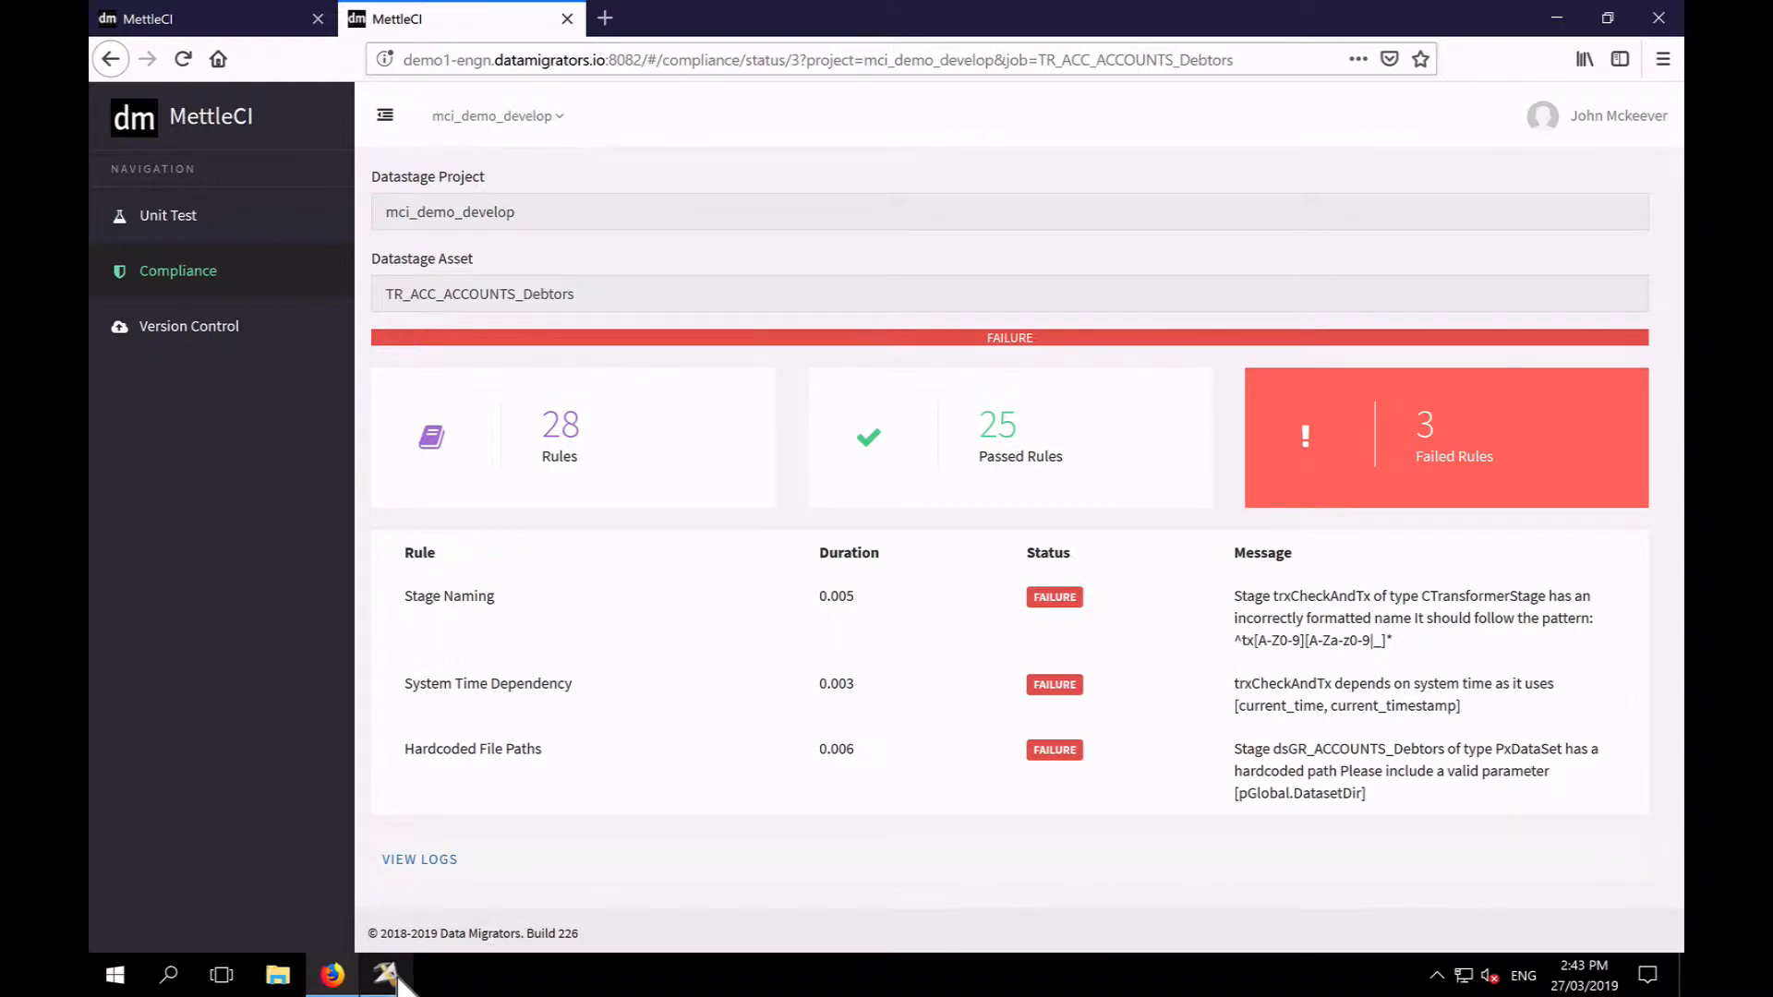
# Back in the job design, edit the trxCheckAndTx stage name to start with tx
pyautogui.click(388, 975)
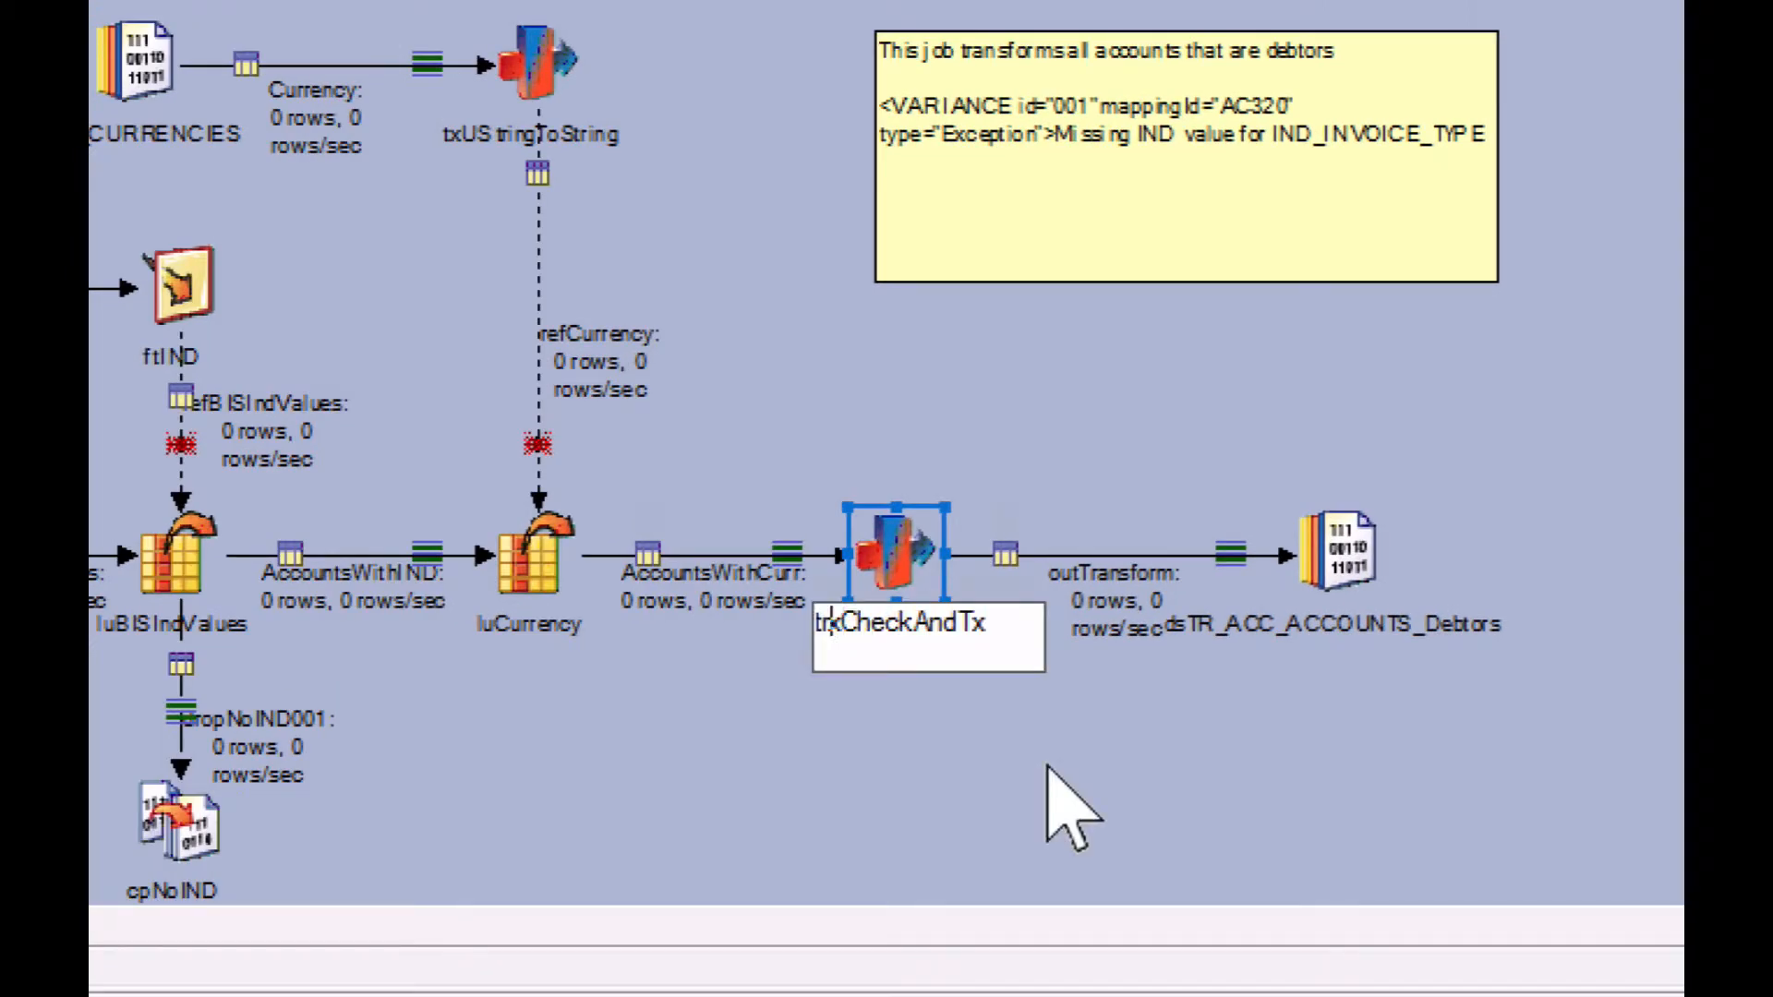
pyautogui.click(1063, 815)
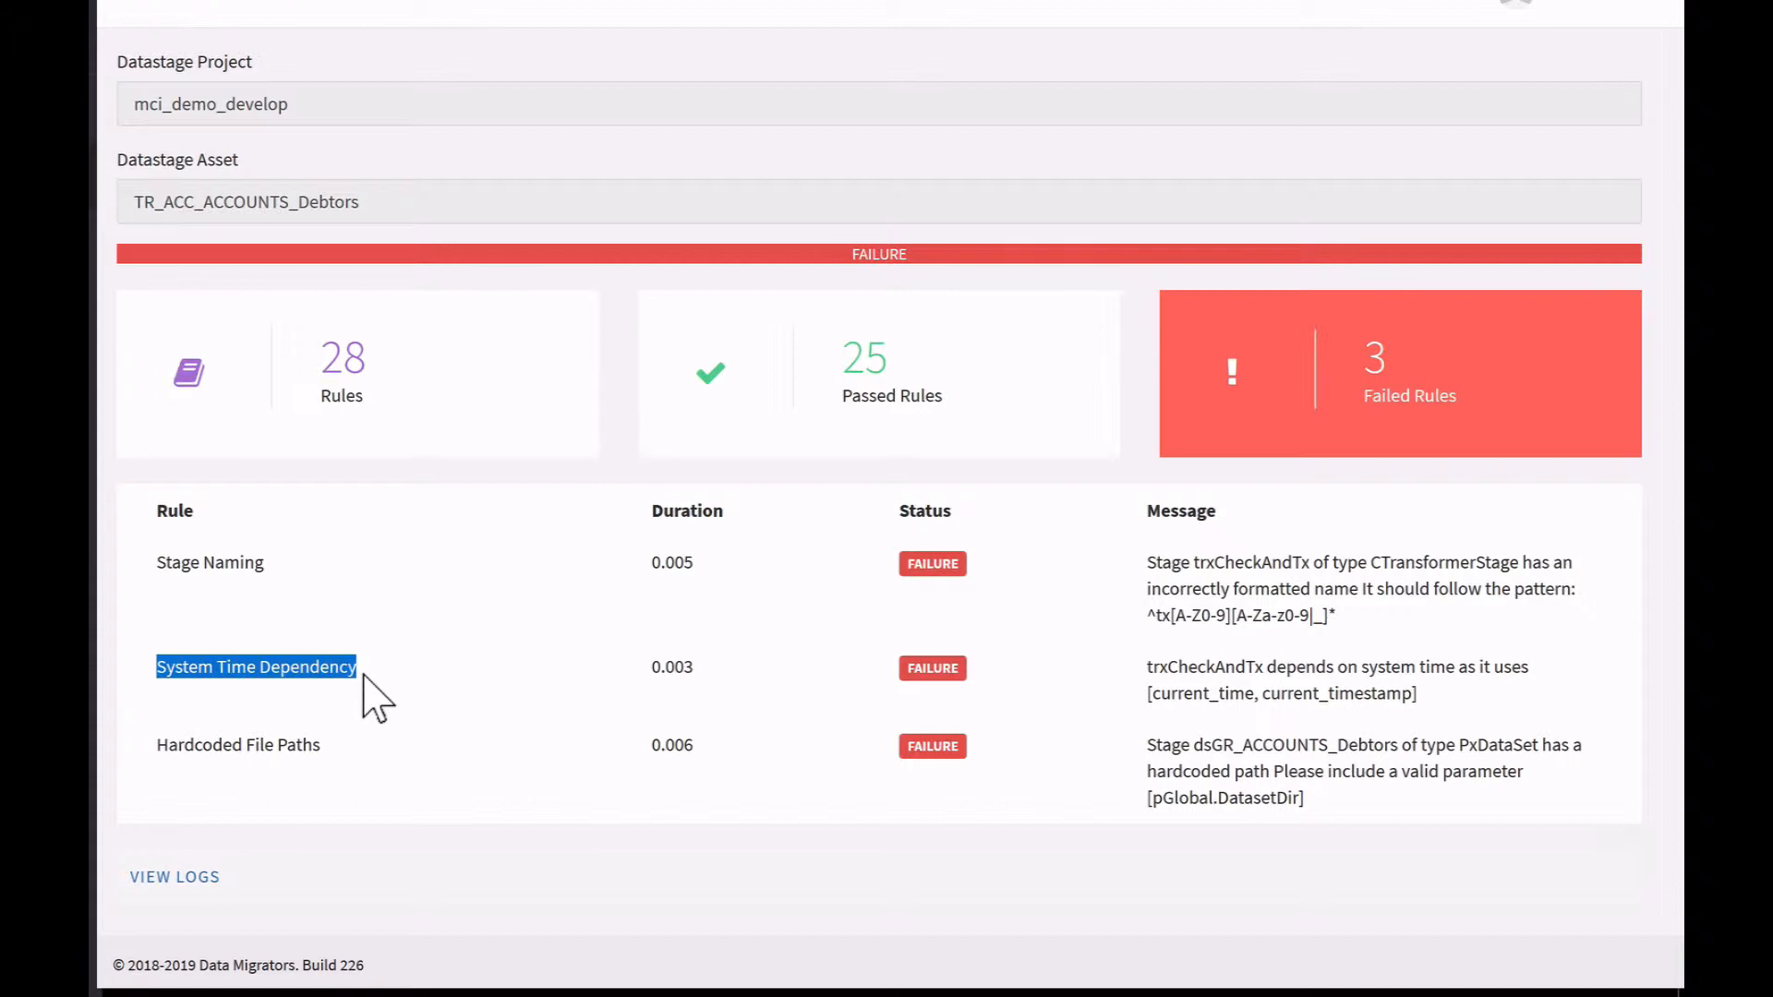
pyautogui.moveTo(1021, 724)
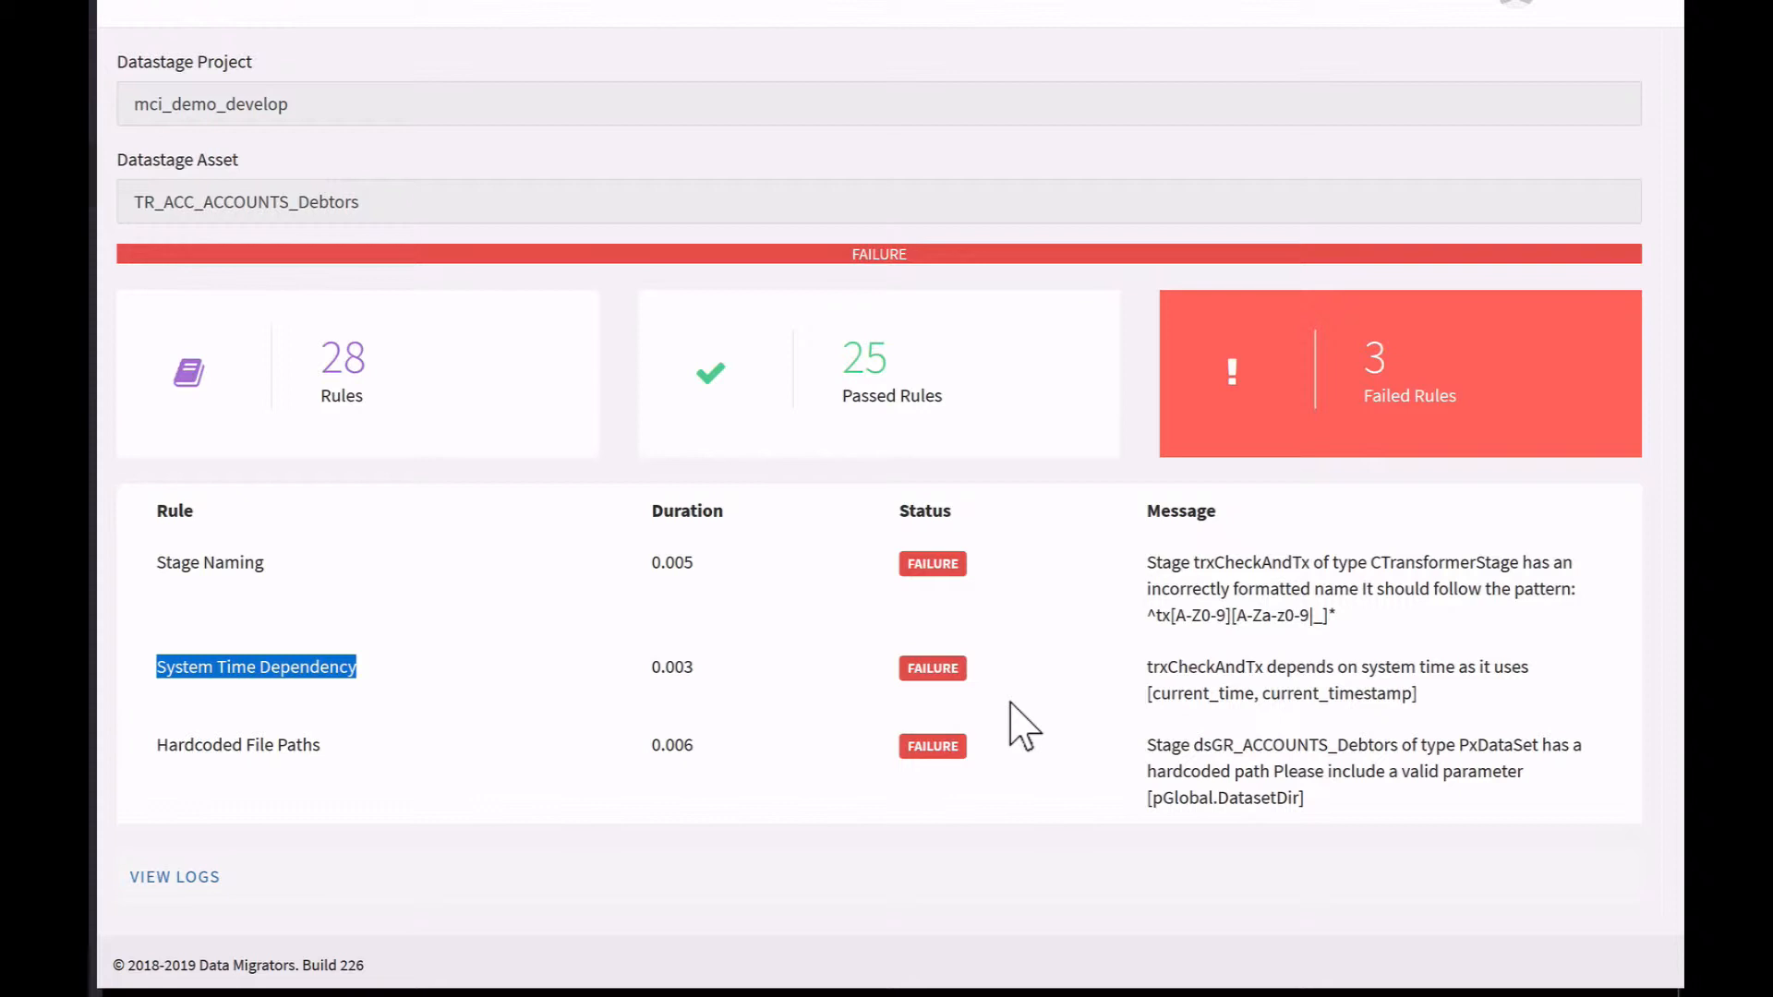
pyautogui.moveTo(1182, 715)
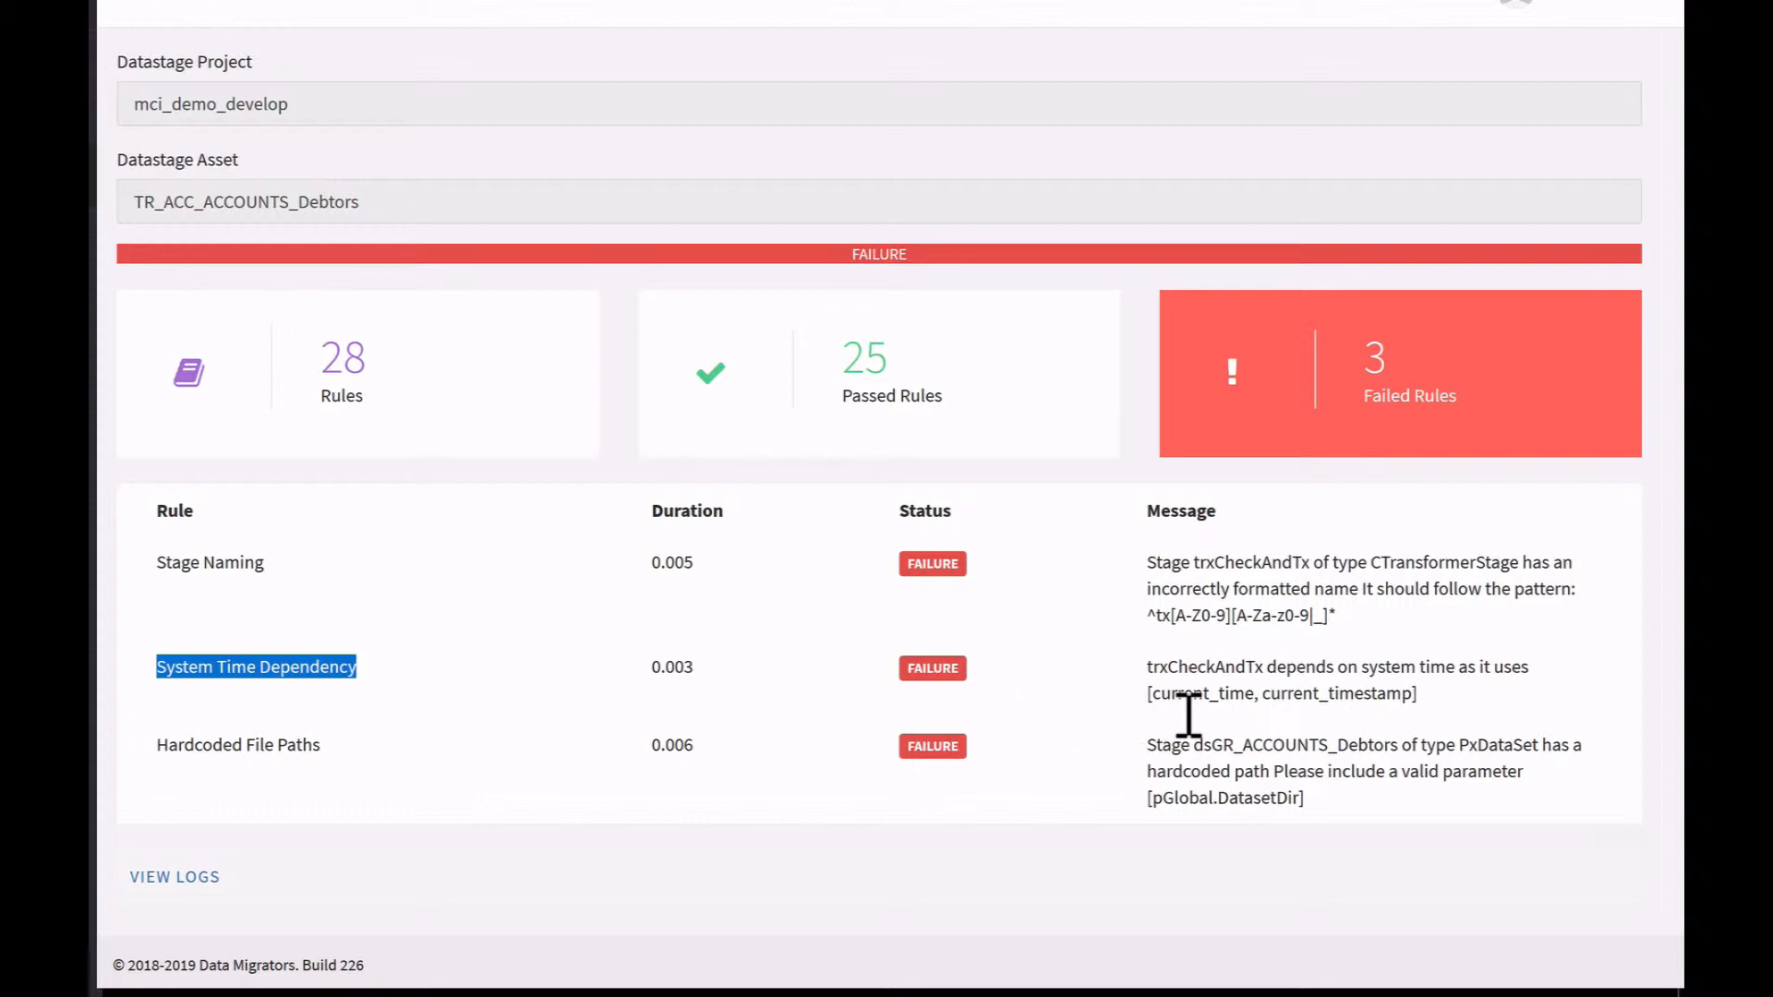
pyautogui.moveTo(1238, 689)
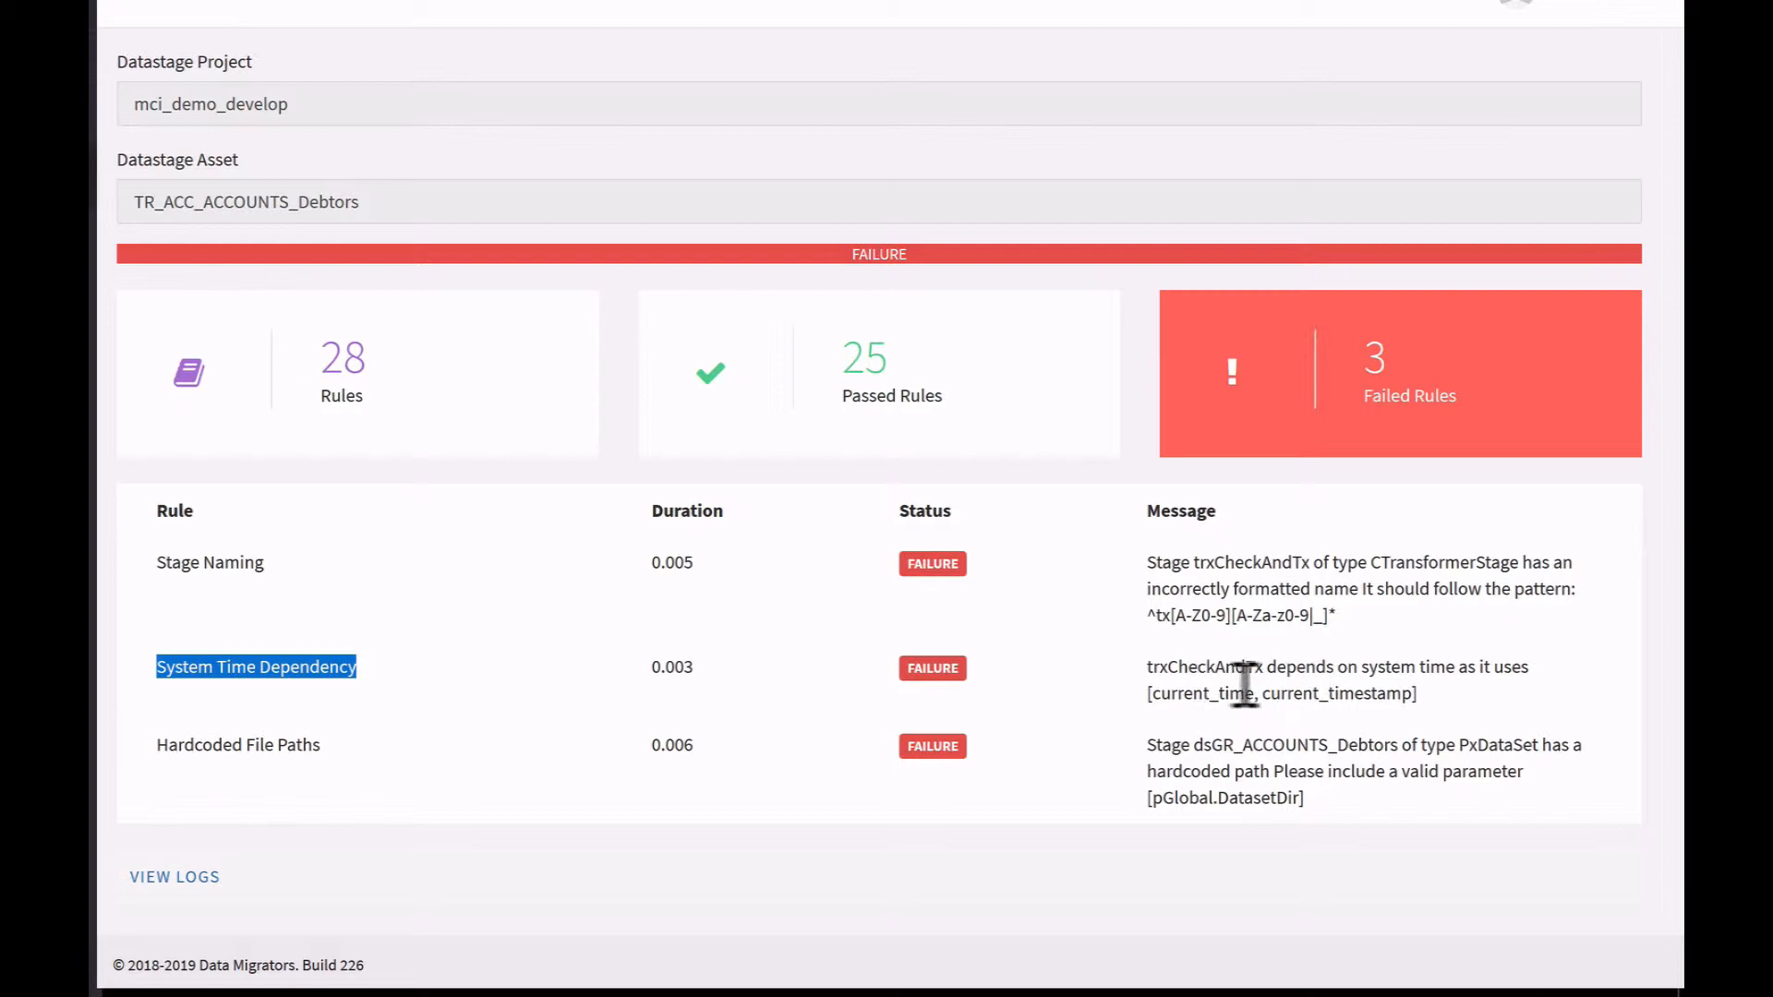
pyautogui.doubleClick(1204, 666)
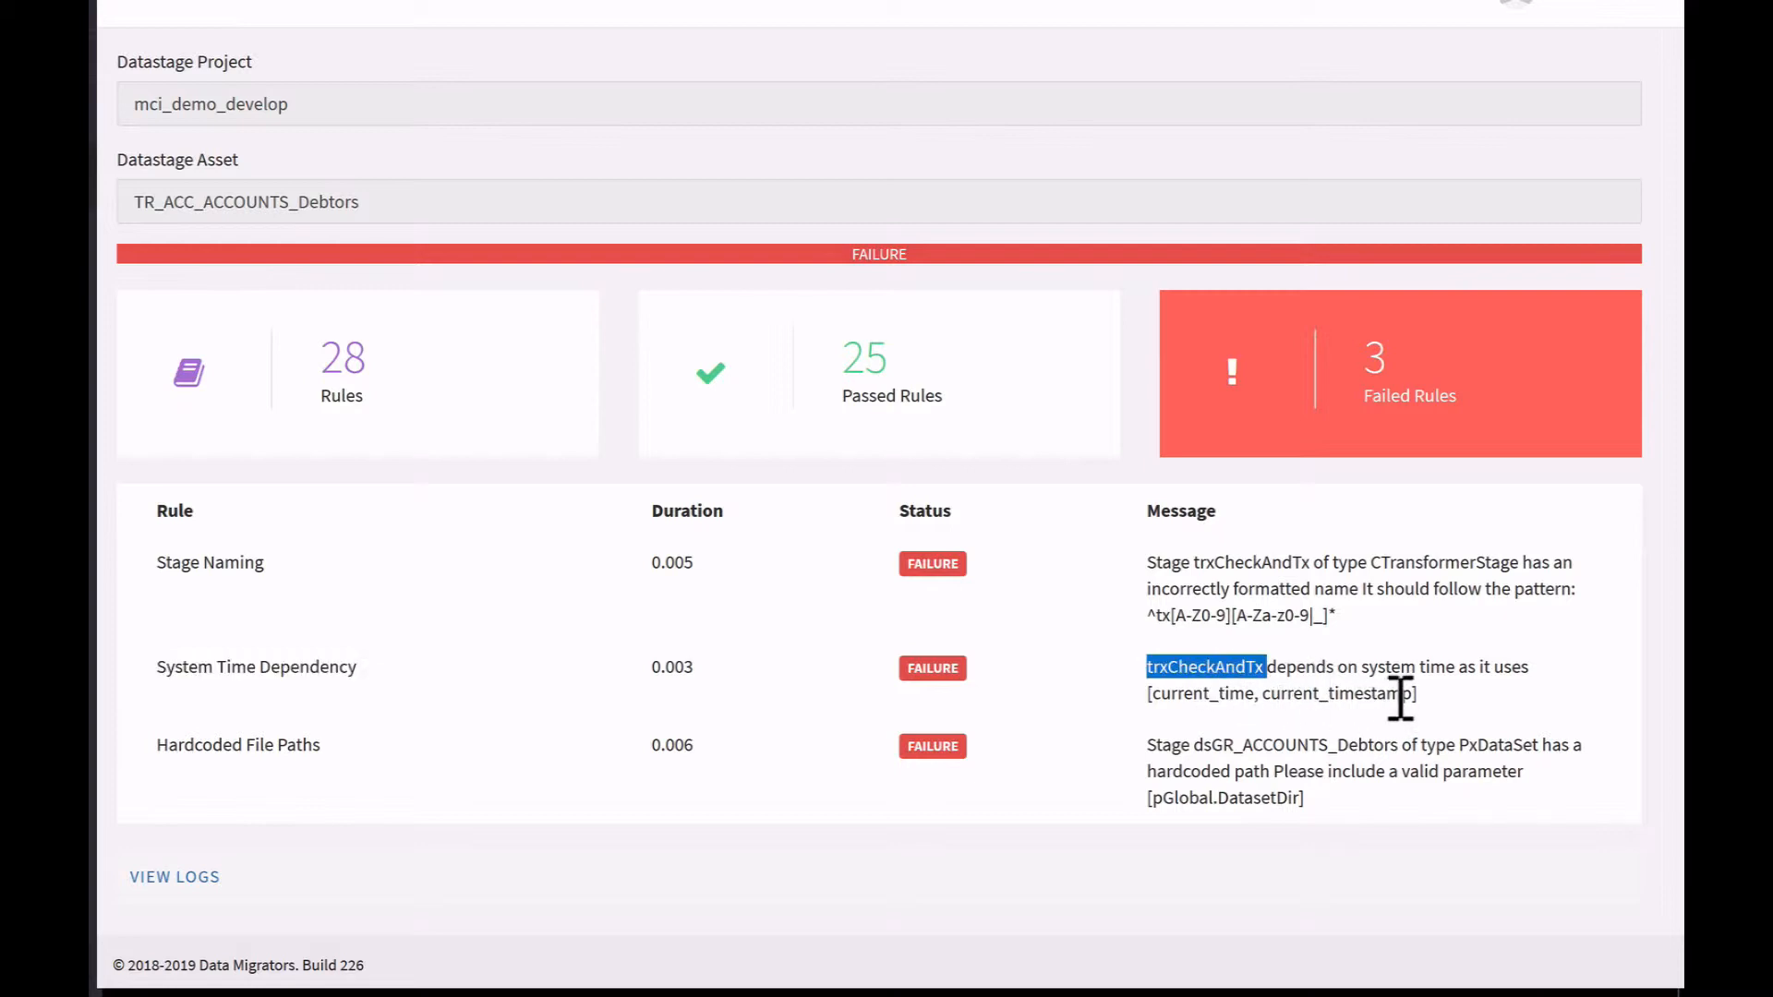
pyautogui.moveTo(1429, 683)
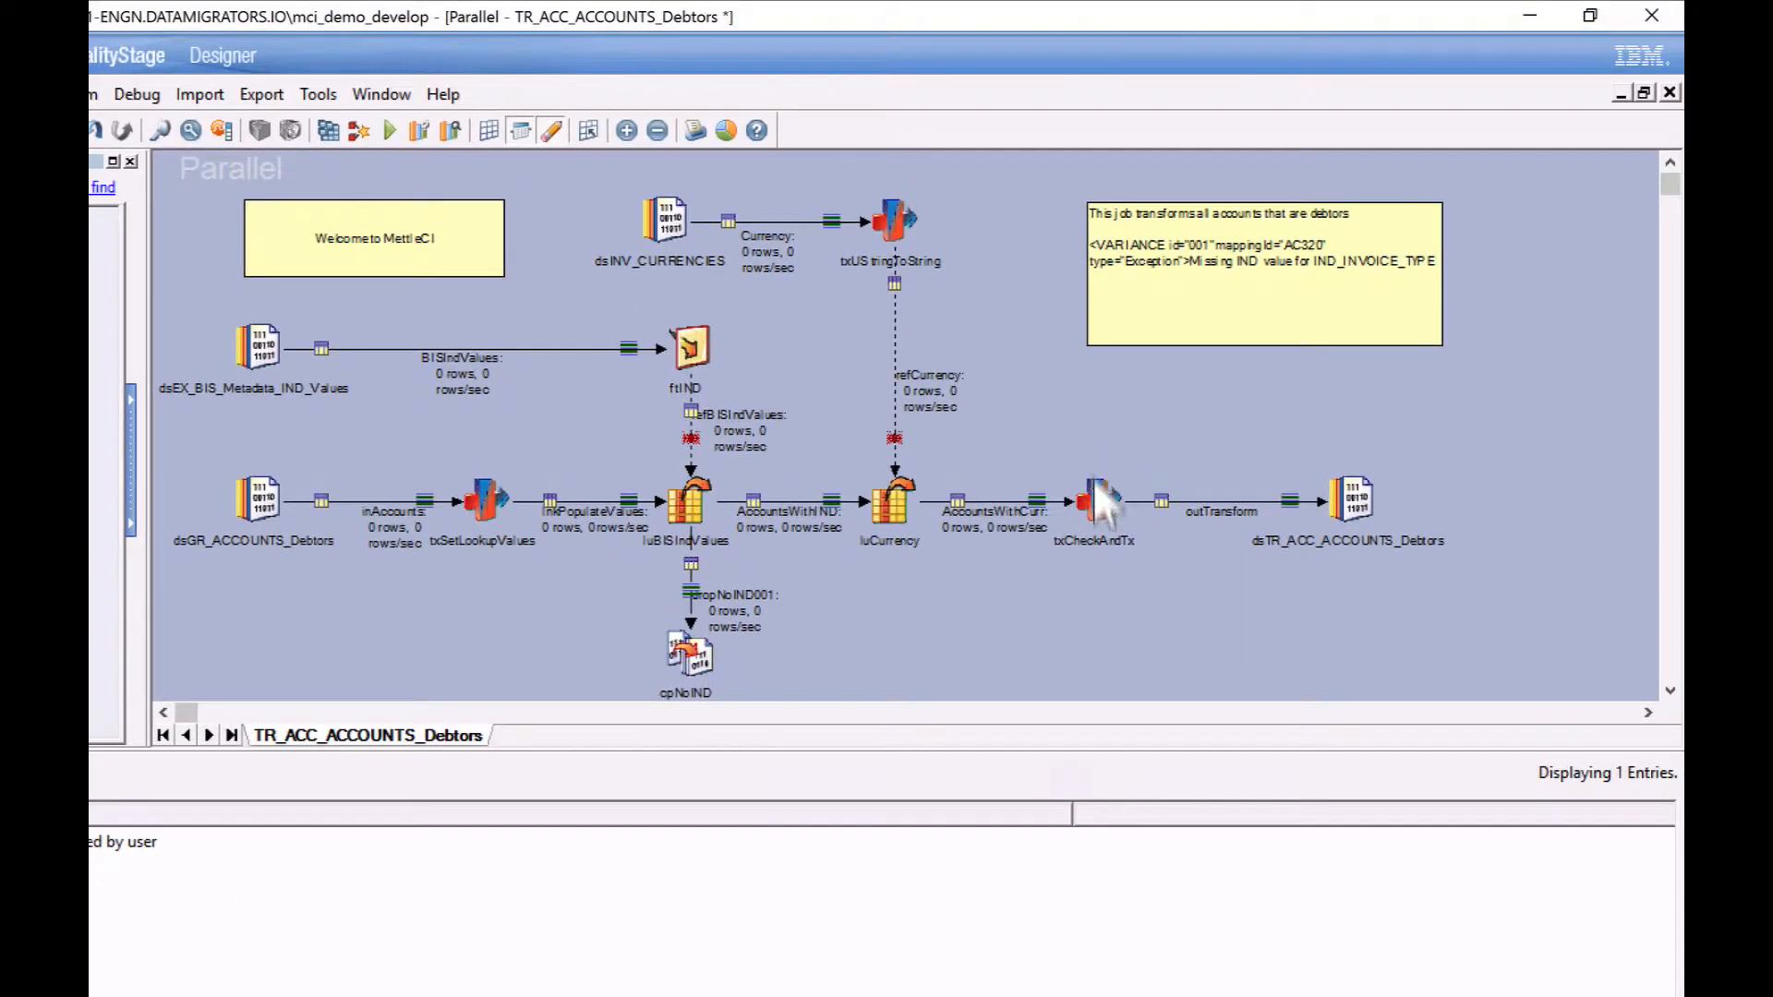
# In the transformer, set the DAT_PURCHASE derivation to job parameter pGlobal.MigrationDate instead of CurrentTimestamp()
pyautogui.doubleClick(1095, 501)
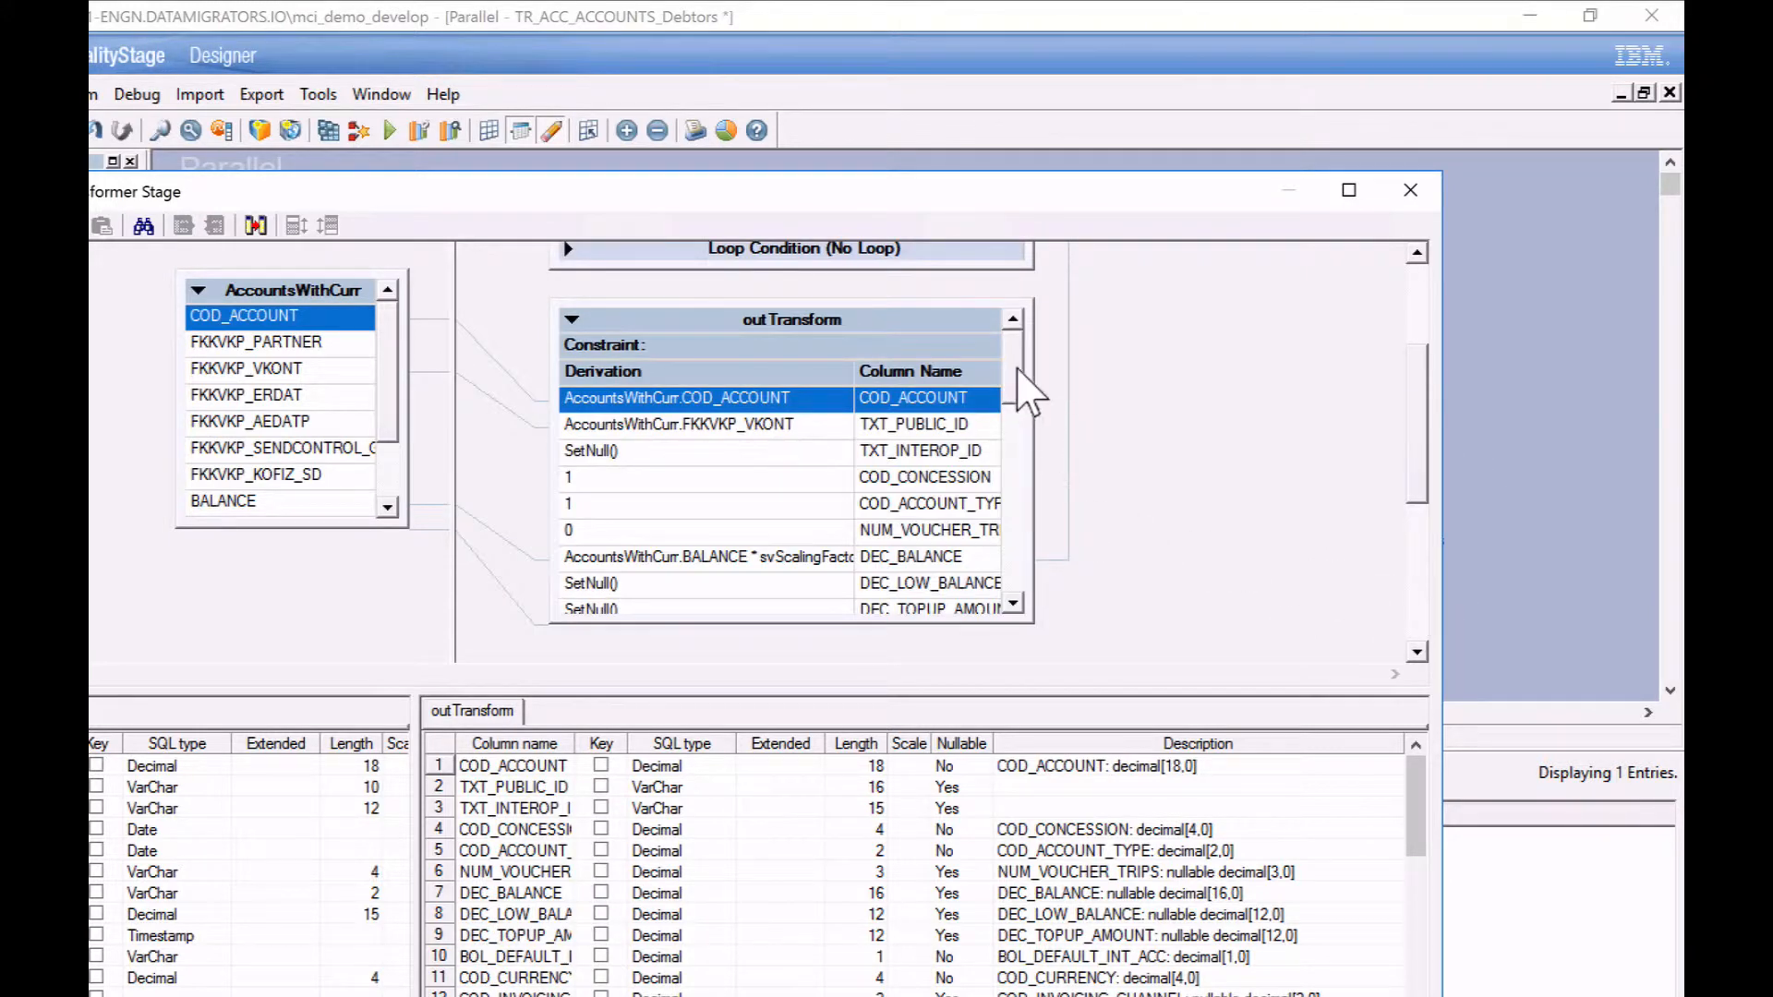
pyautogui.scroll(-3)
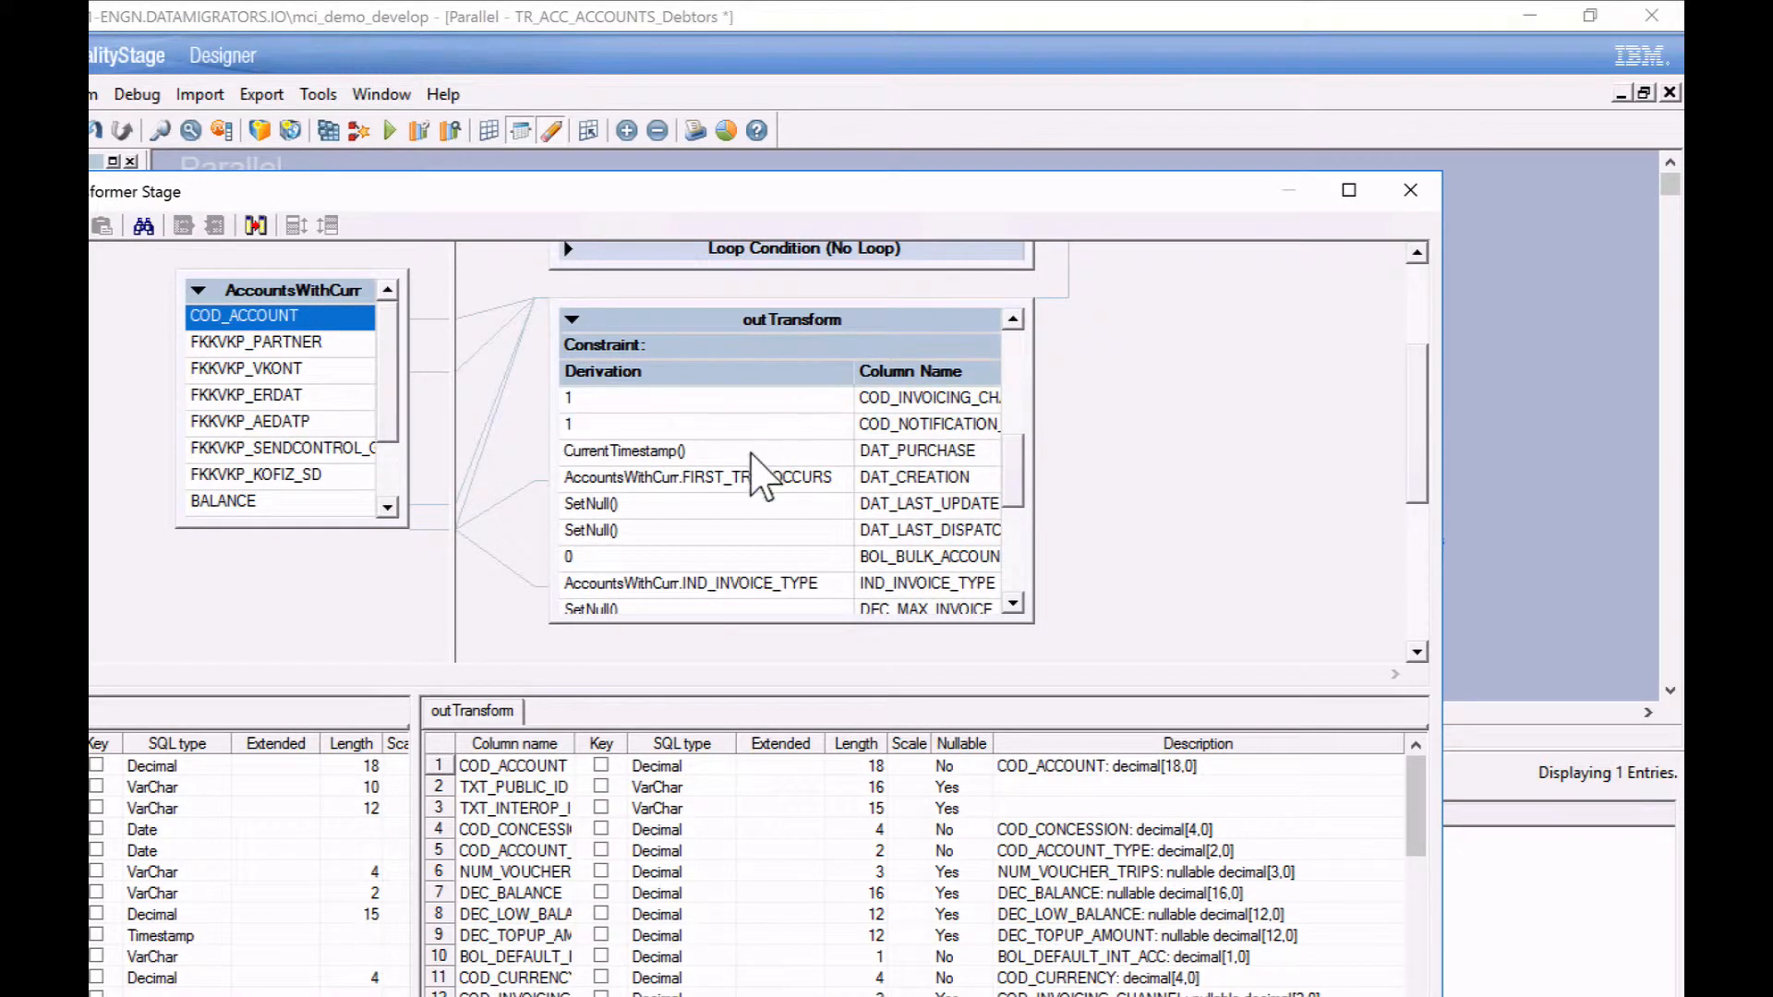
pyautogui.click(702, 450)
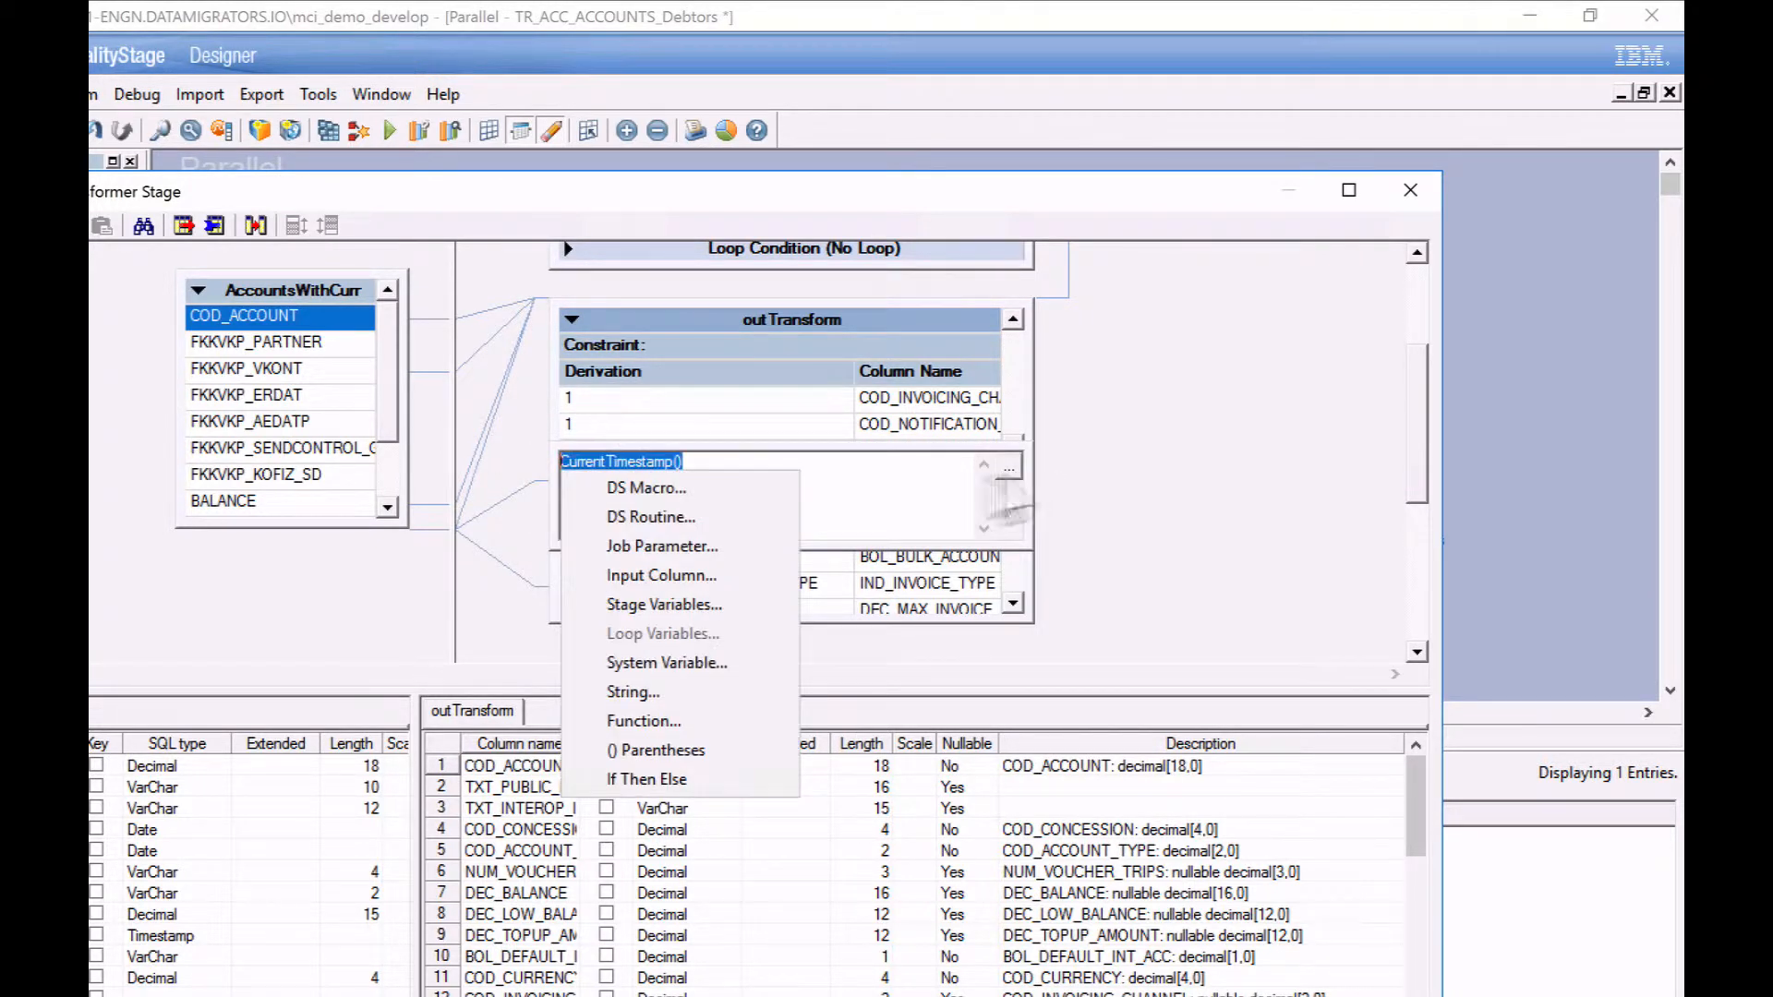
pyautogui.click(661, 545)
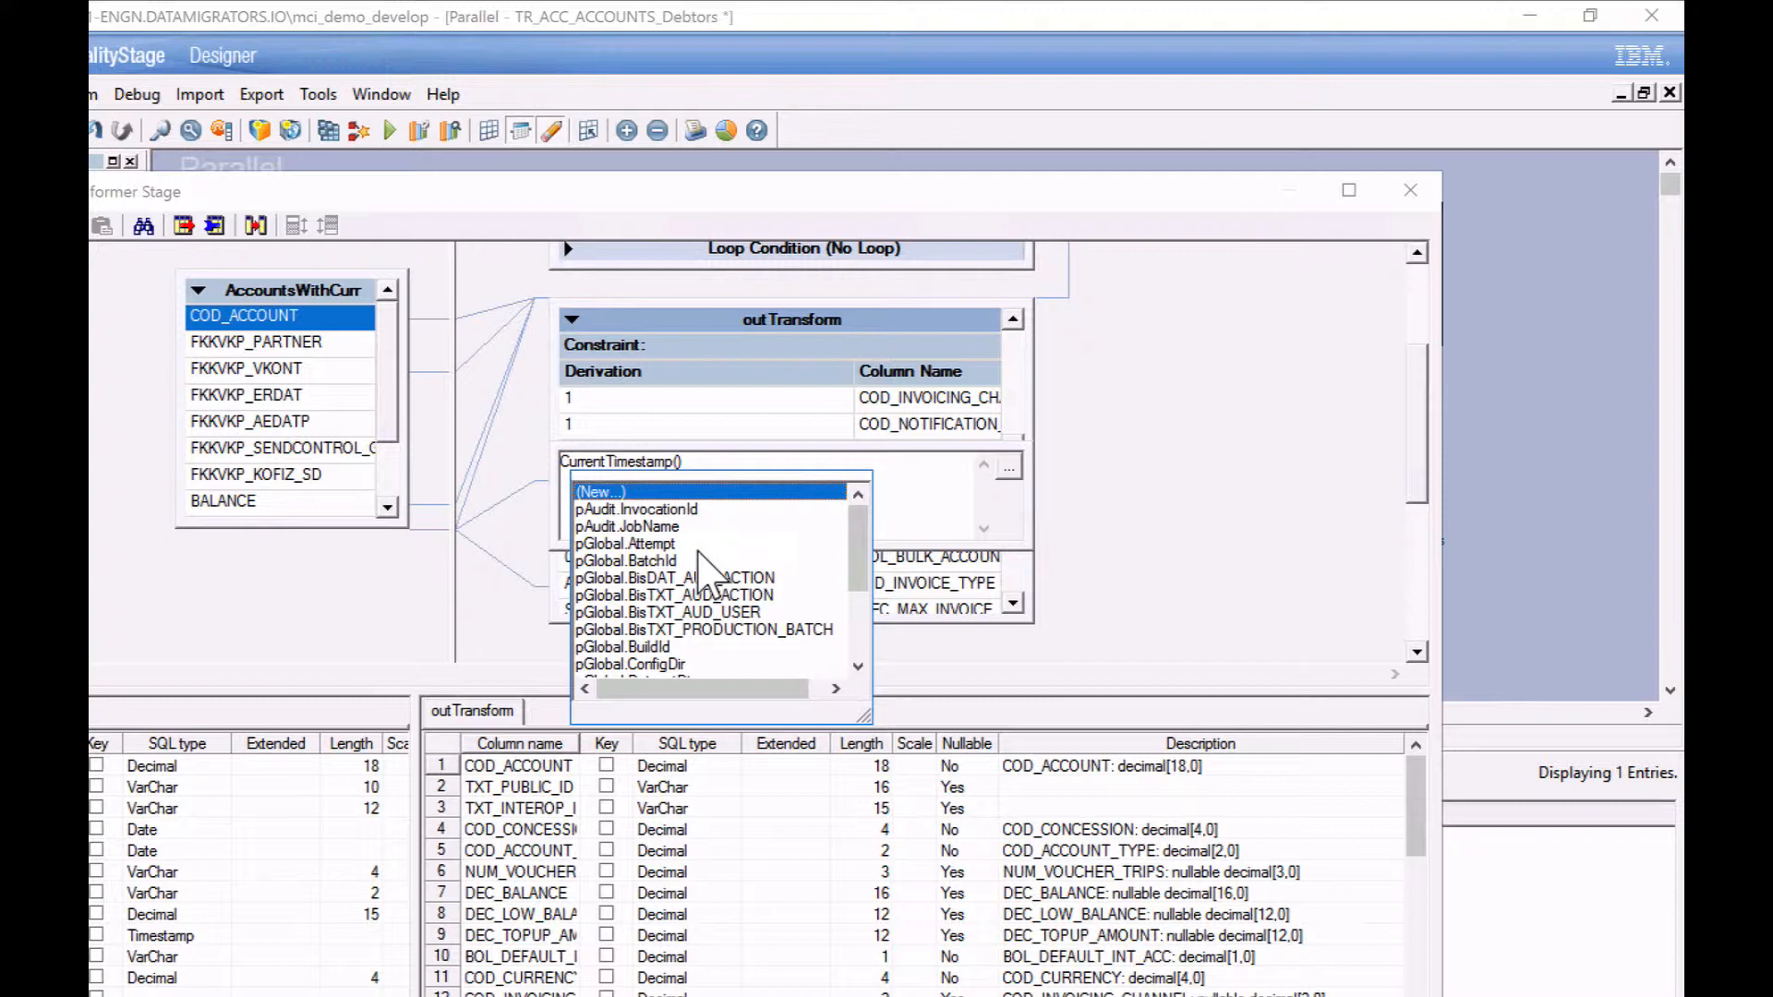
pyautogui.scroll(-3)
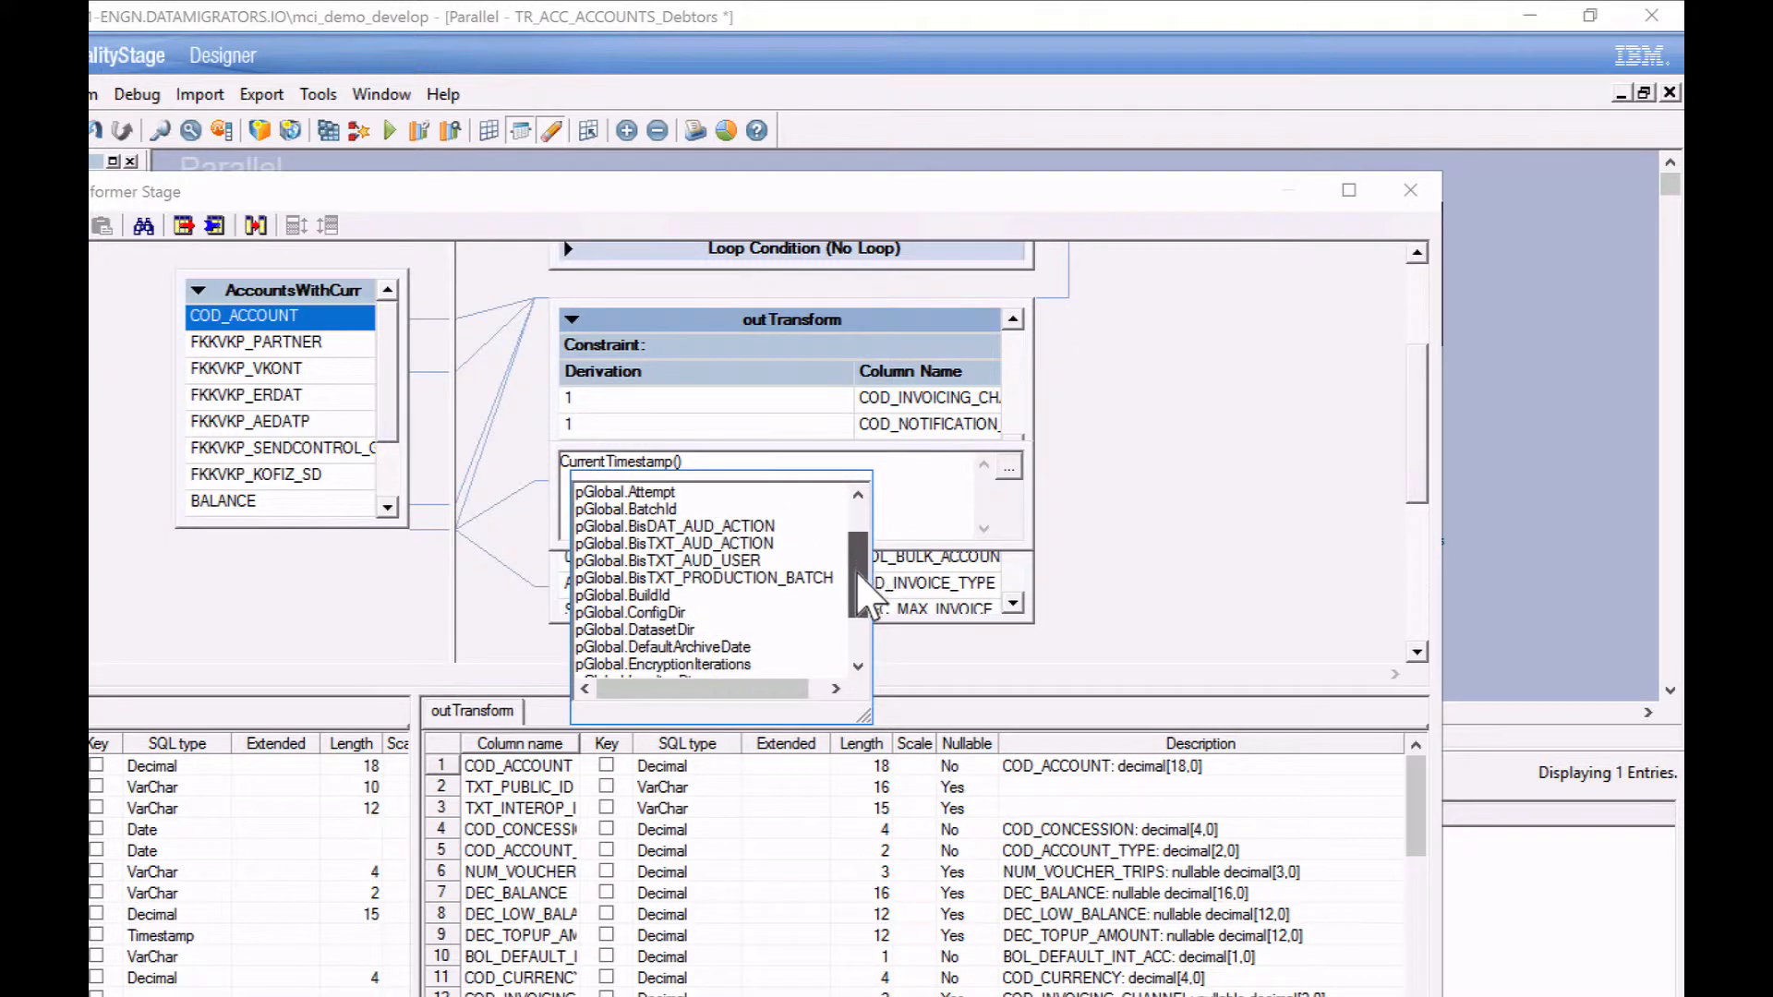
pyautogui.scroll(-3)
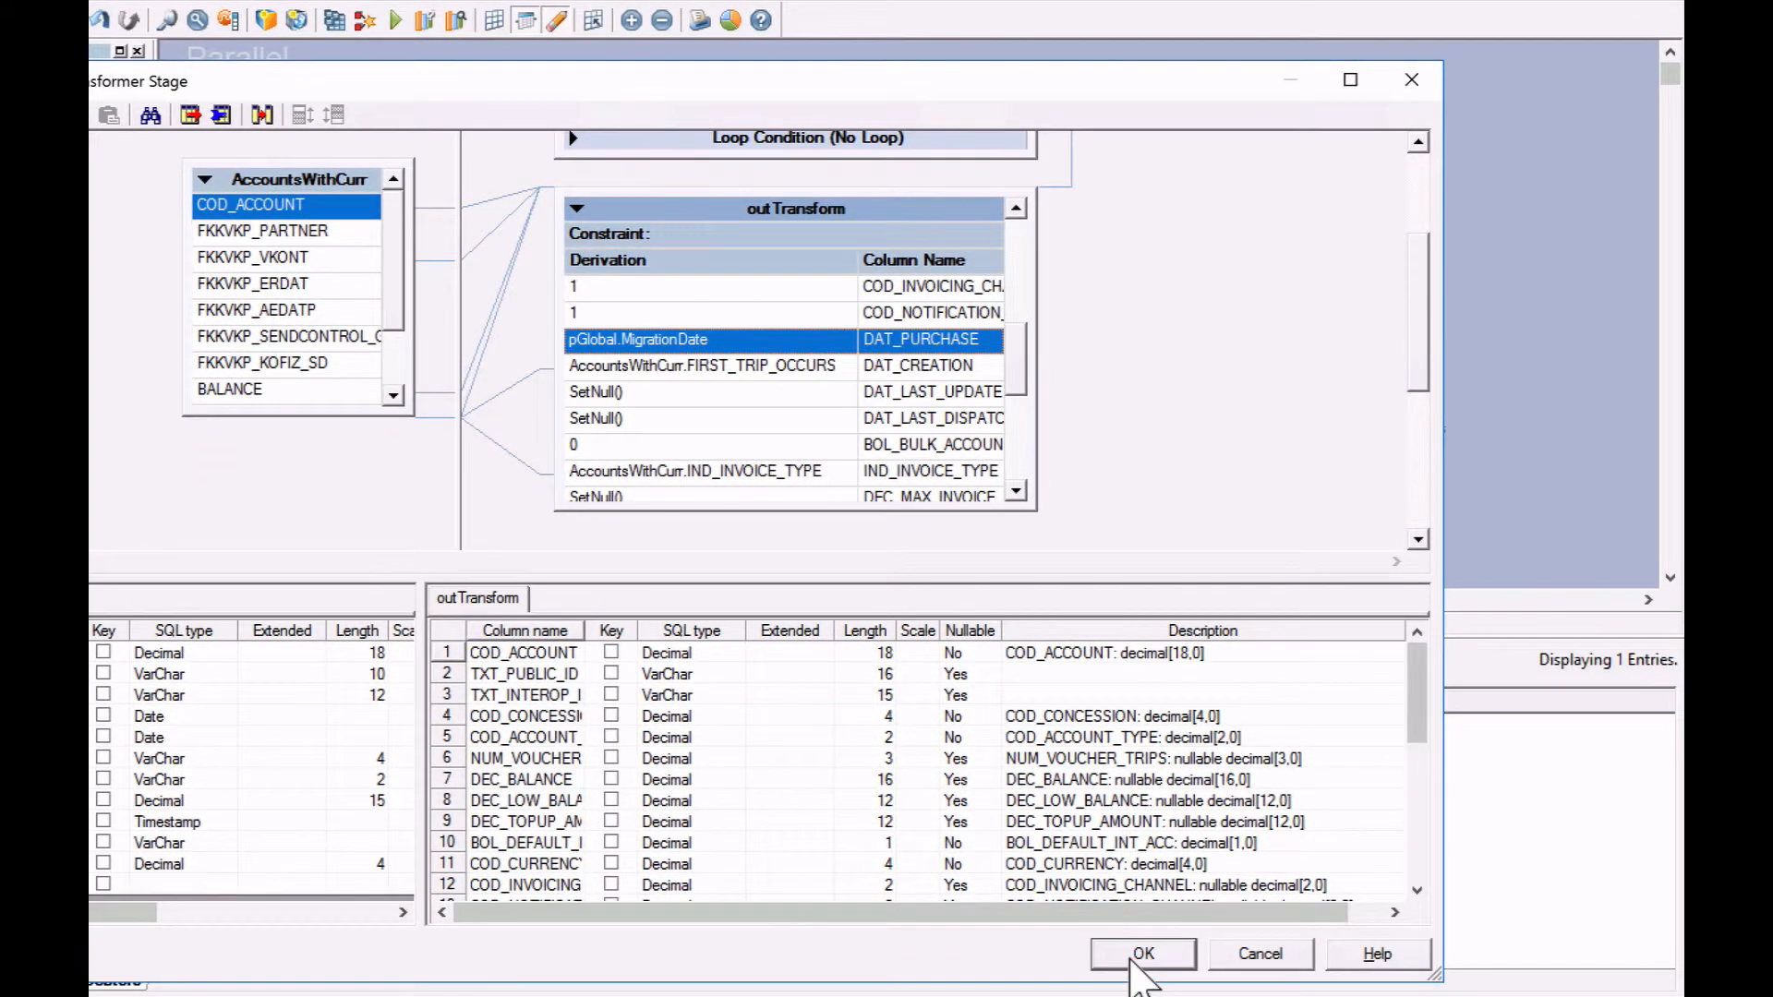
pyautogui.click(1141, 953)
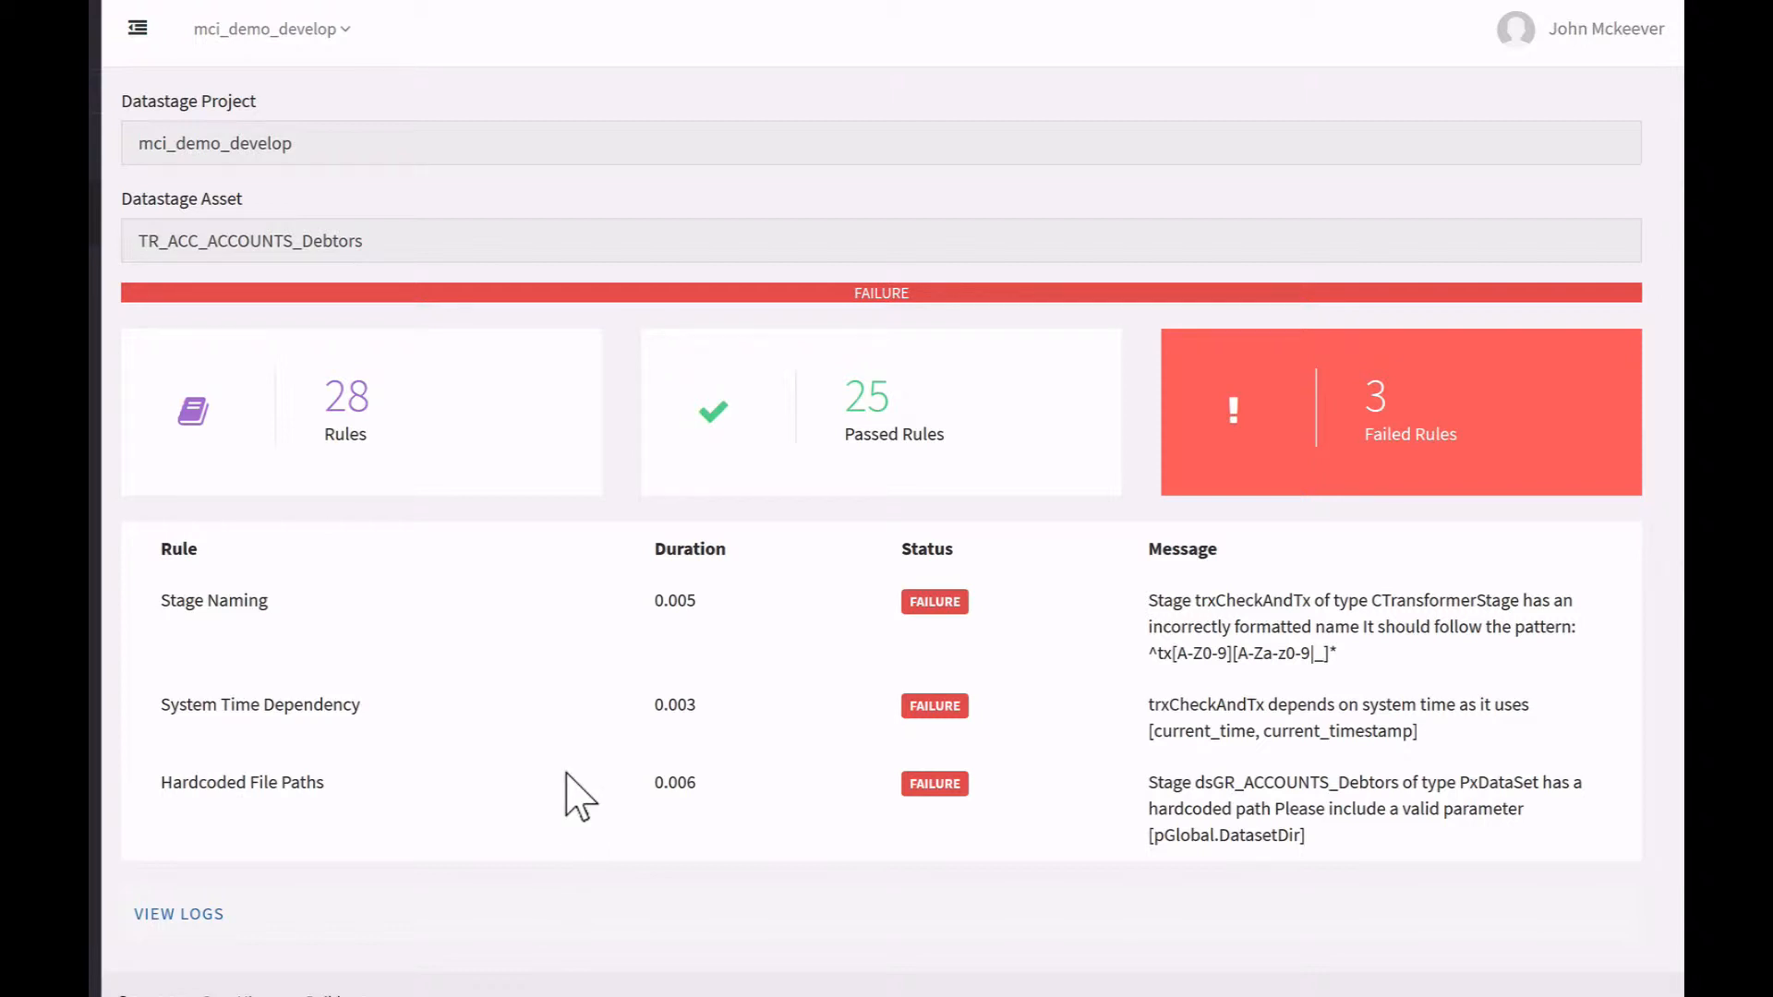
pyautogui.moveTo(197, 795)
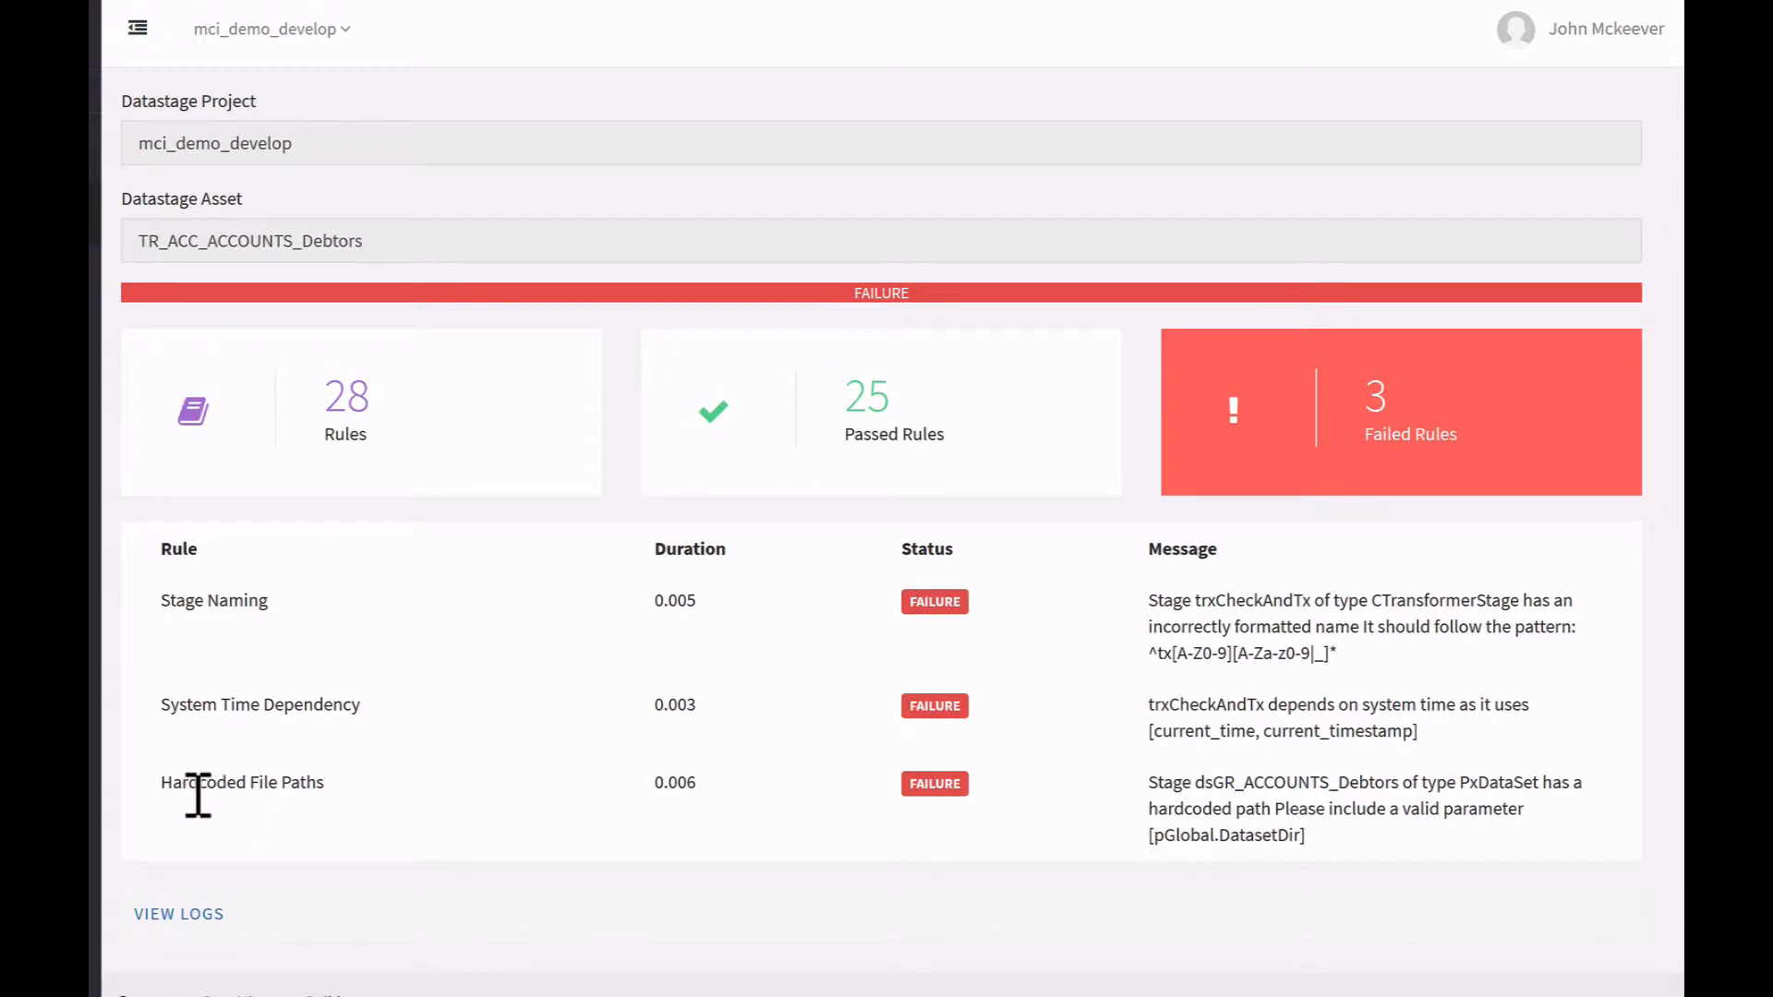
pyautogui.doubleClick(1296, 782)
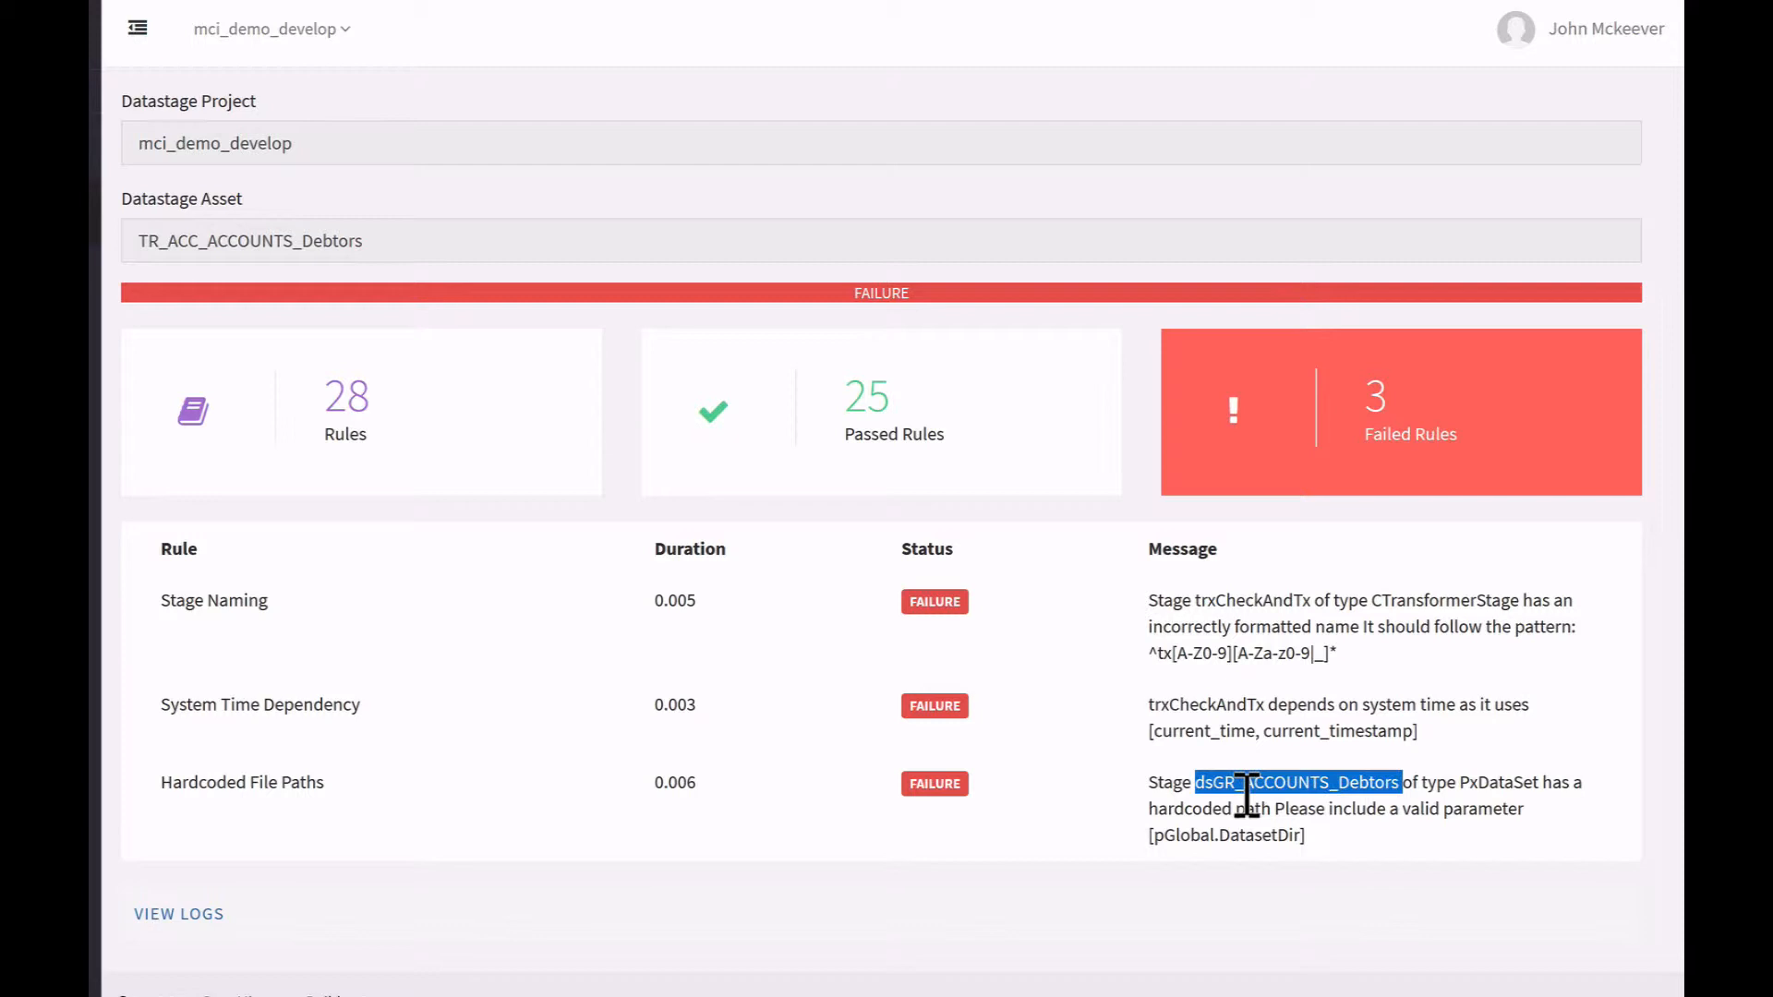
pyautogui.moveTo(1498, 807)
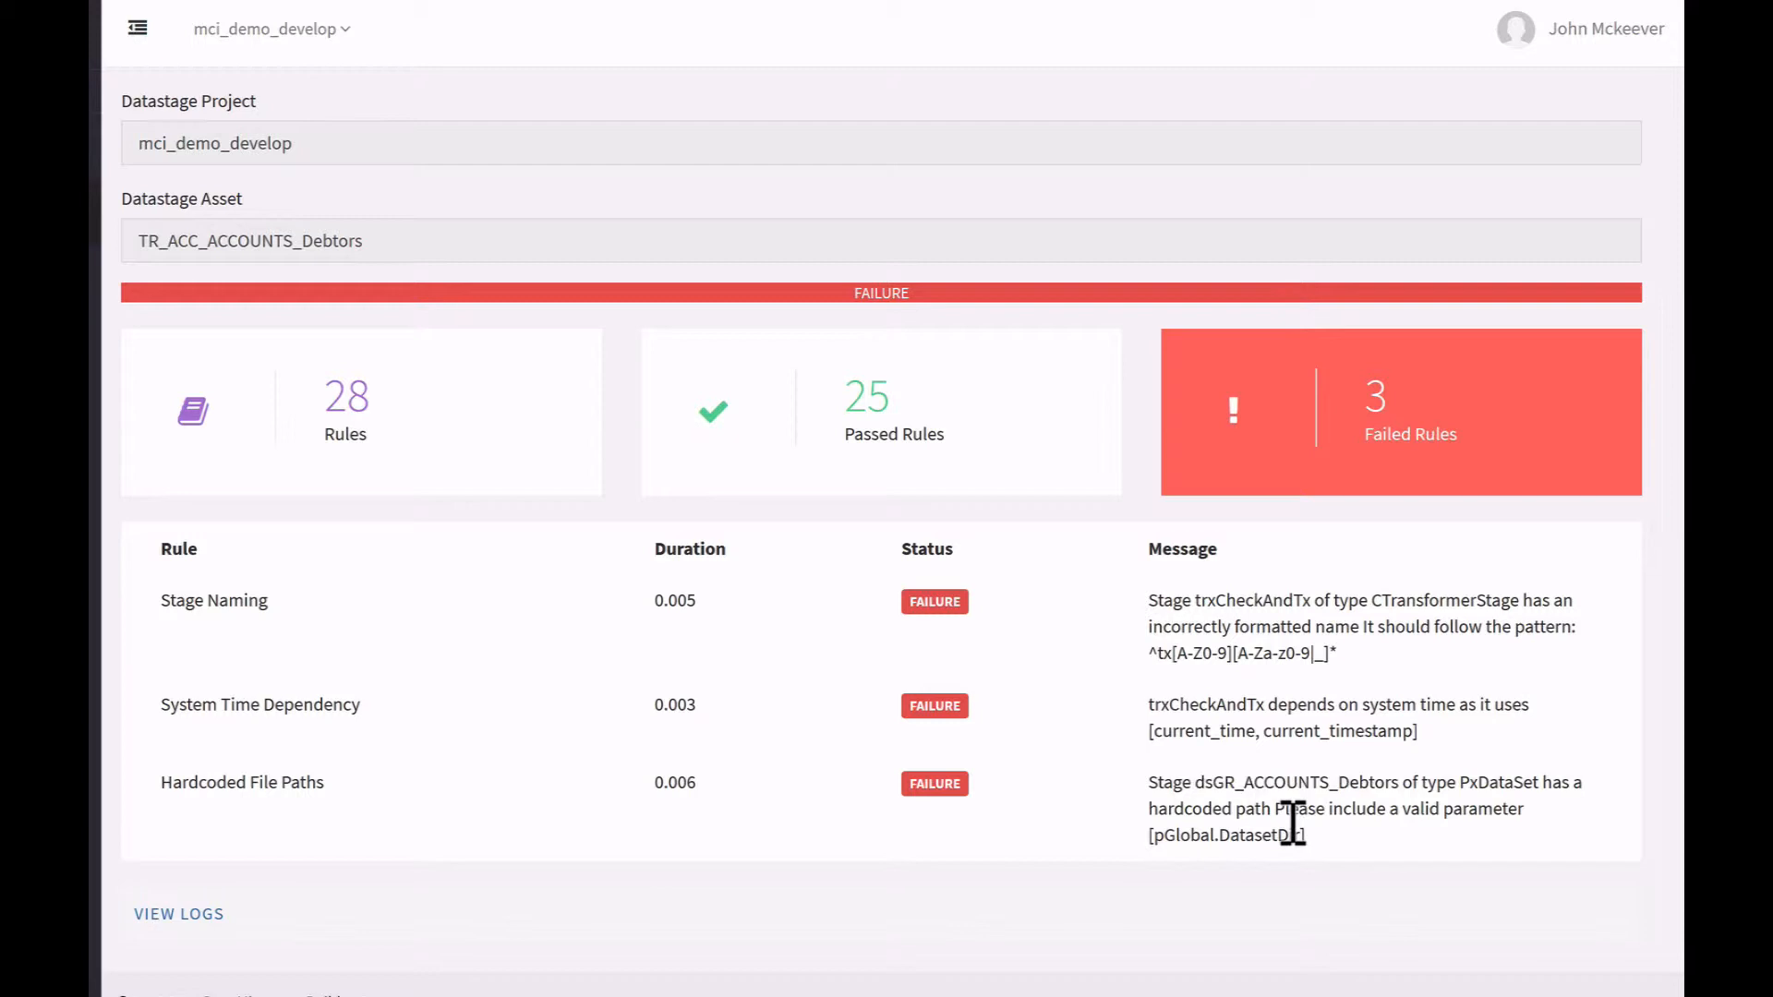
pyautogui.moveTo(1346, 858)
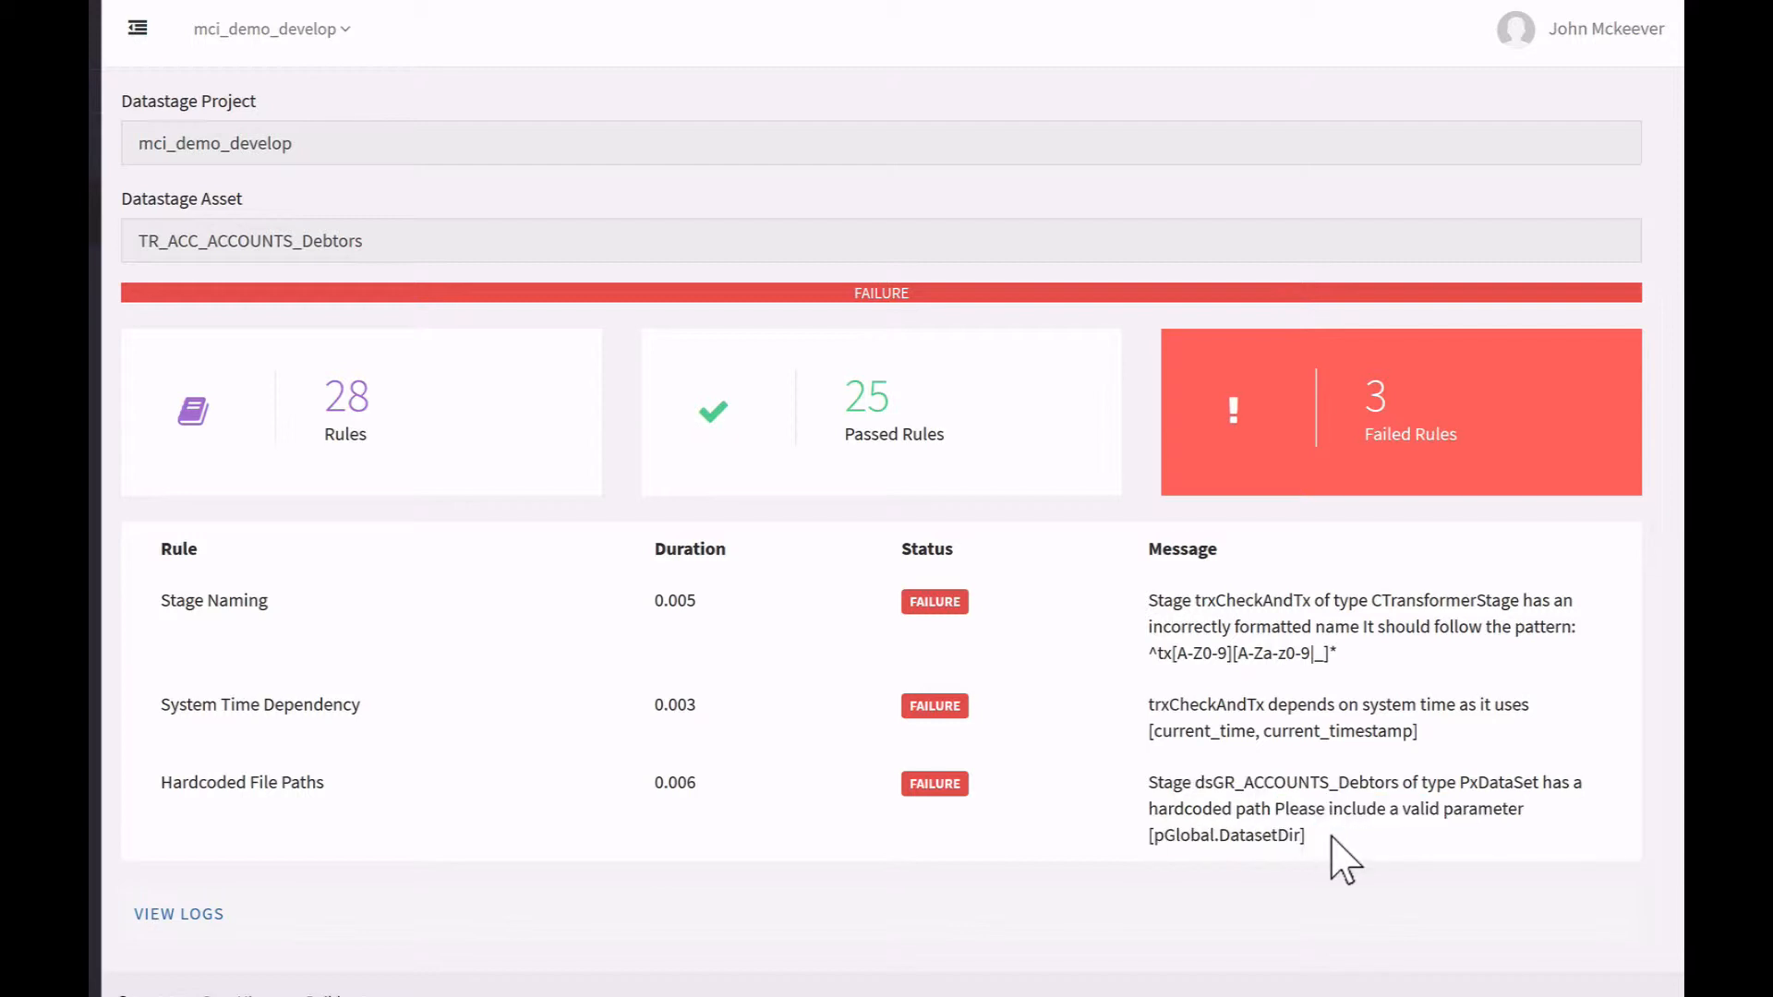
pyautogui.moveTo(1378, 821)
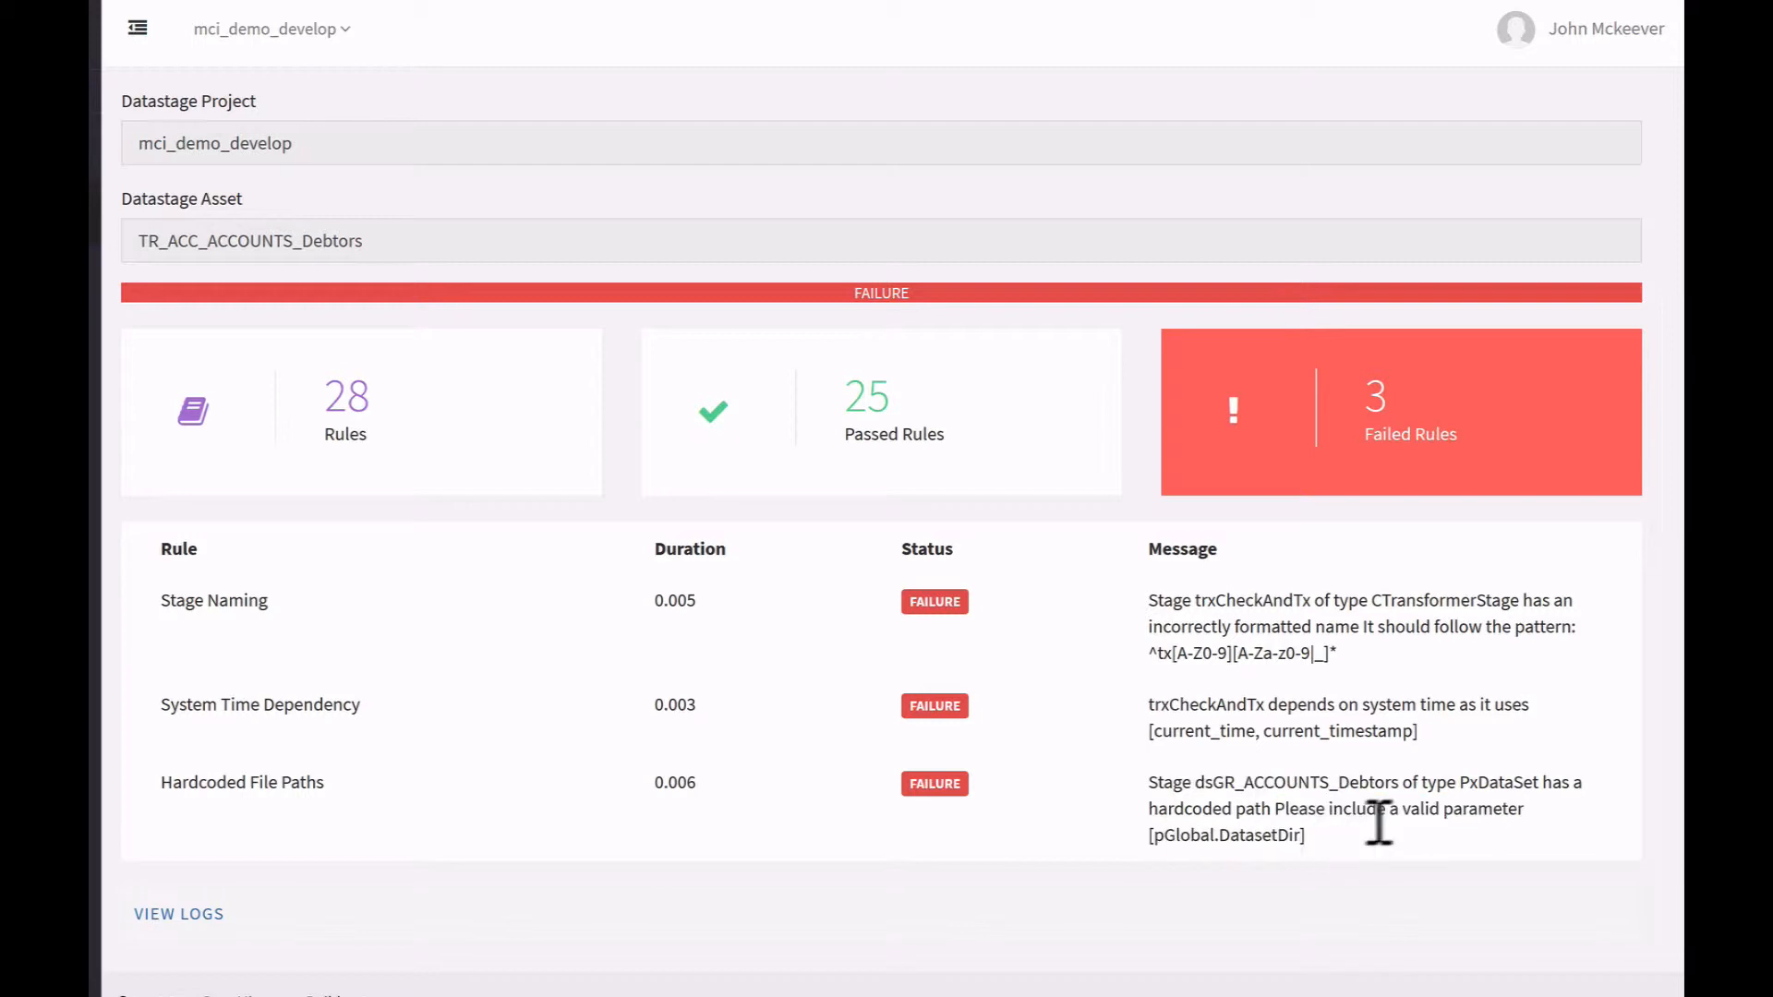
pyautogui.moveTo(1374, 833)
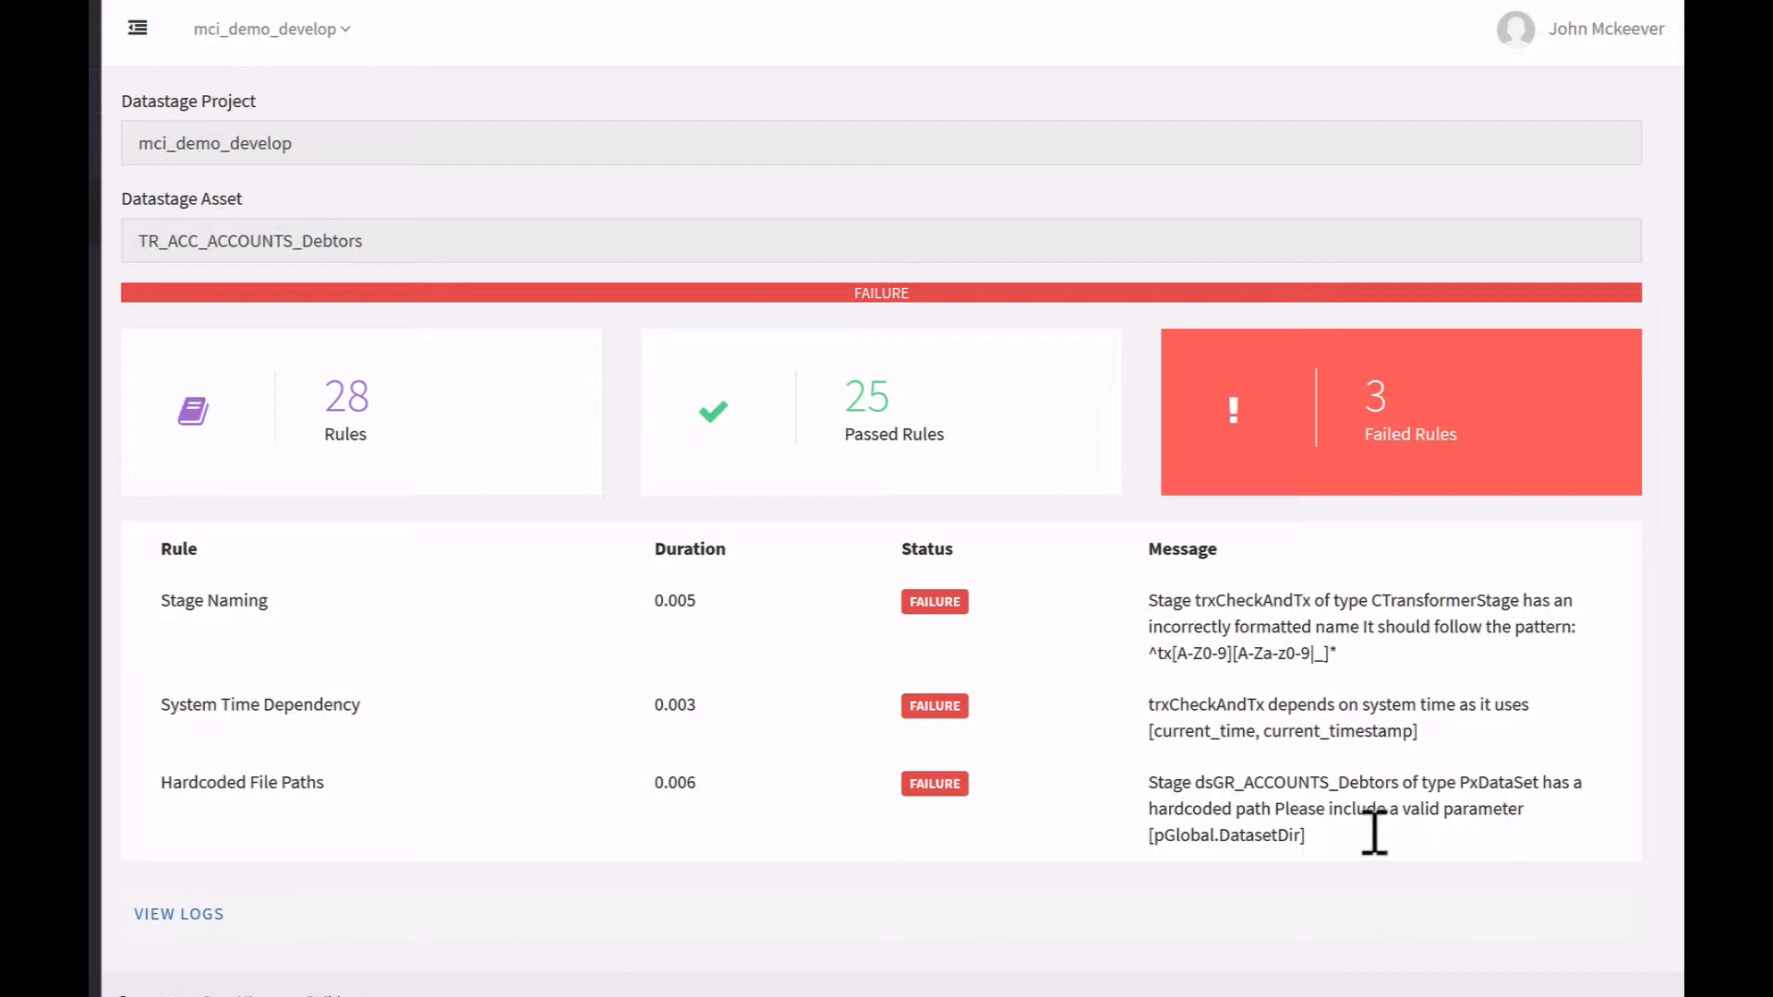
pyautogui.moveTo(1283, 823)
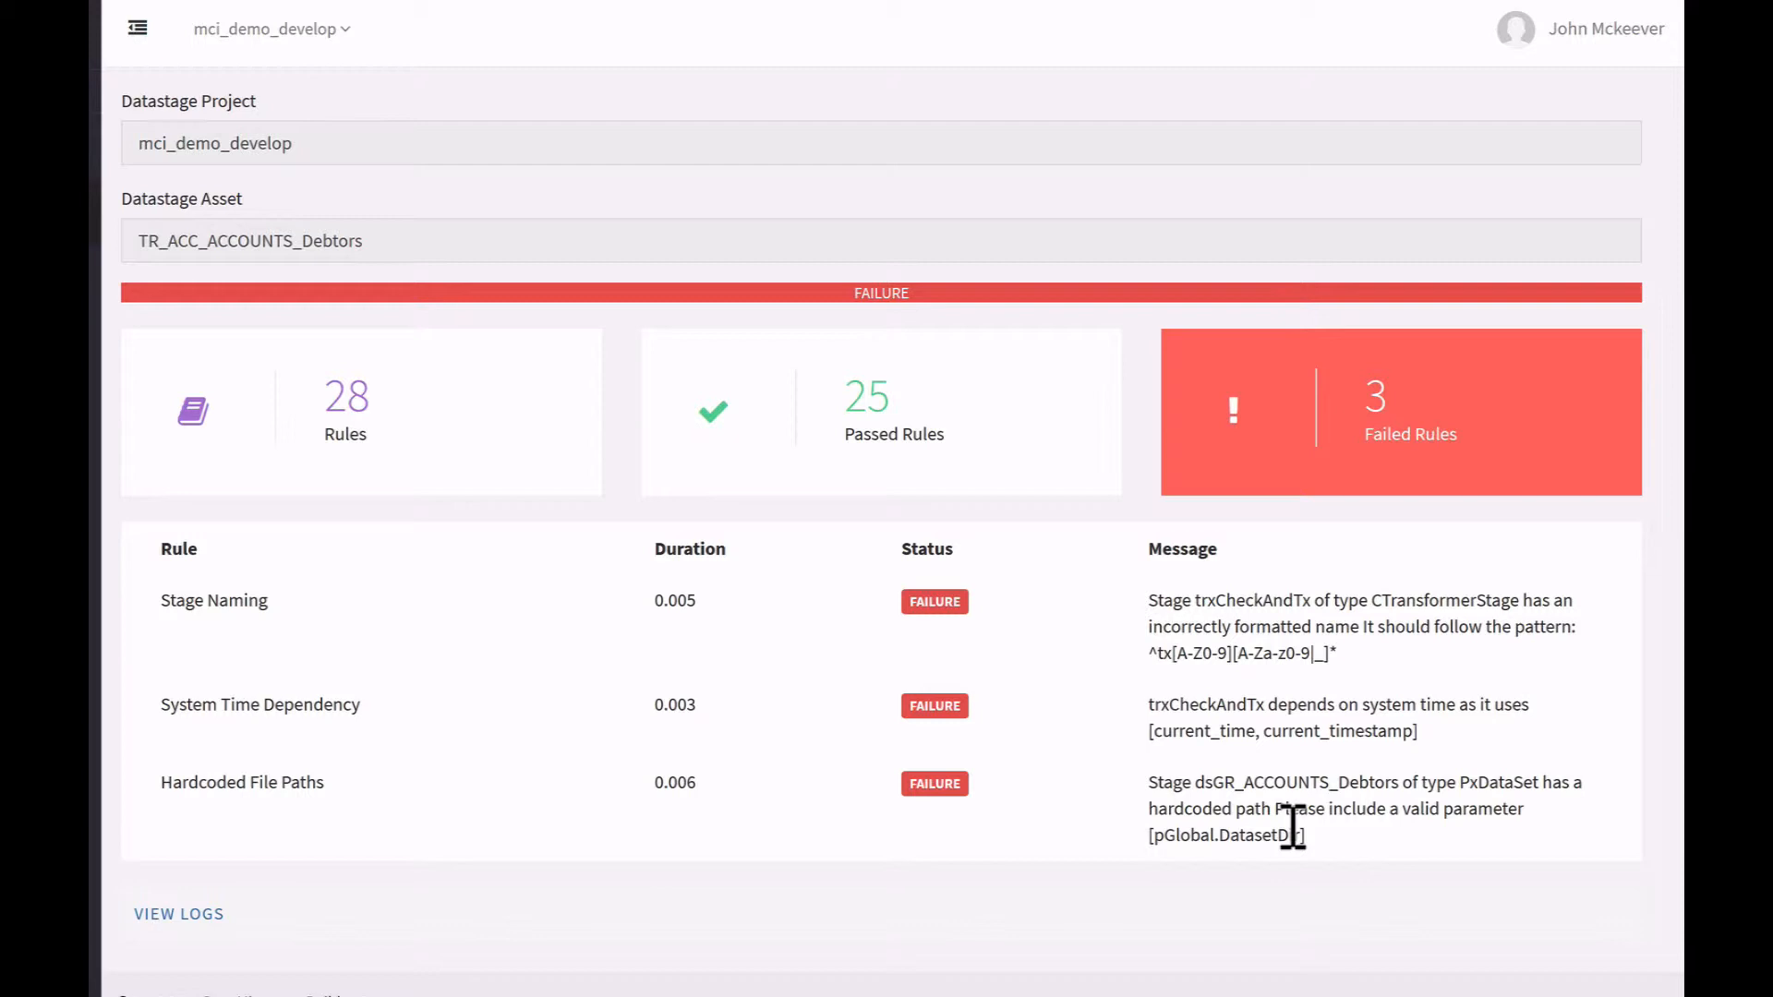
pyautogui.moveTo(1236, 853)
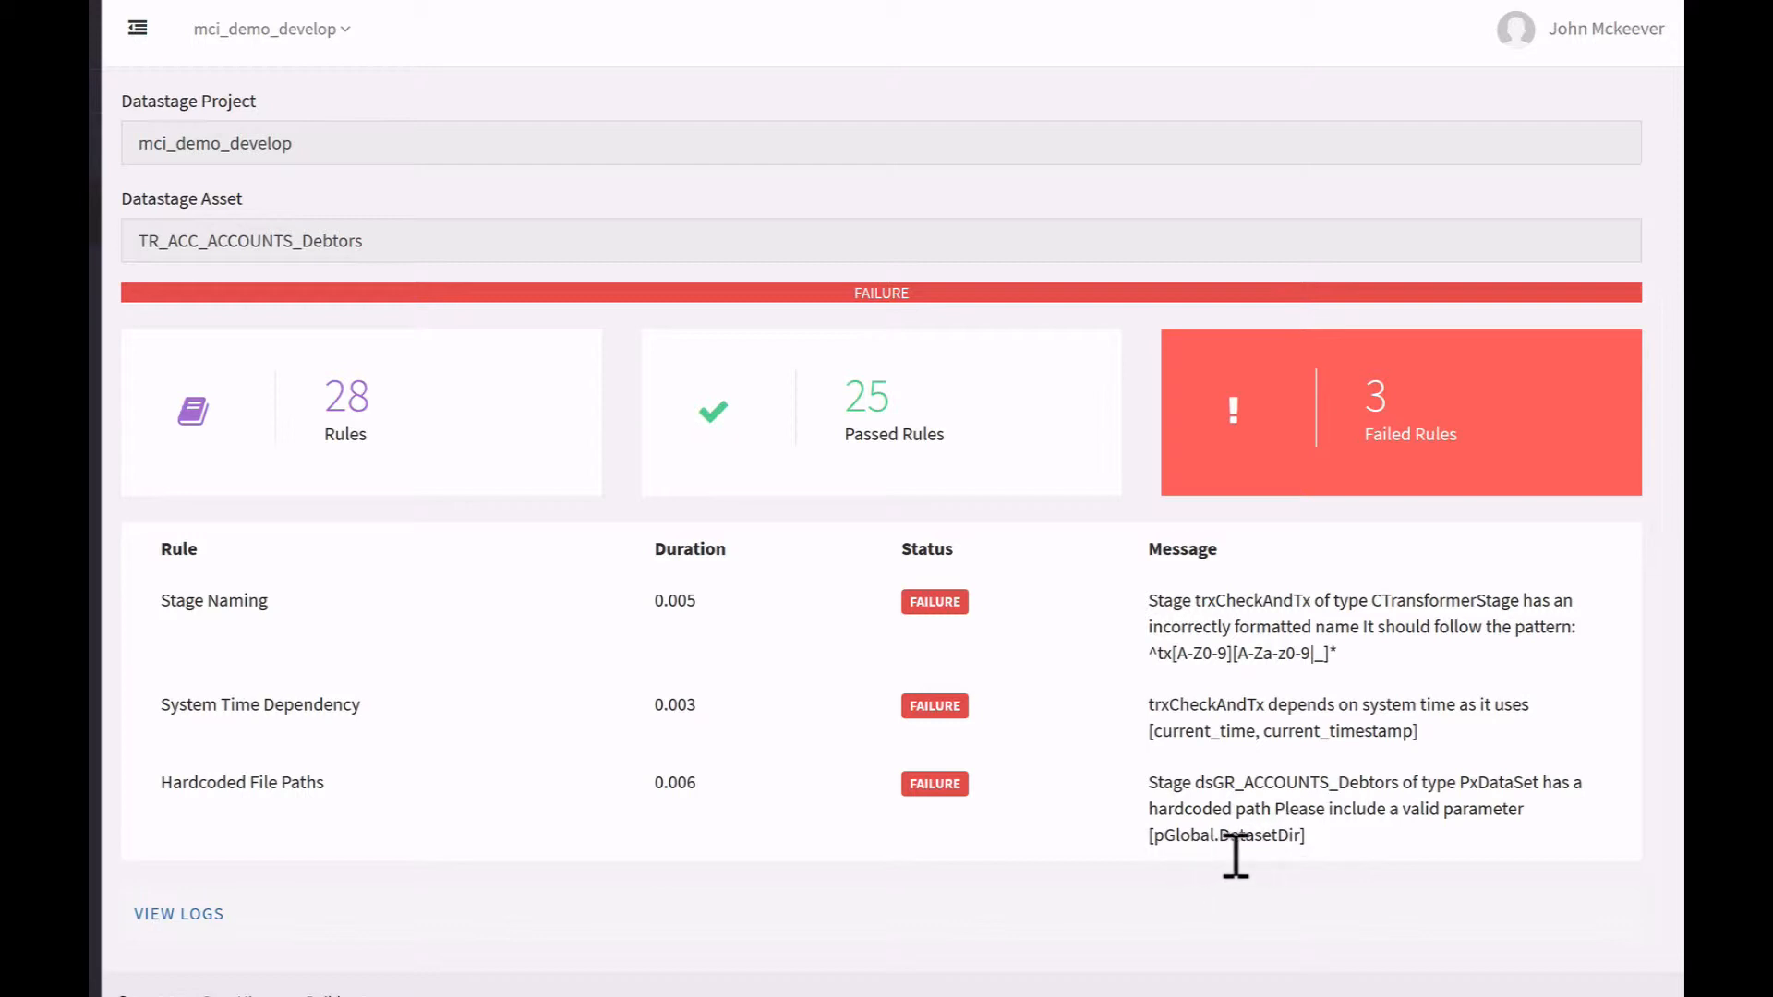
pyautogui.moveTo(503, 894)
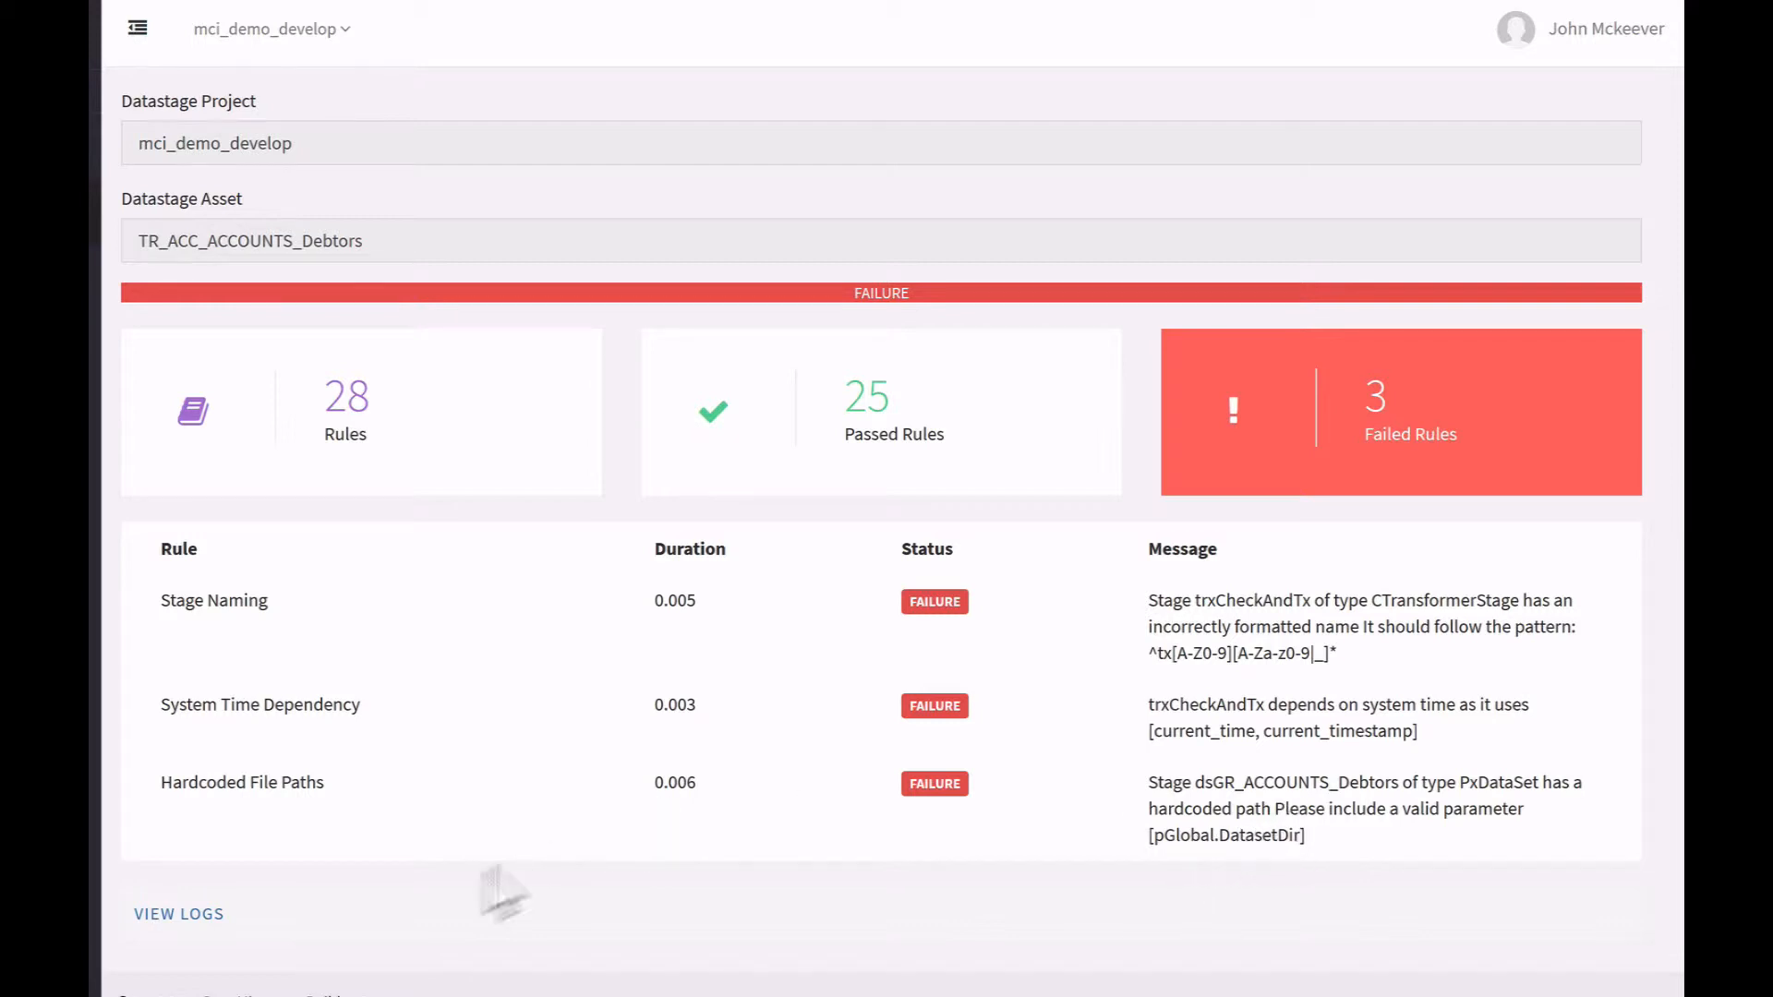
# Switch back to the TR_ACC_ACCOUNTS_Debtors job canvas showing the dsGR_ACCOUNTS_Debtors stage
pyautogui.click(388, 974)
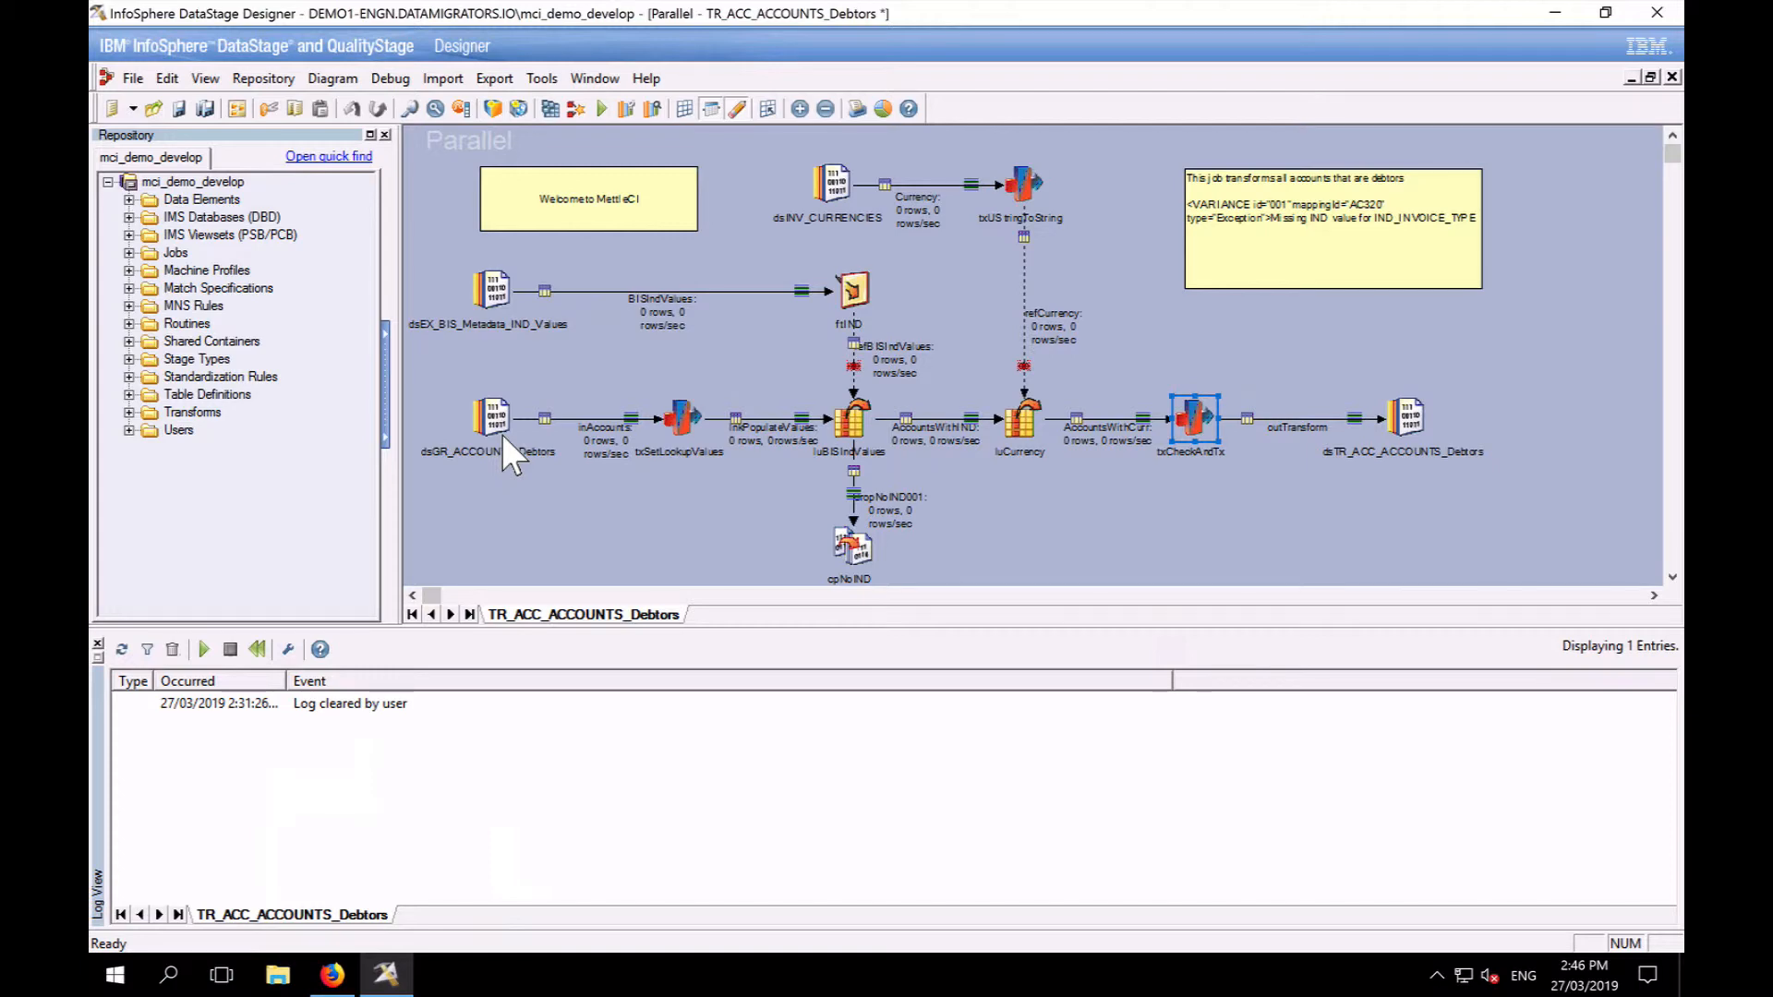
# Set the dsGR_ACCOUNTS_Debtors File path folder to the #pGlobal.DatasetDir# job parameter
pyautogui.doubleClick(491, 420)
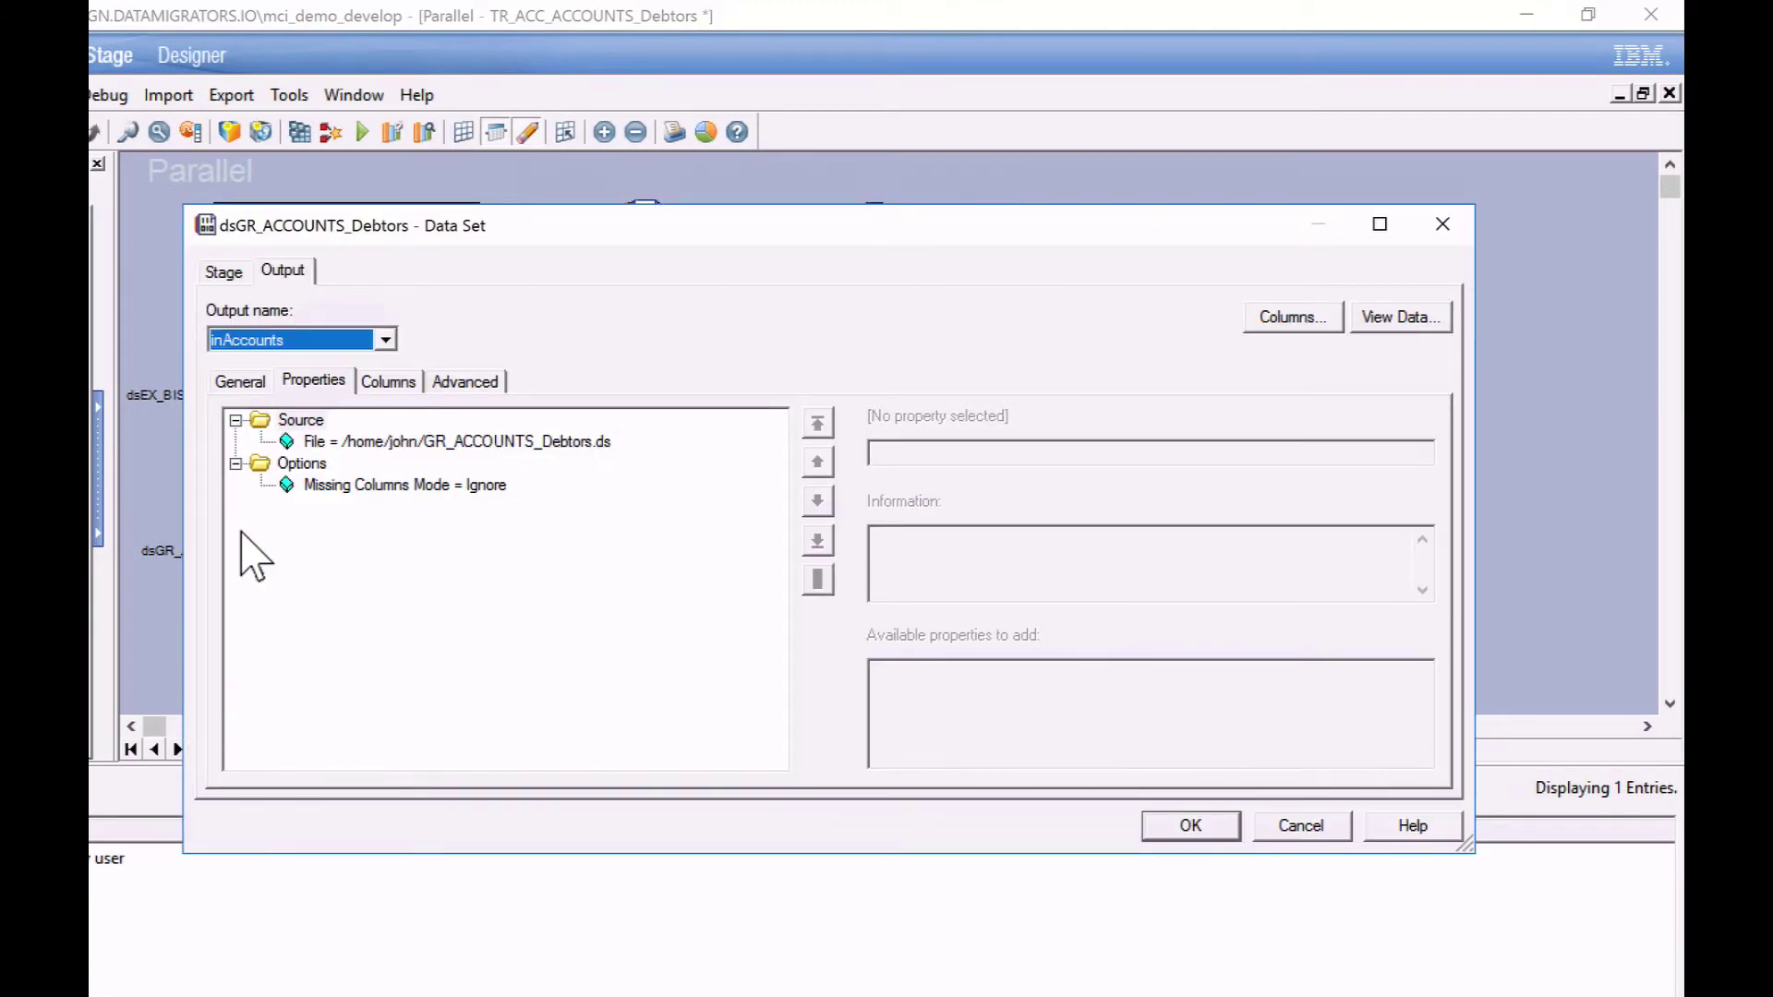
pyautogui.moveTo(351, 480)
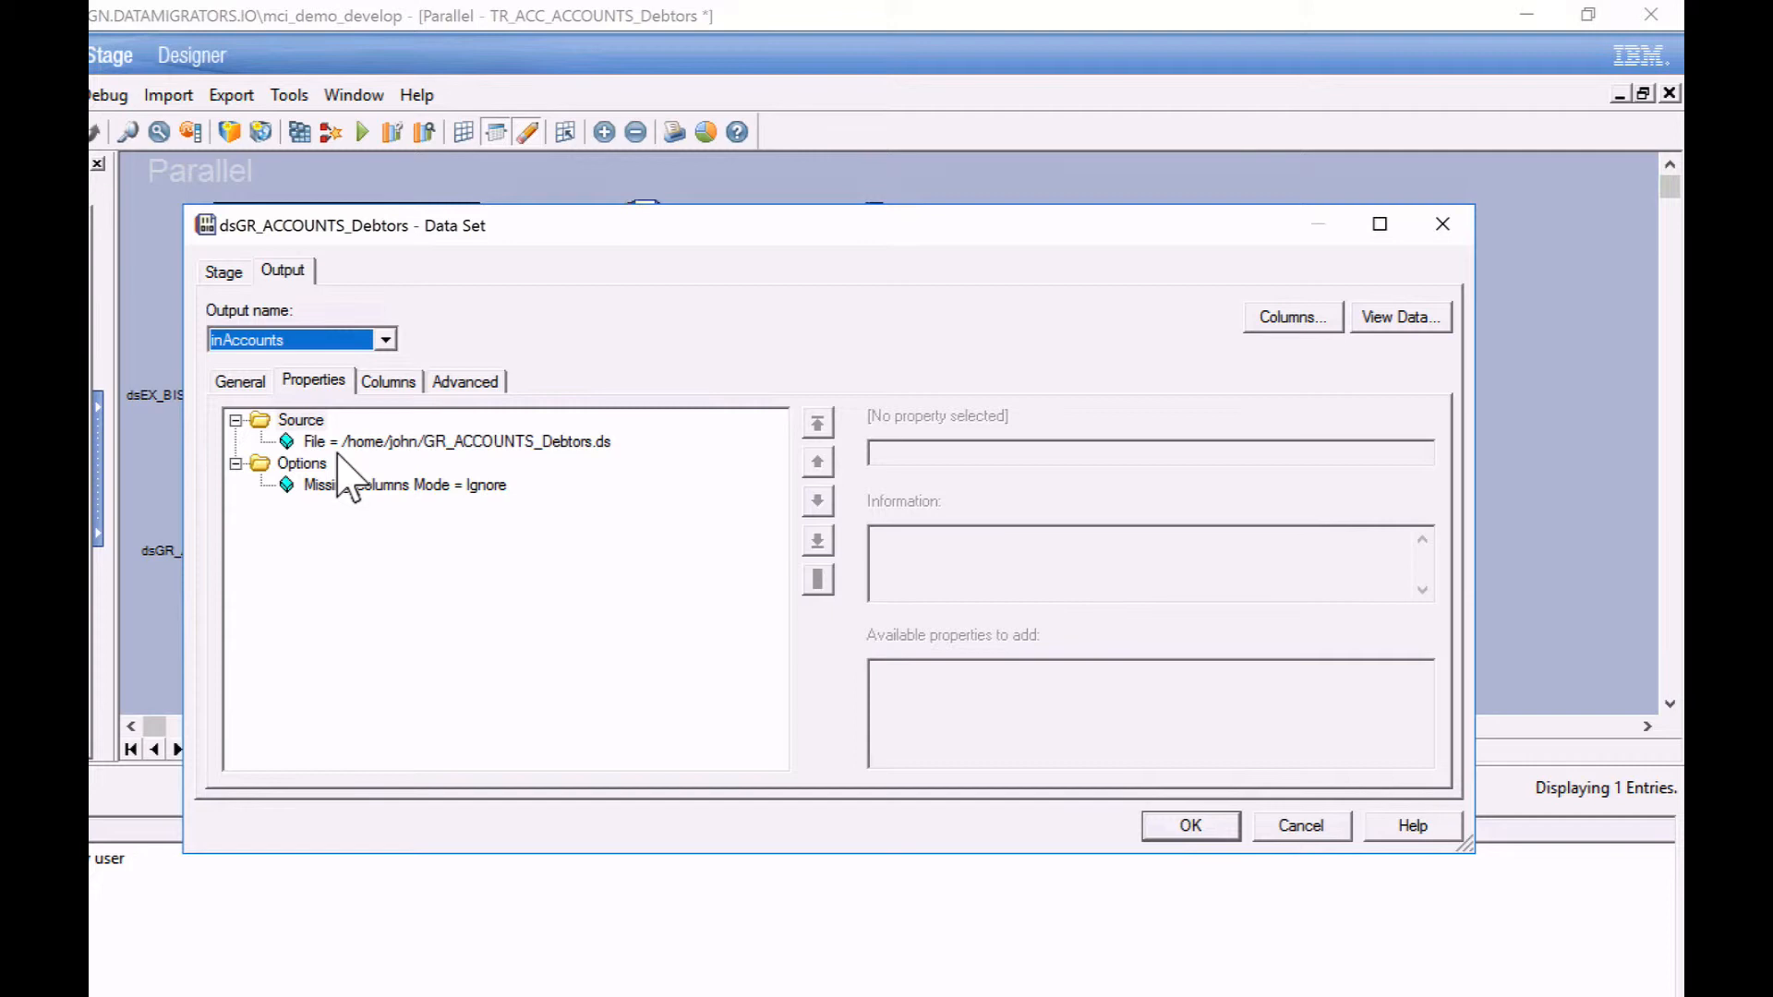
pyautogui.click(452, 442)
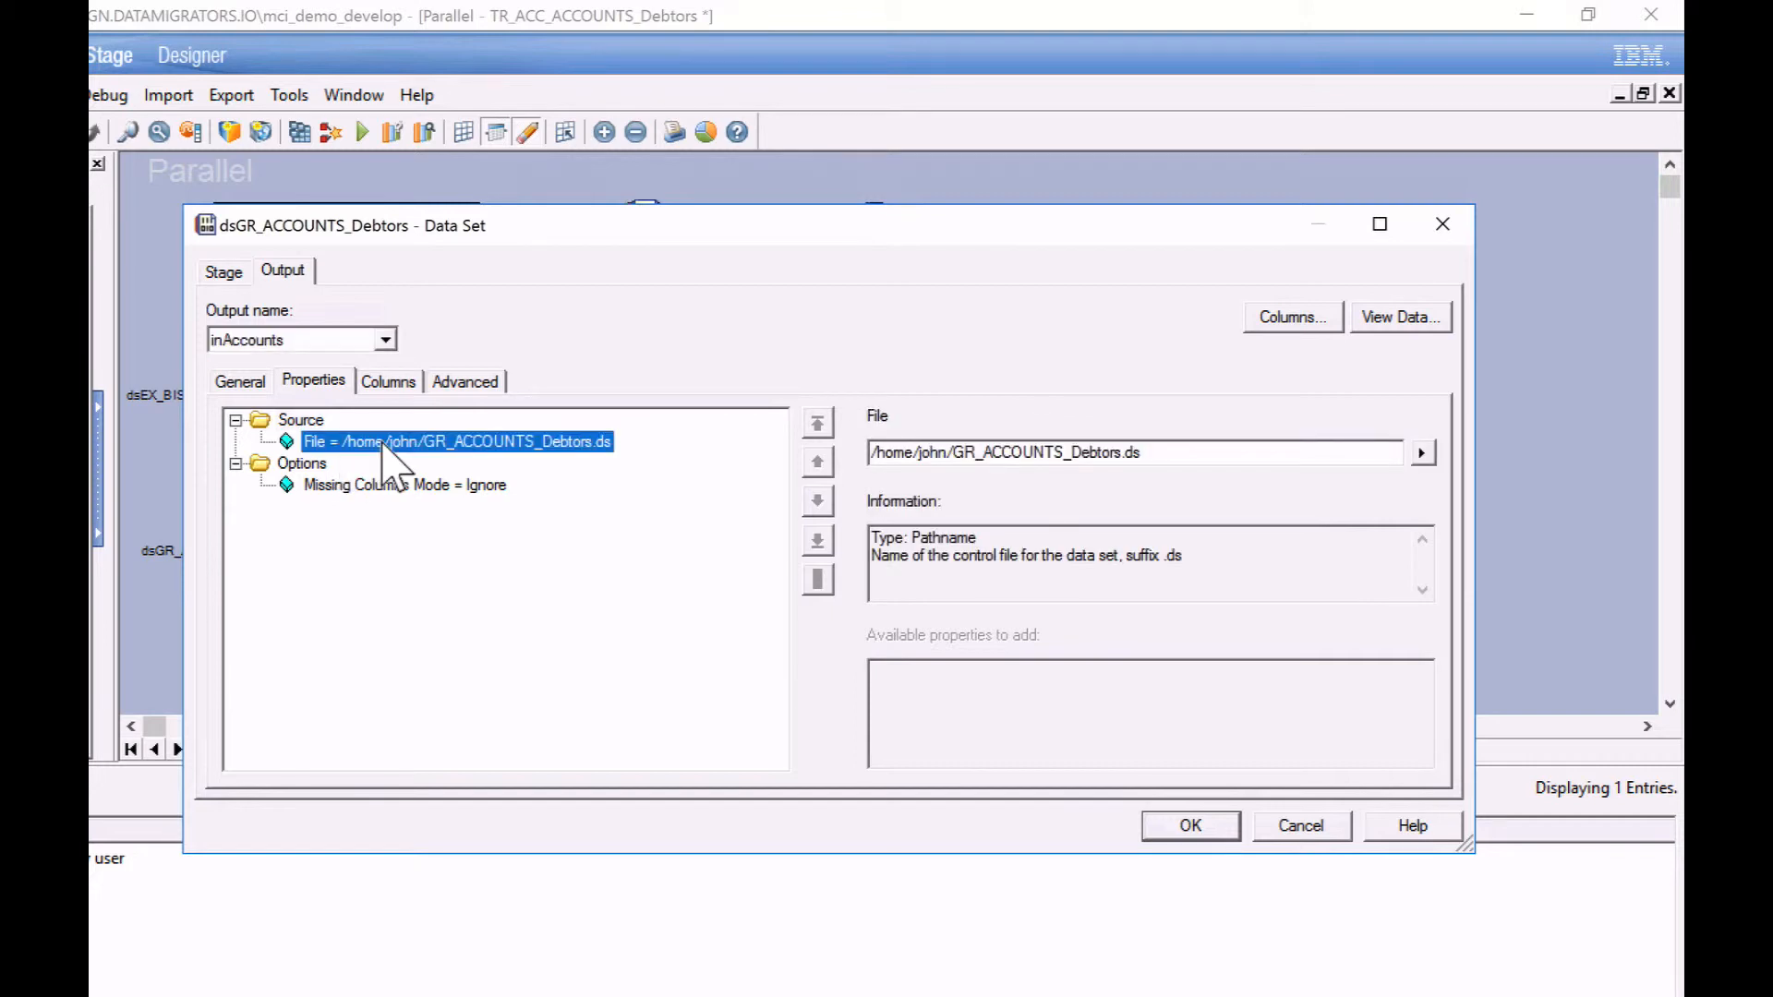
pyautogui.moveTo(997, 473)
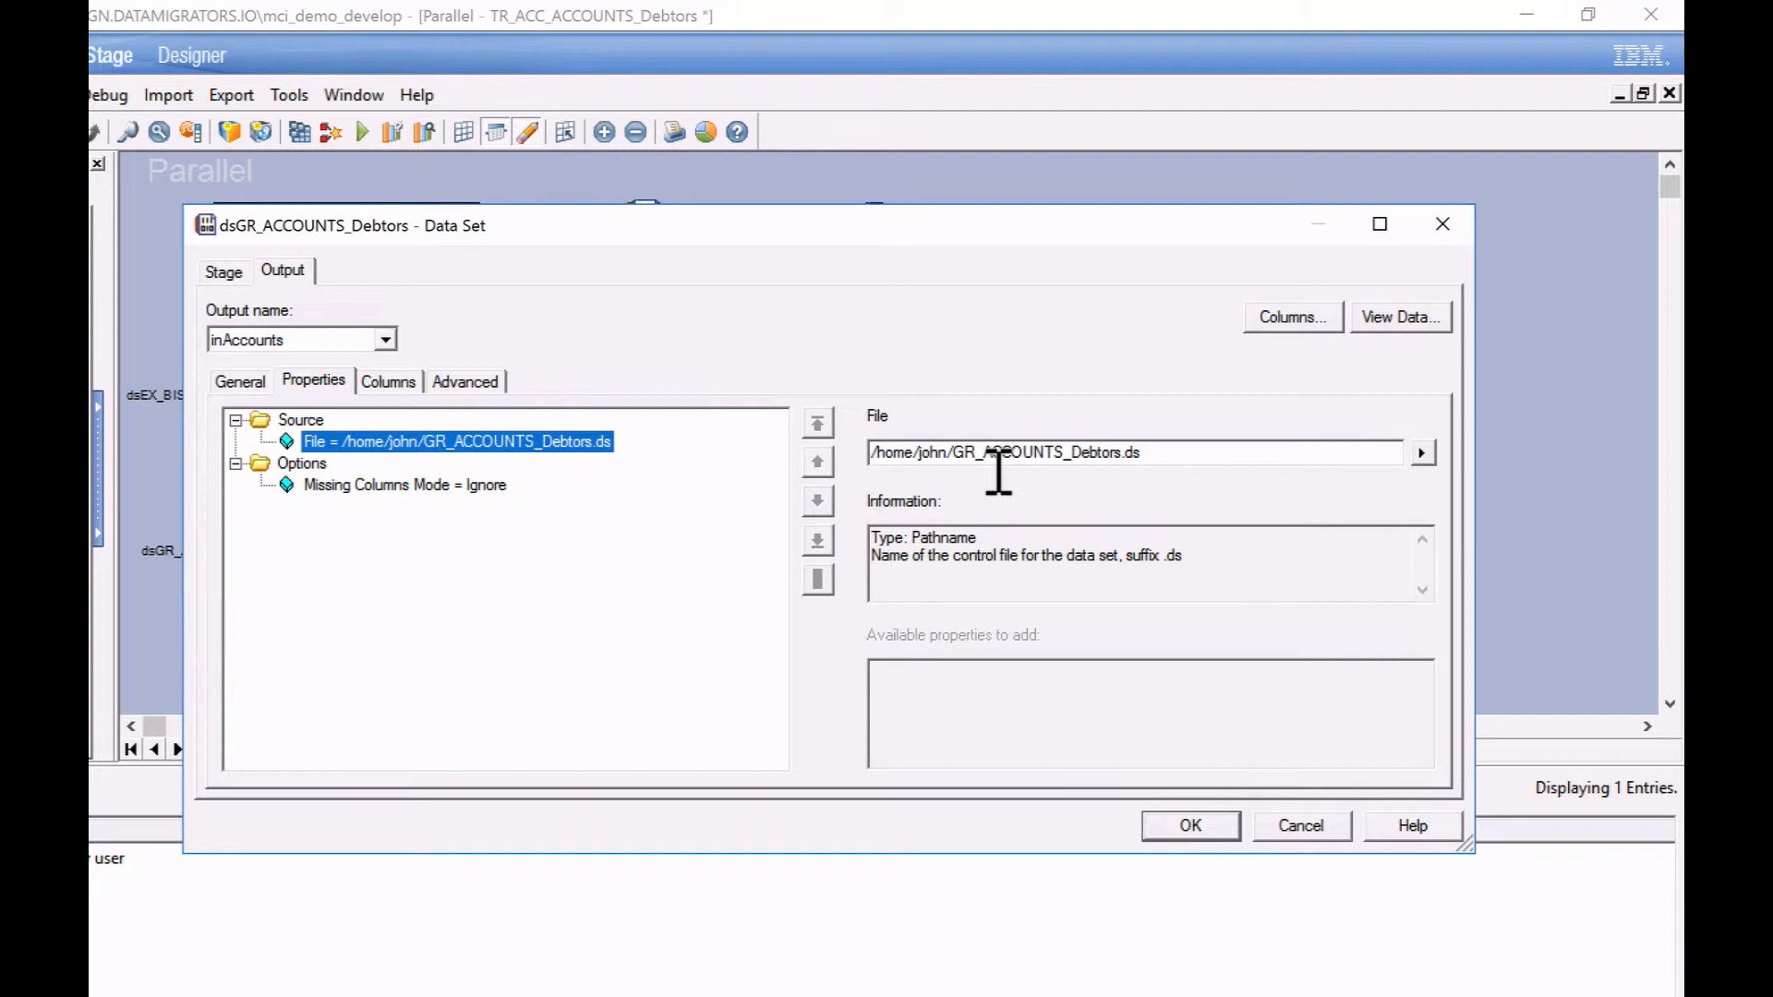
pyautogui.doubleClick(905, 453)
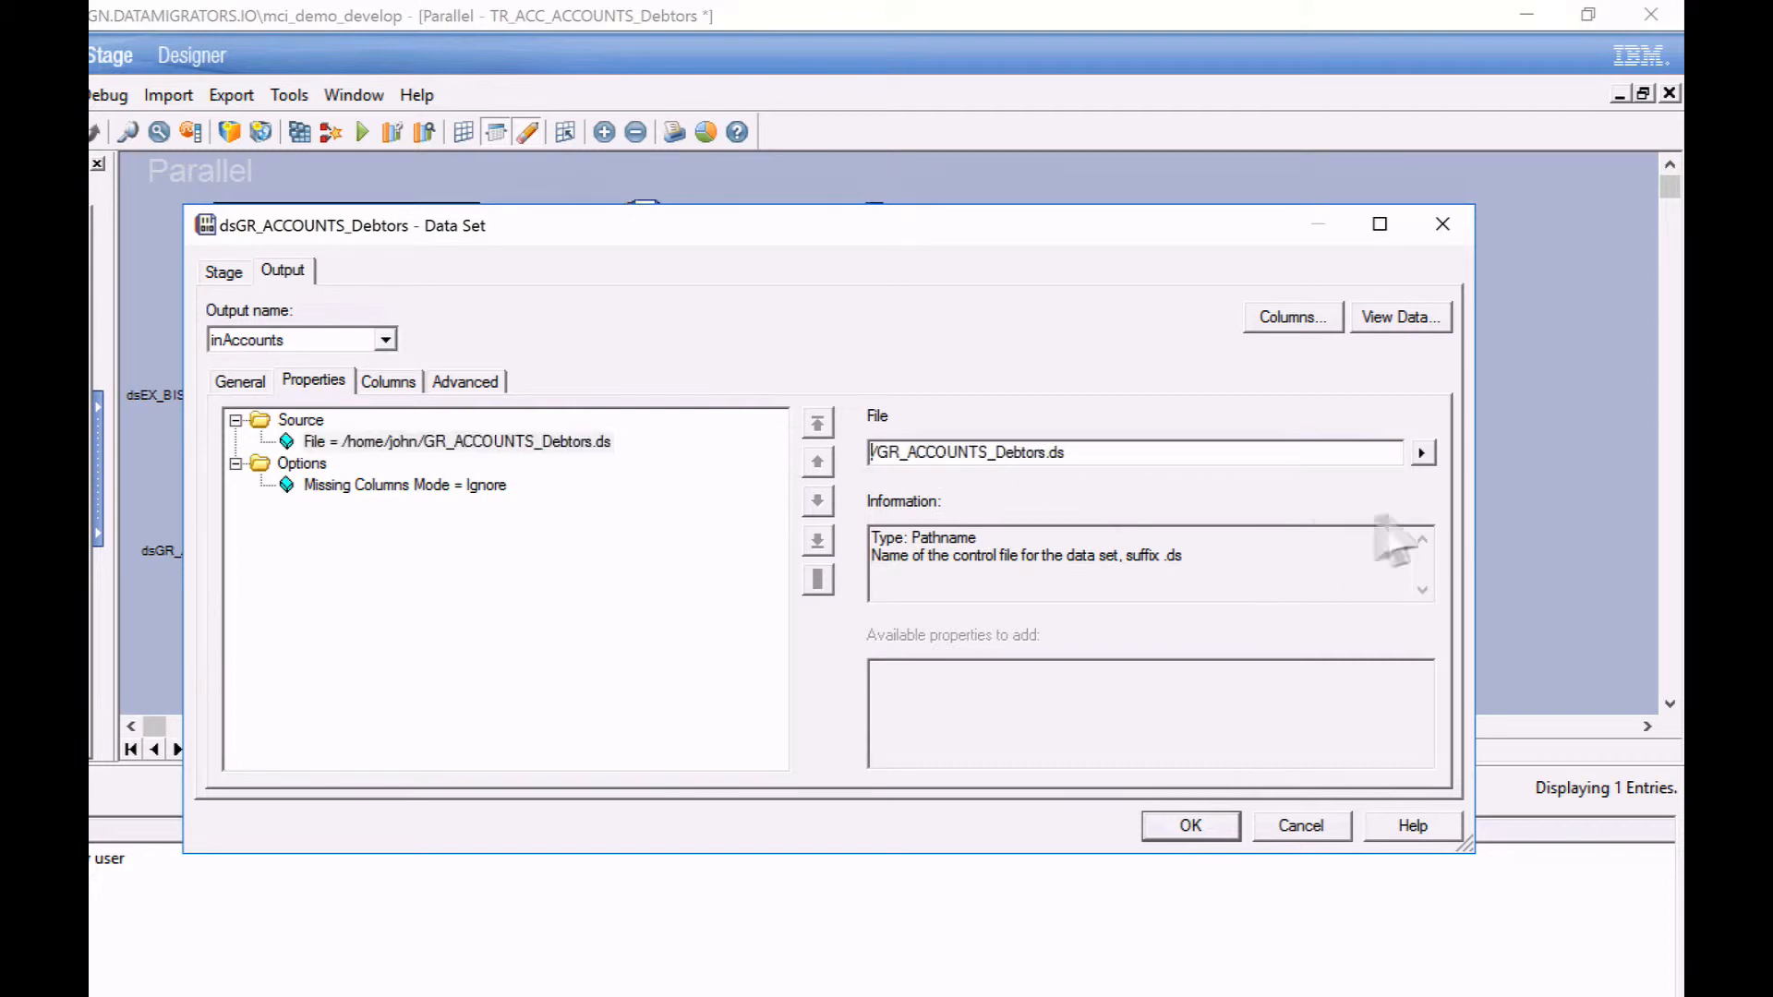
pyautogui.click(1423, 452)
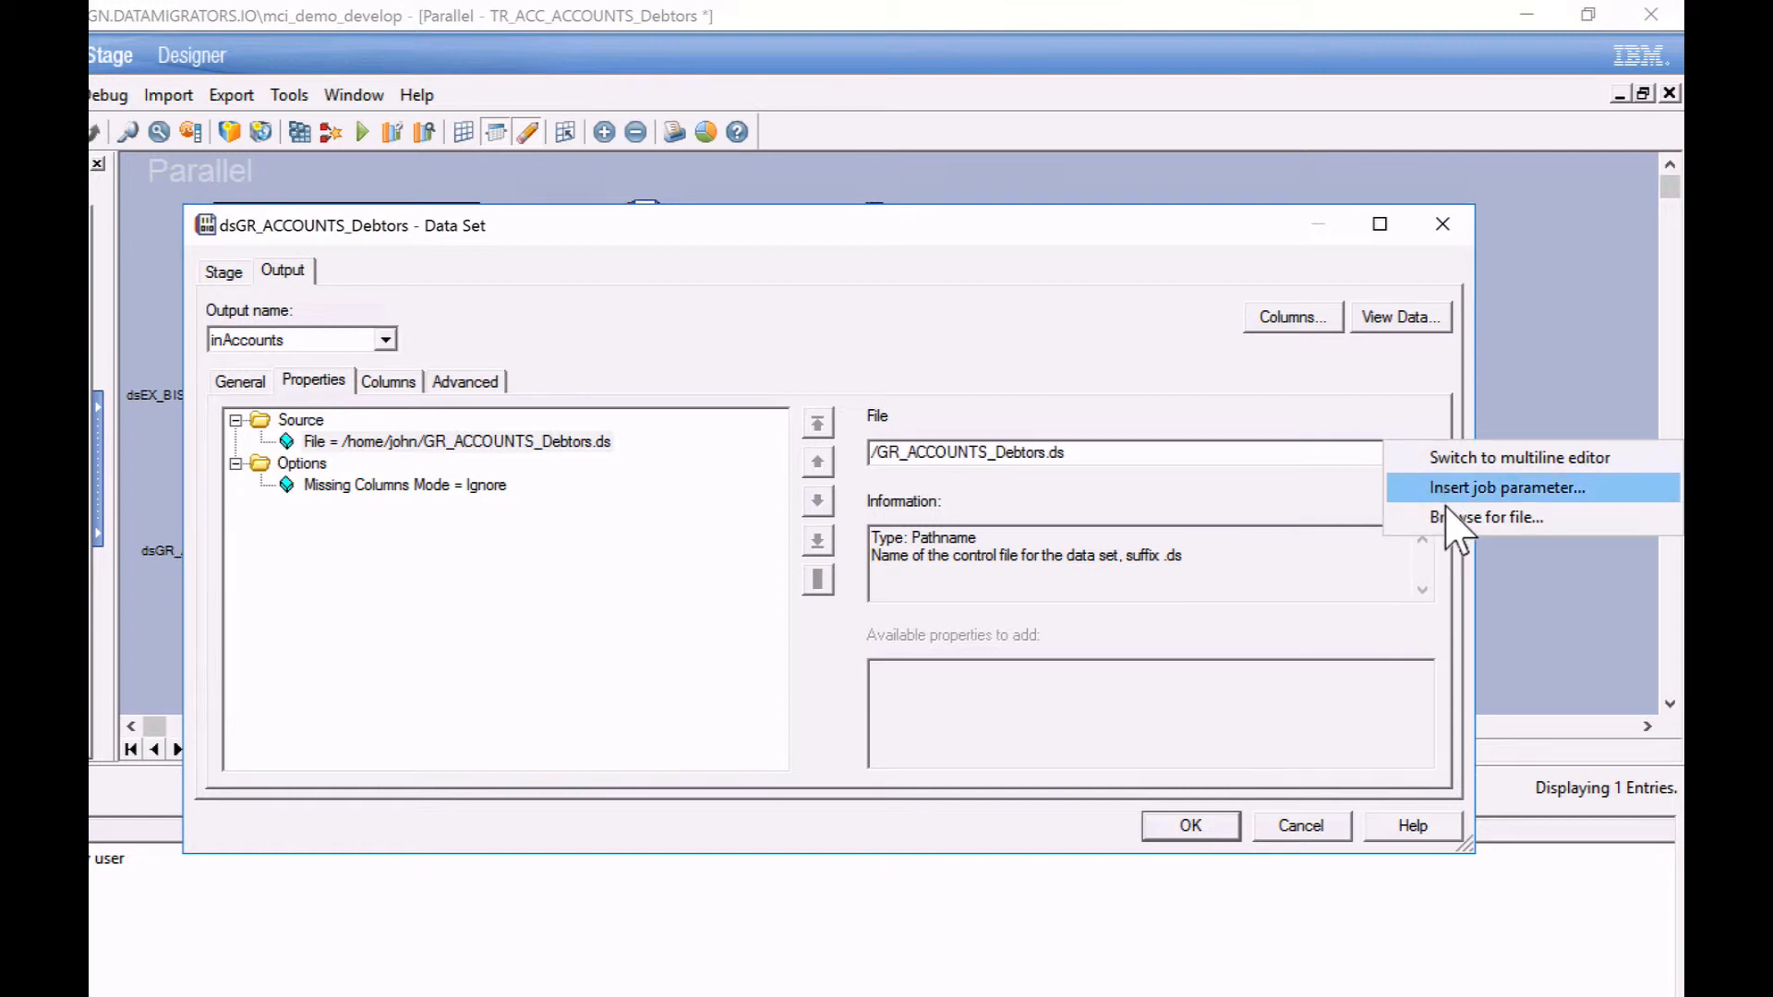
pyautogui.click(1507, 488)
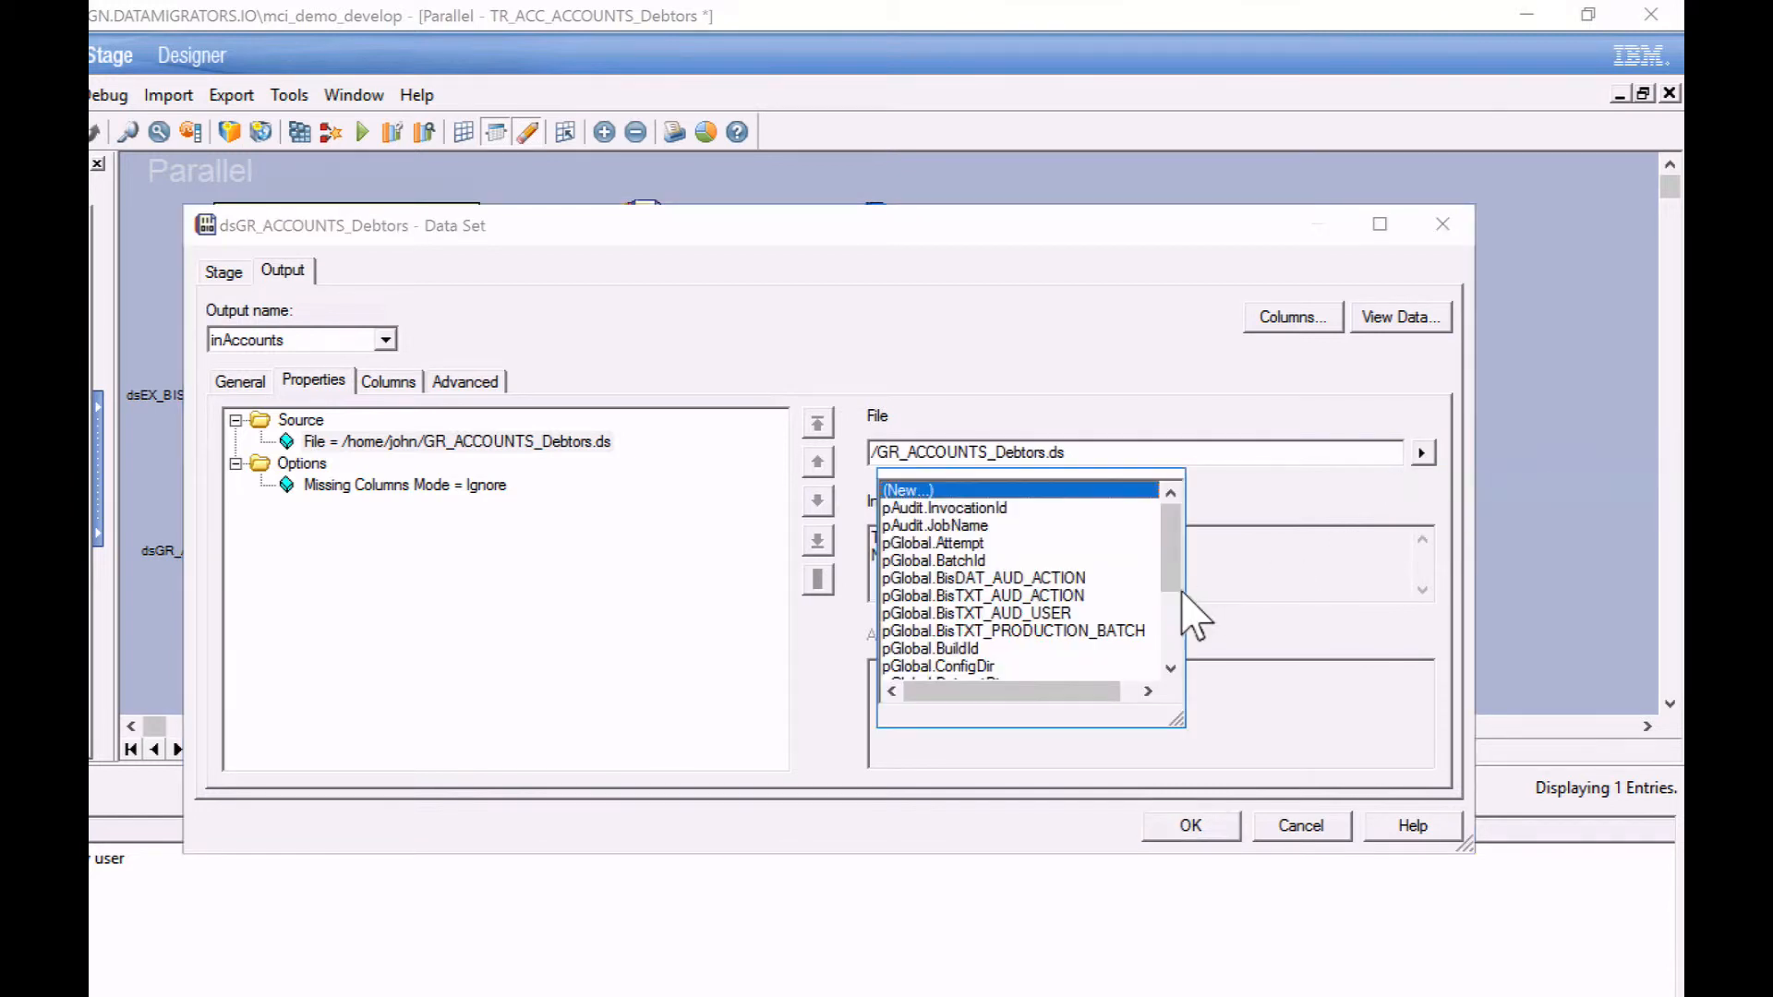
pyautogui.scroll(-3)
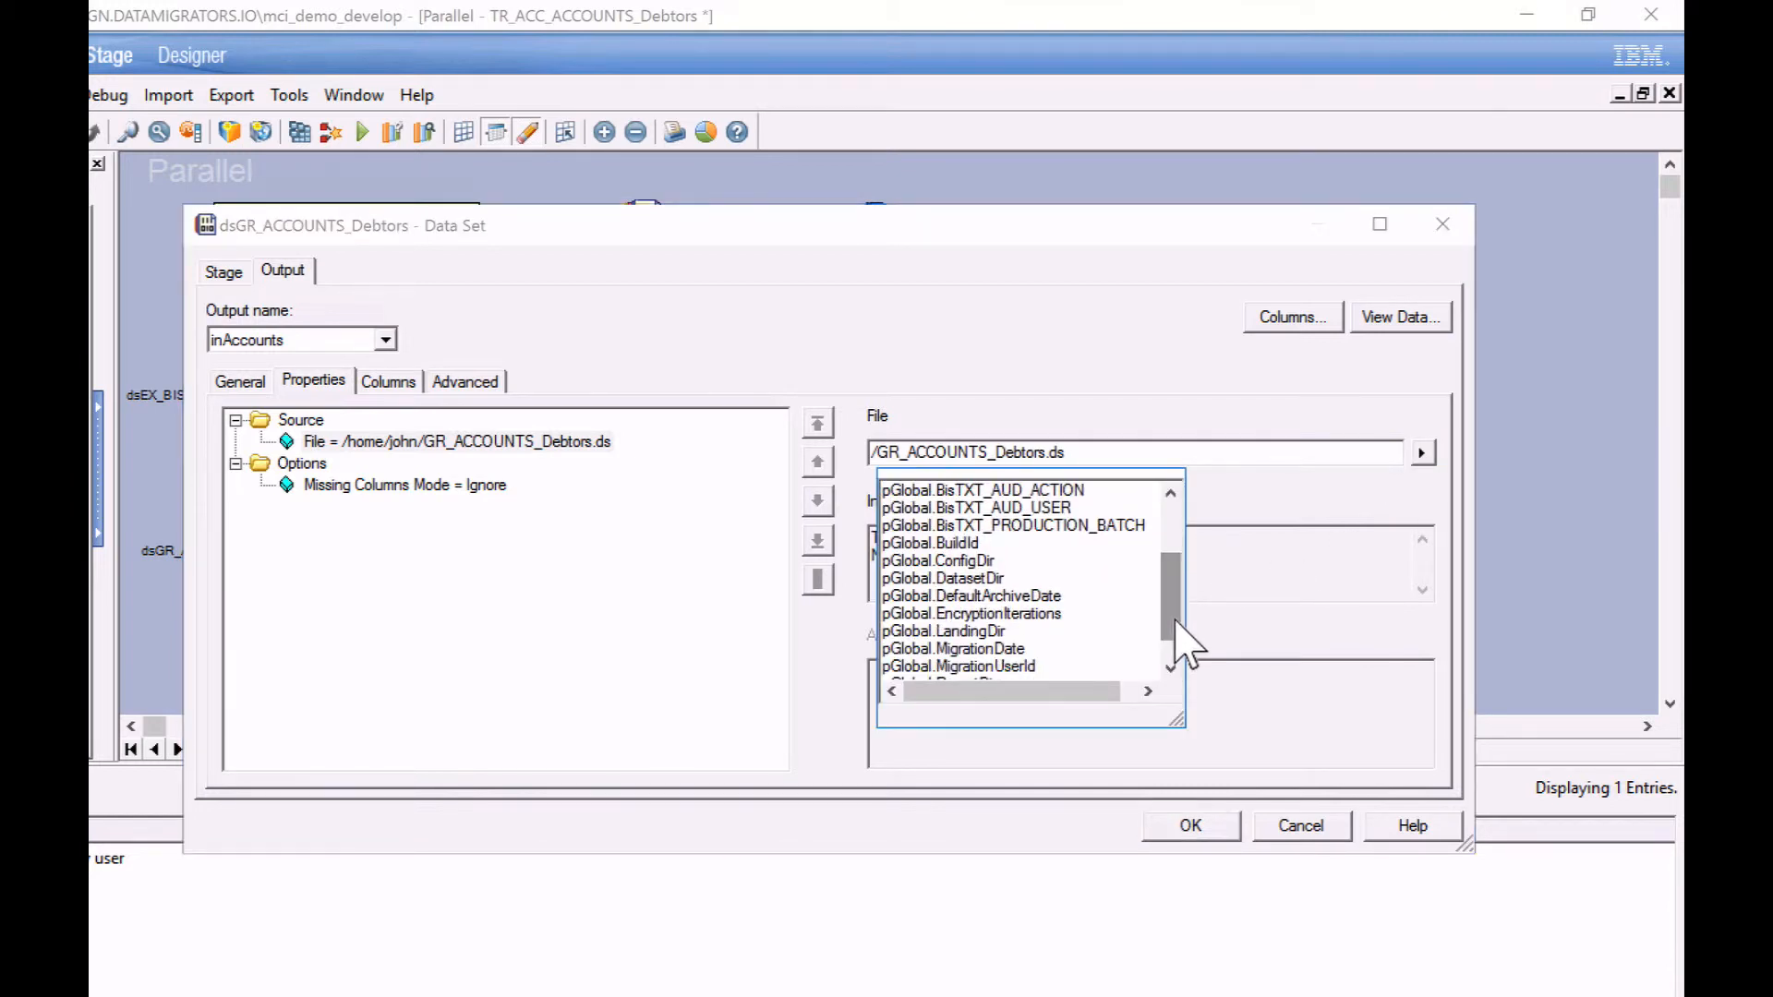
pyautogui.click(944, 578)
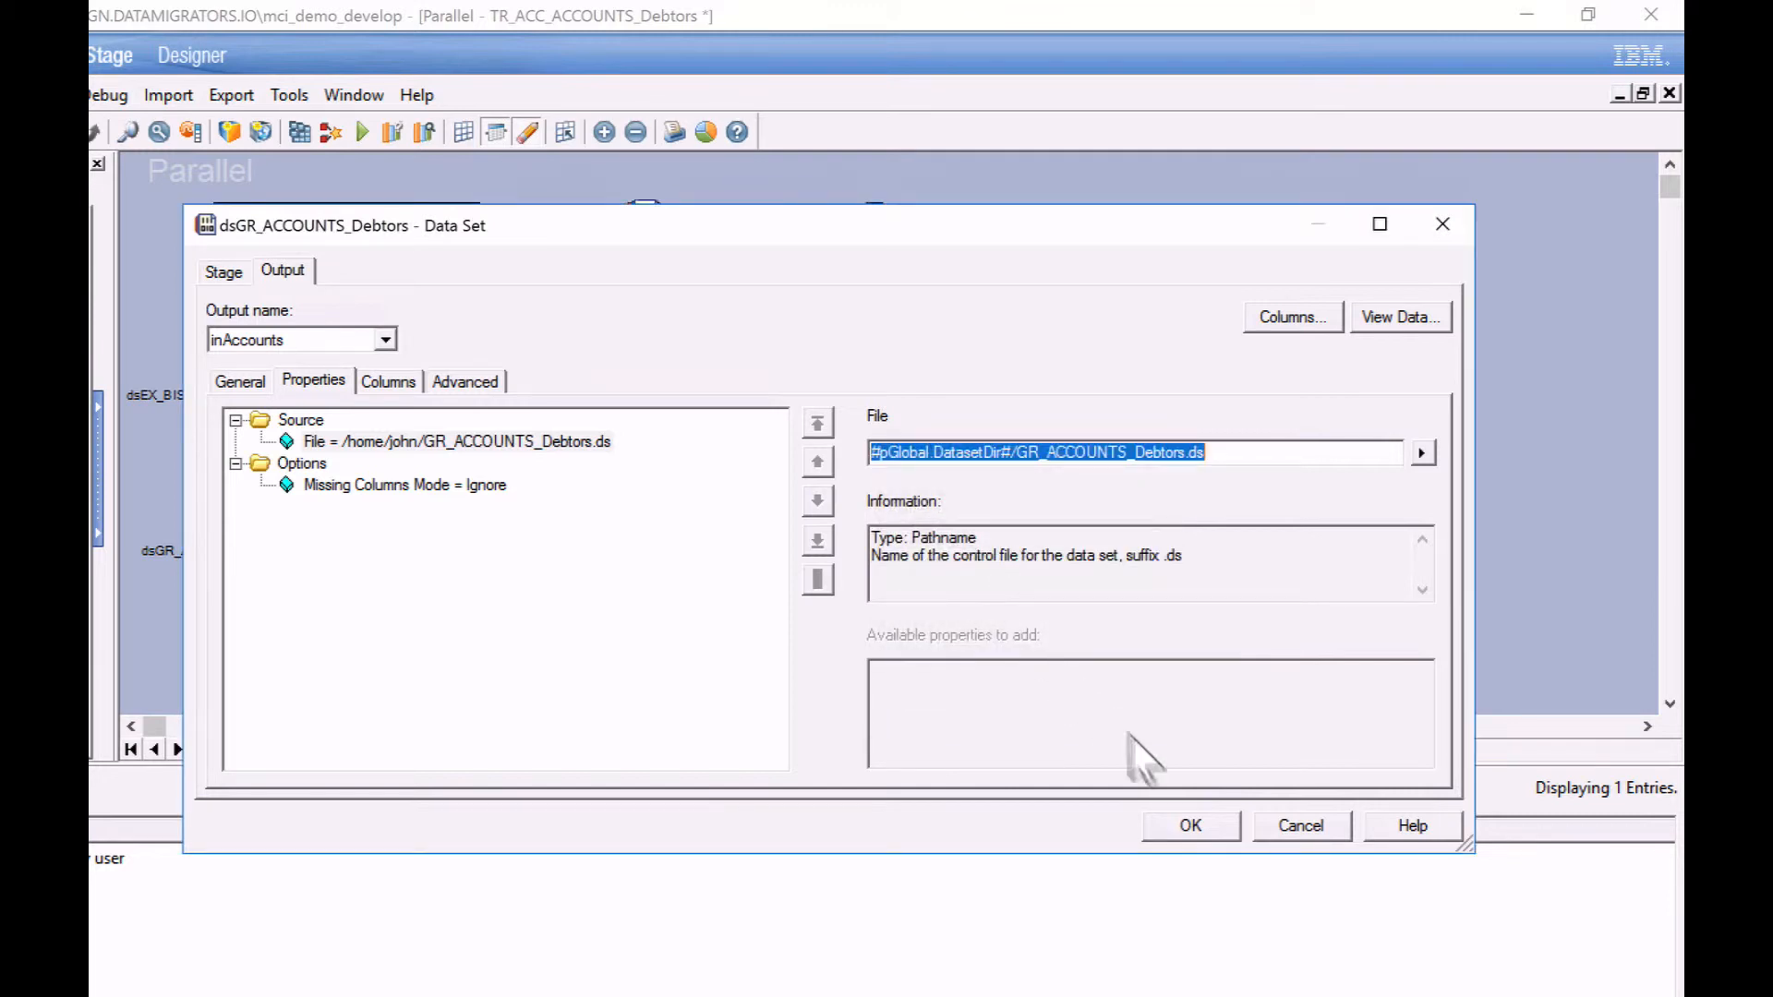
pyautogui.click(1190, 826)
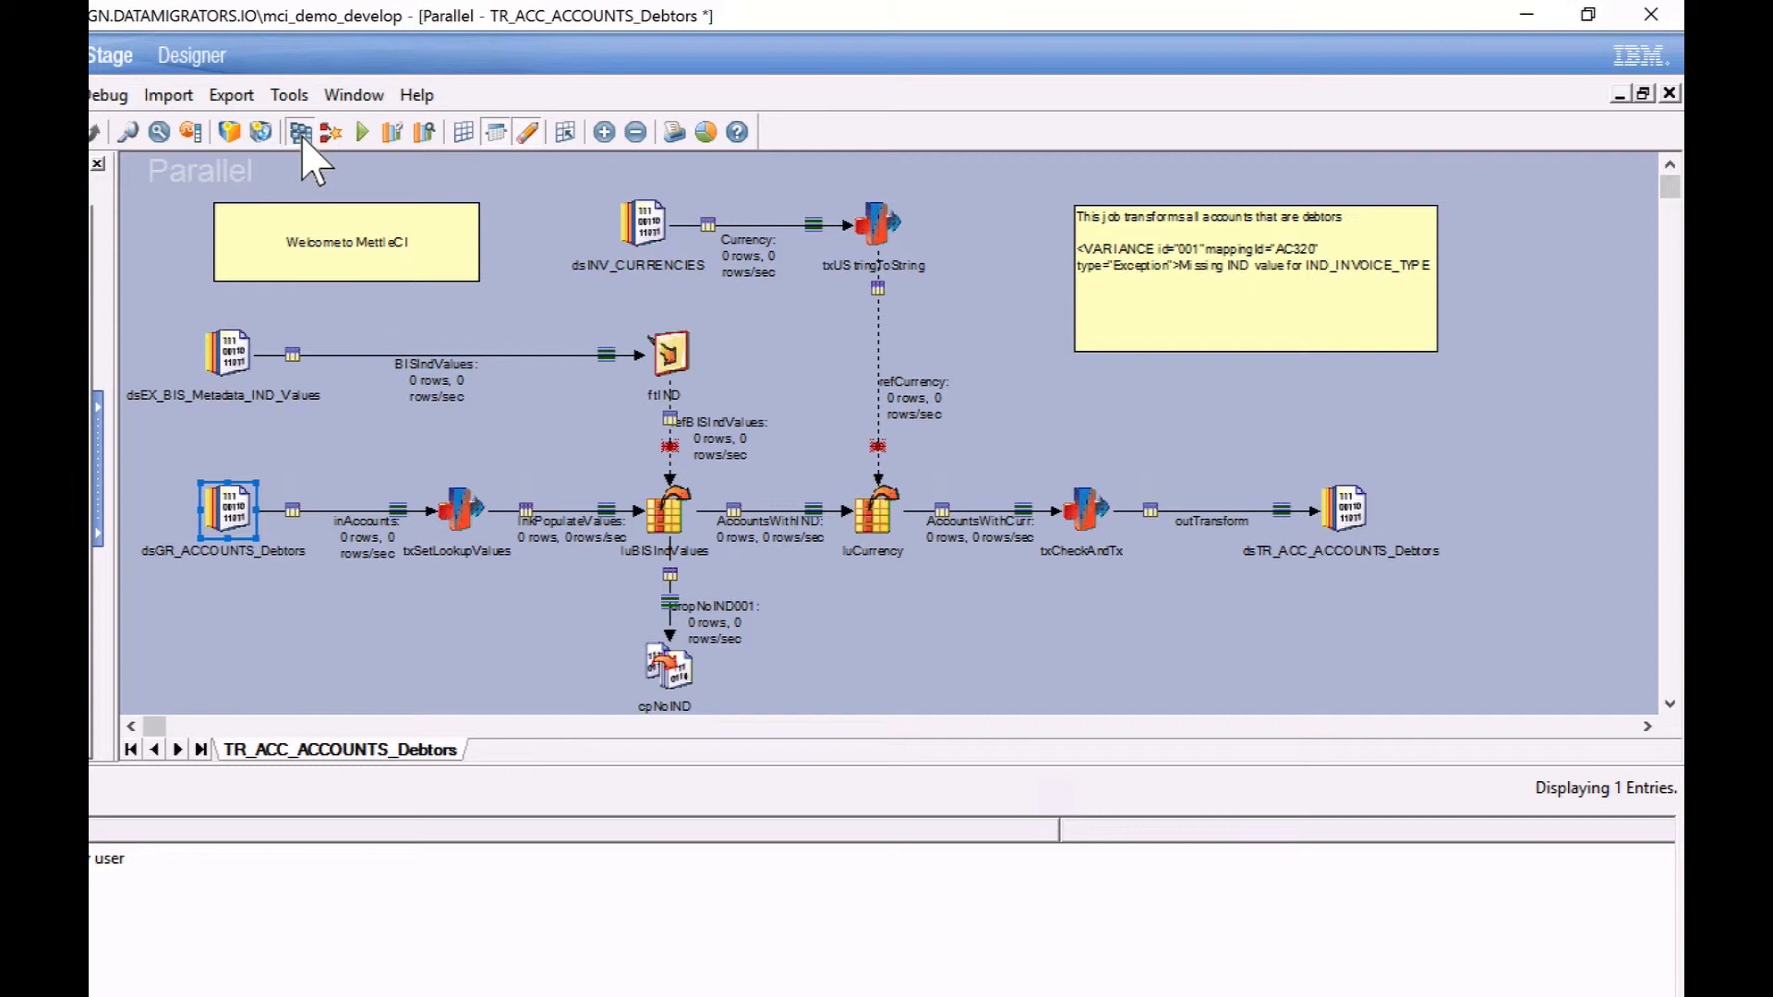
# Compile the job with no errors
pyautogui.click(300, 133)
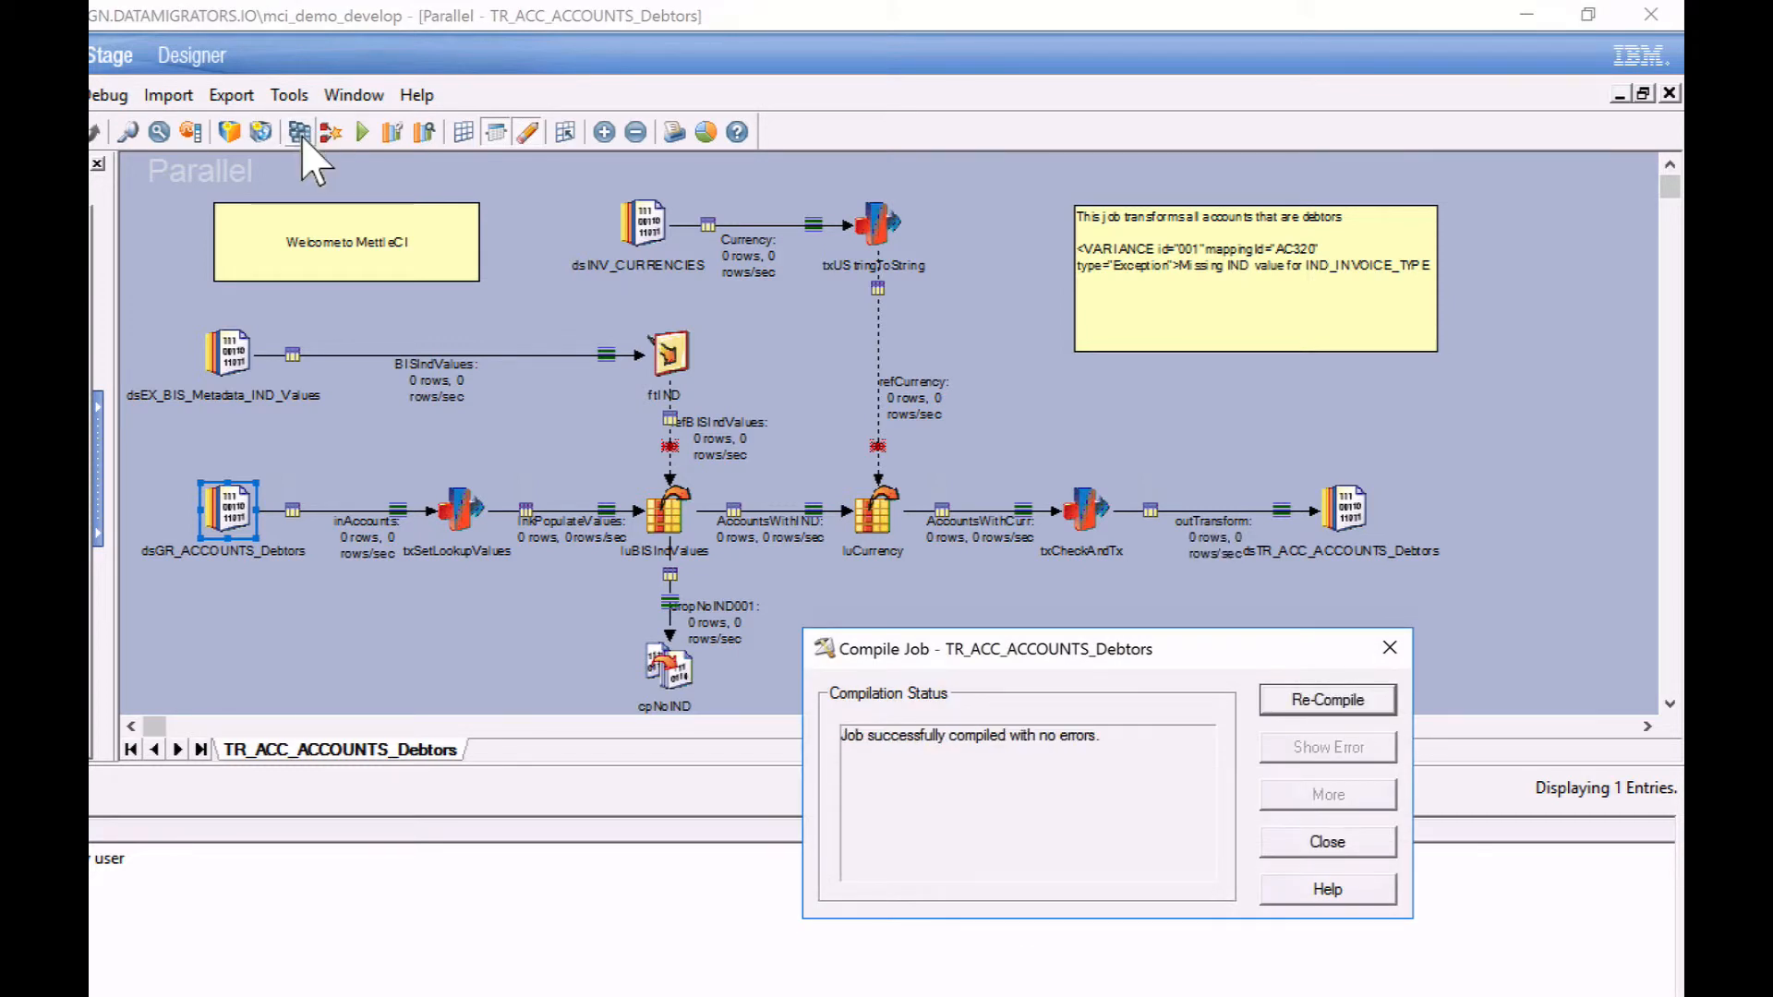
pyautogui.click(290, 94)
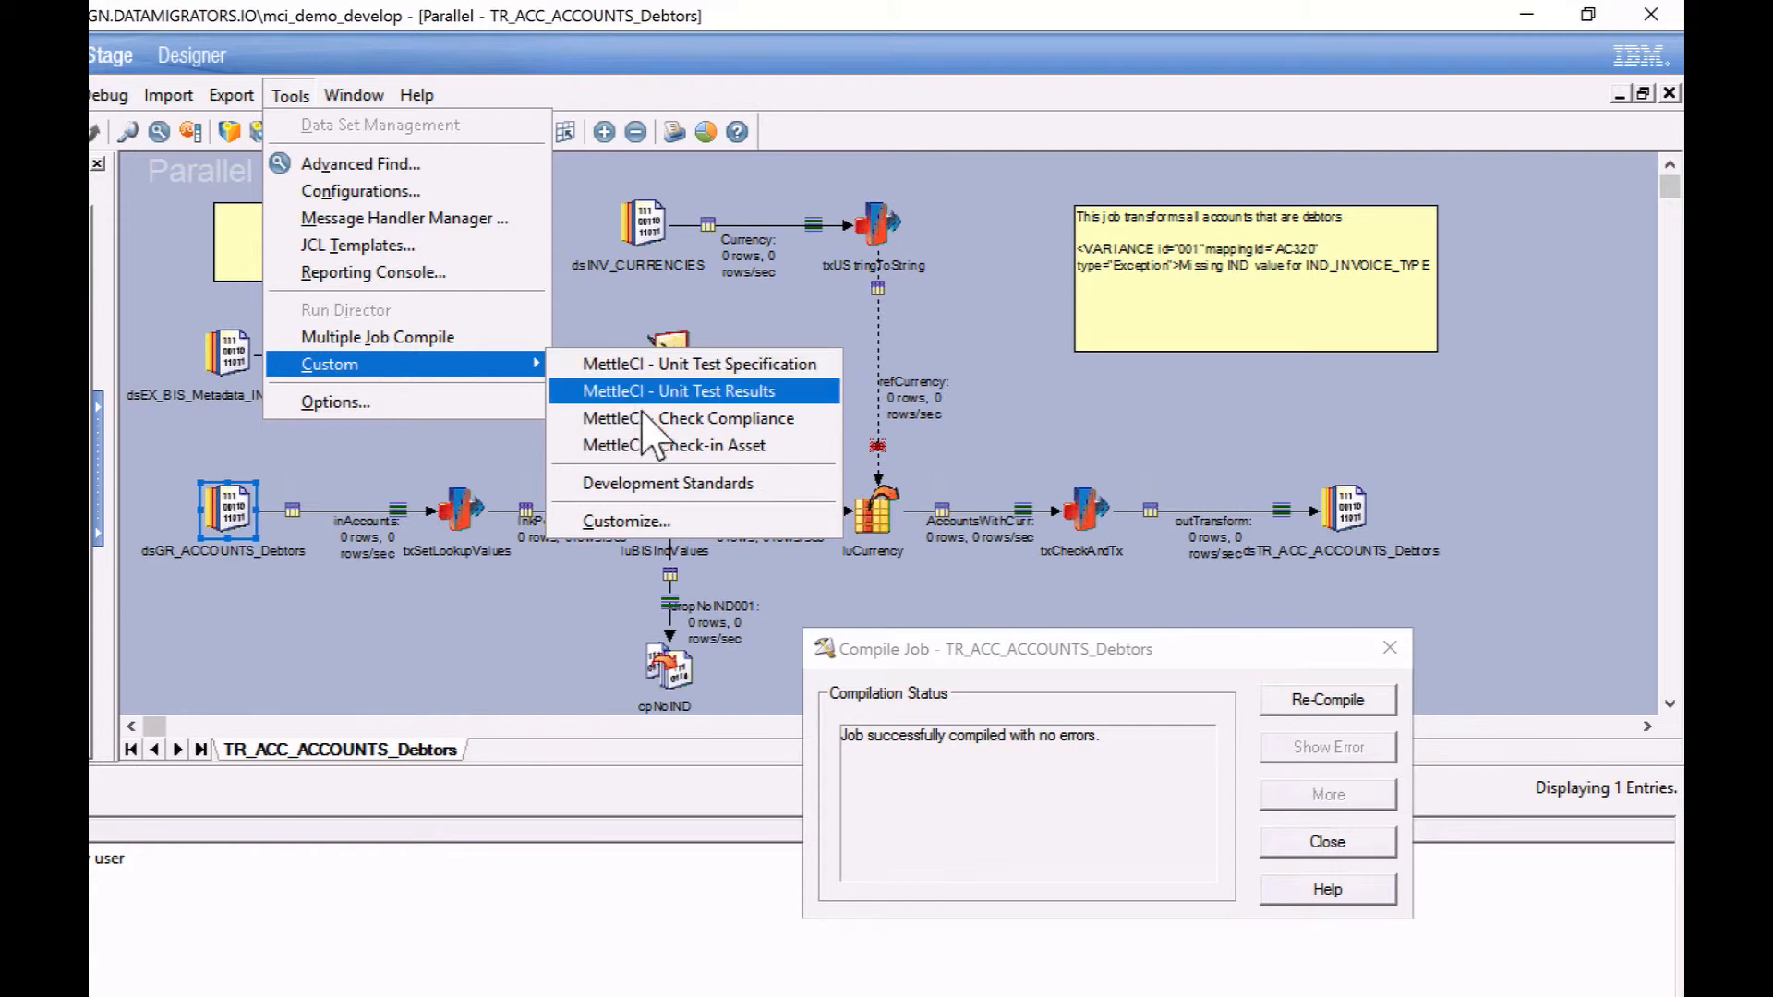
# Rerun MettleCI Check Compliance so all 28 rules pass with 0 failed
pyautogui.click(691, 419)
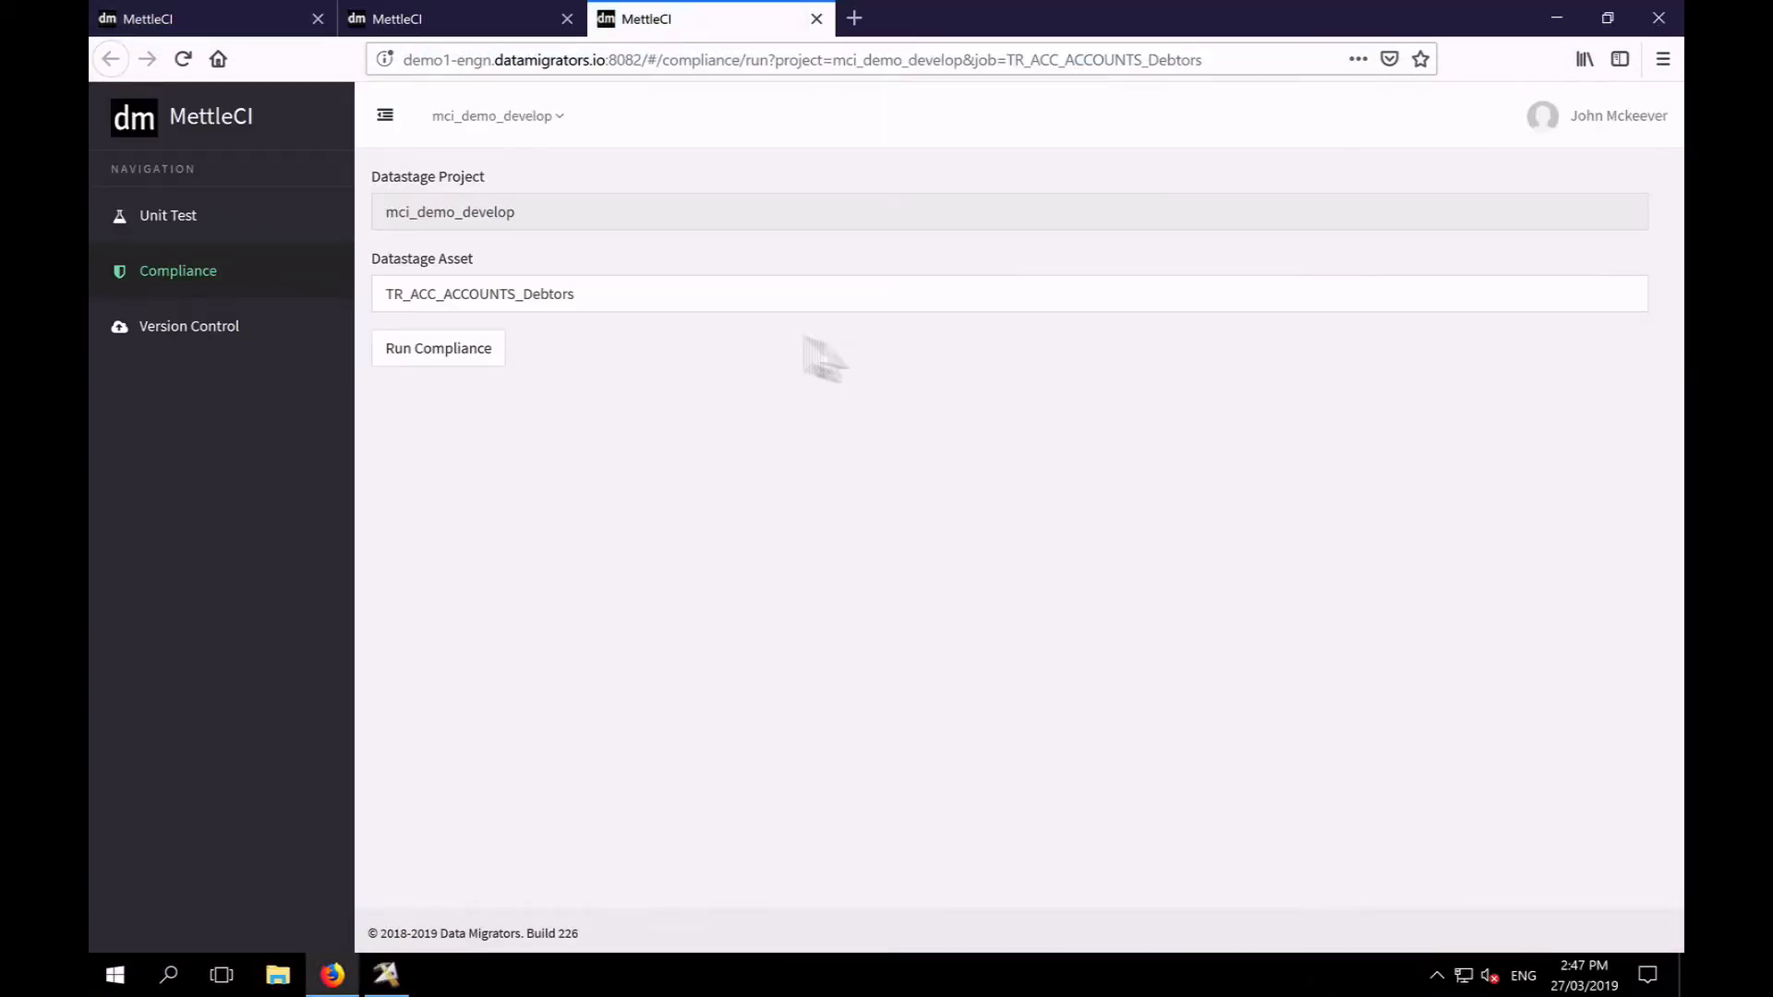
pyautogui.click(438, 347)
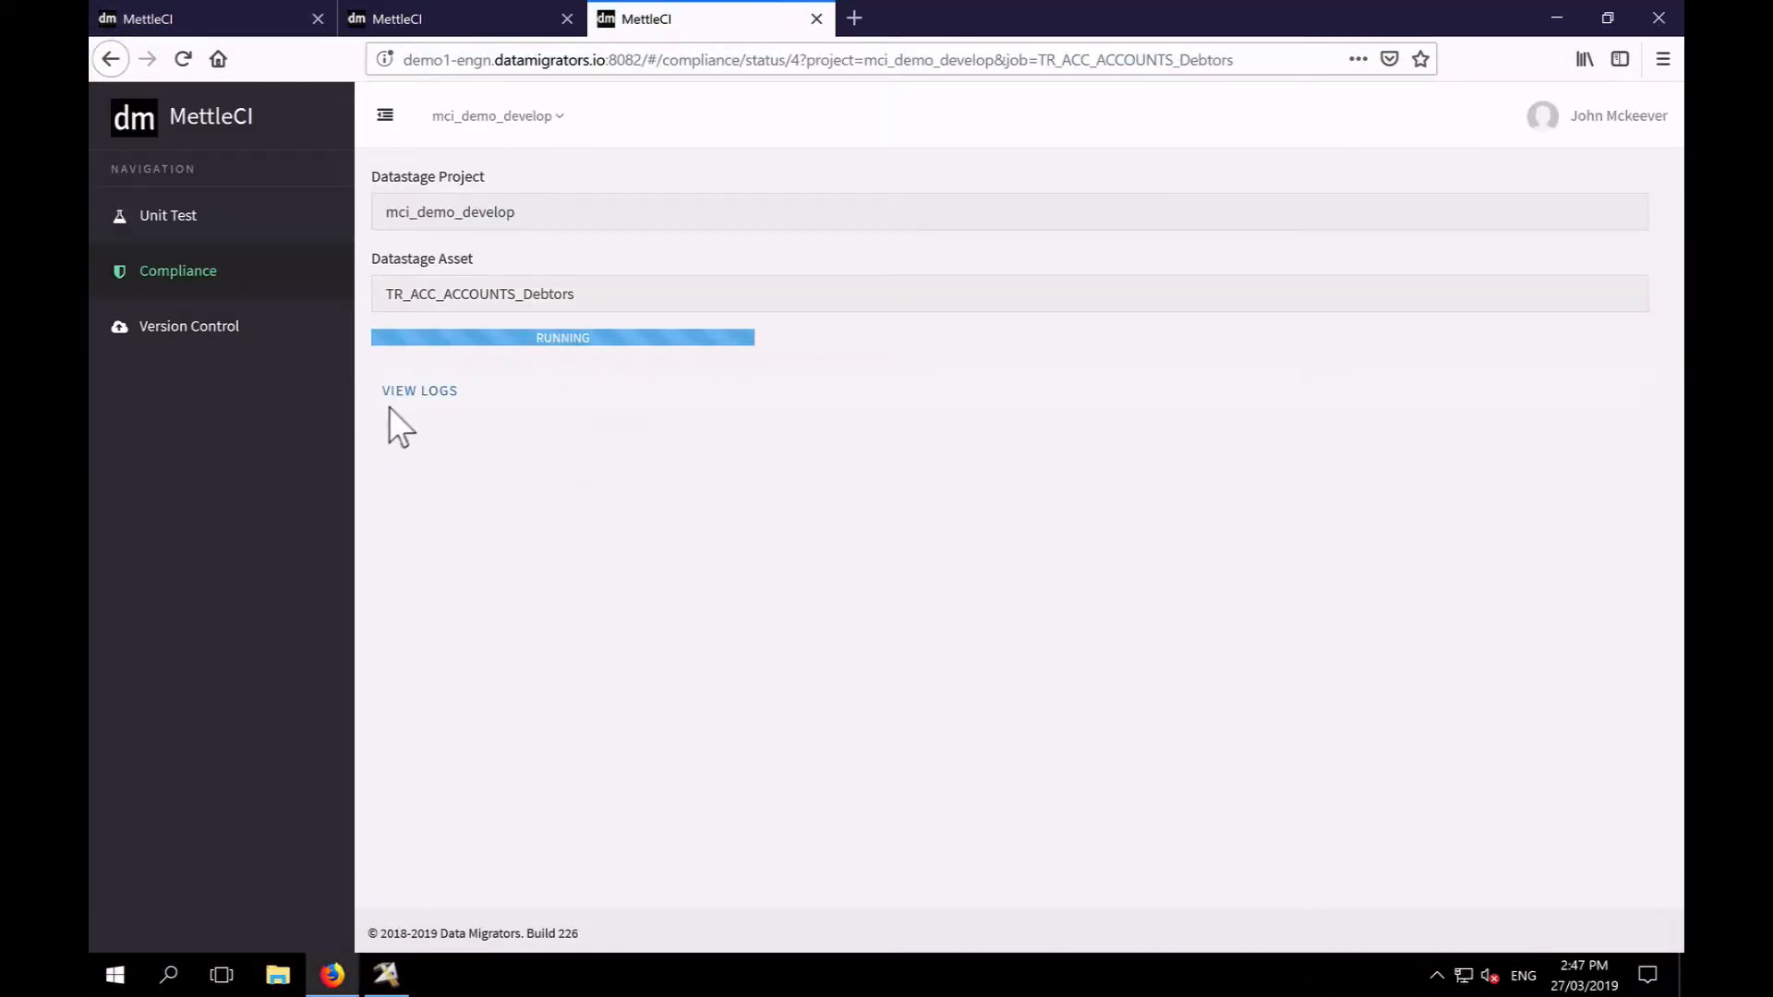
pyautogui.click(419, 390)
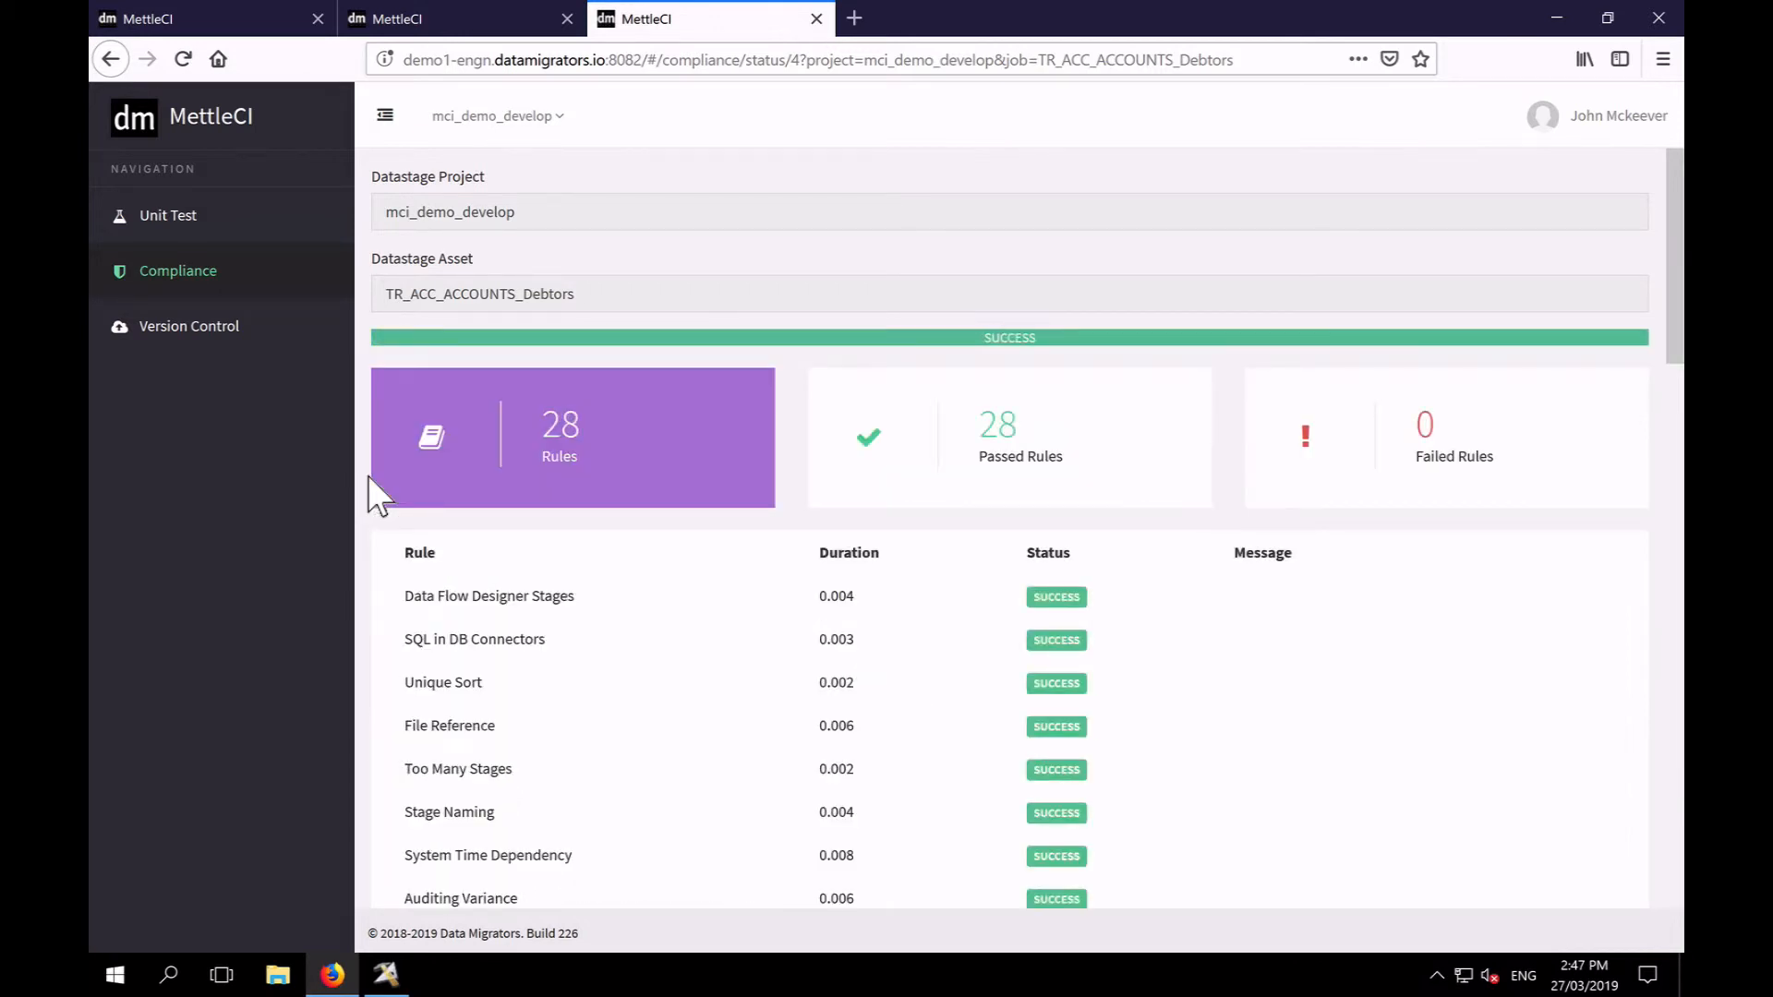
pyautogui.moveTo(1470, 464)
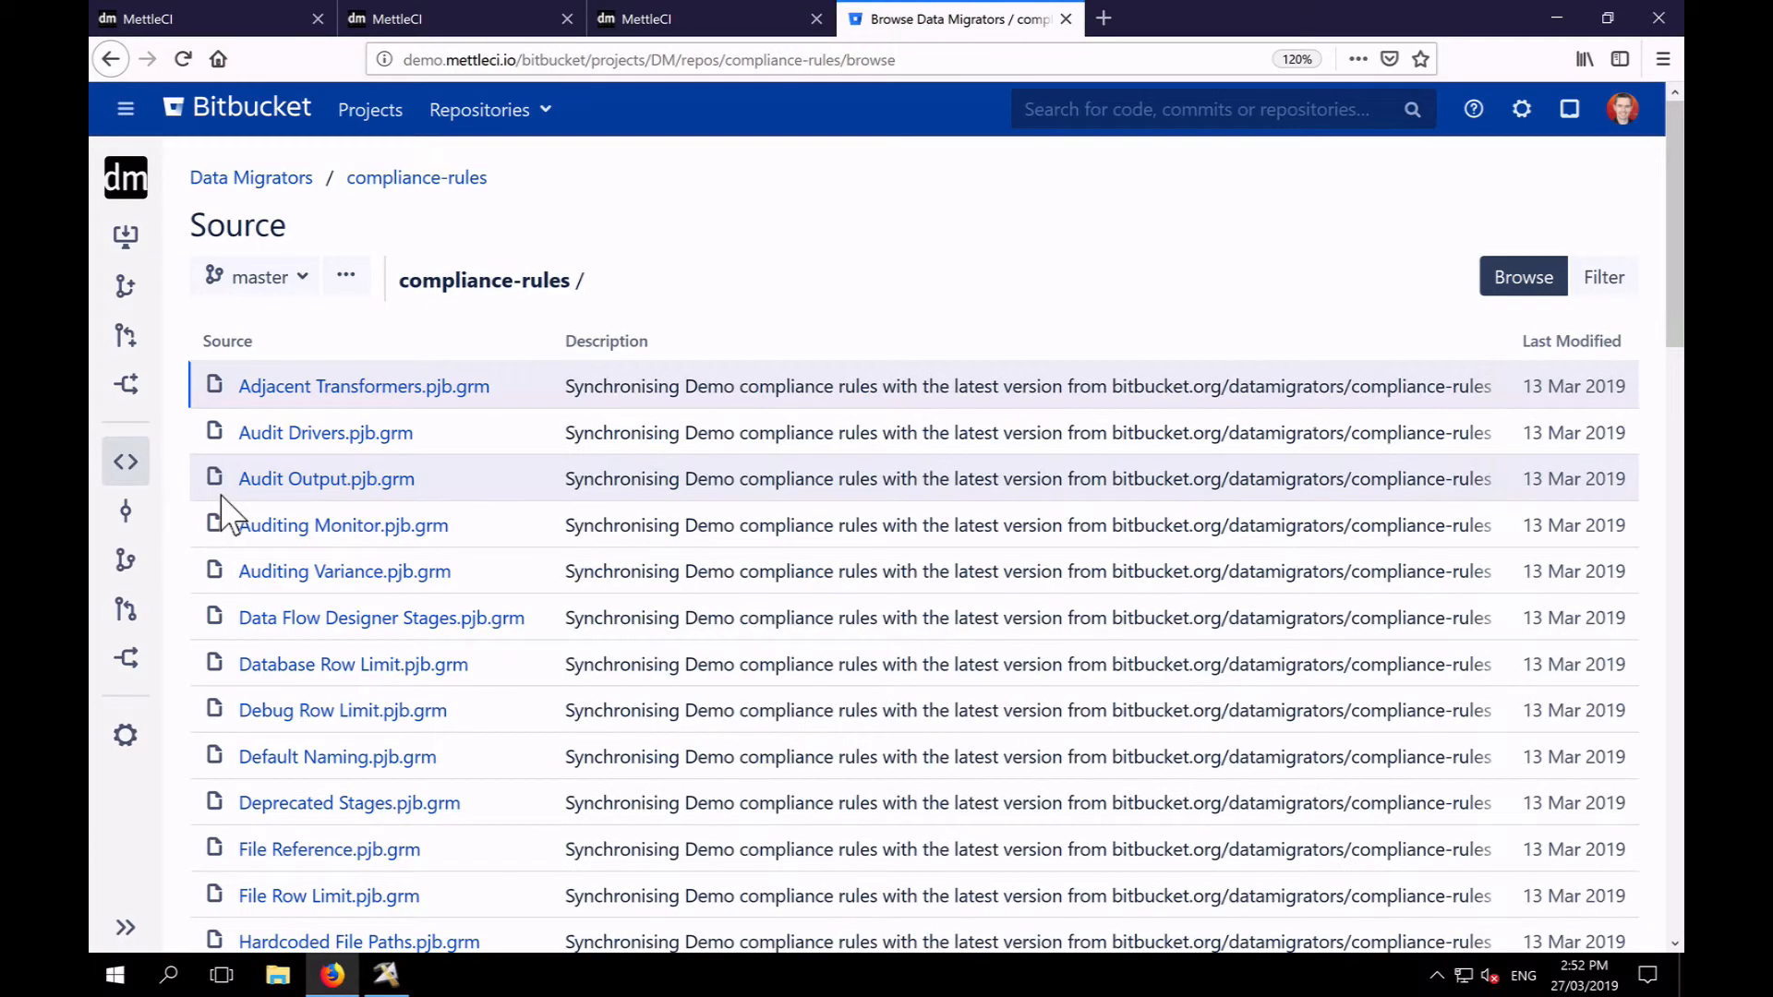
pyautogui.moveTo(735, 299)
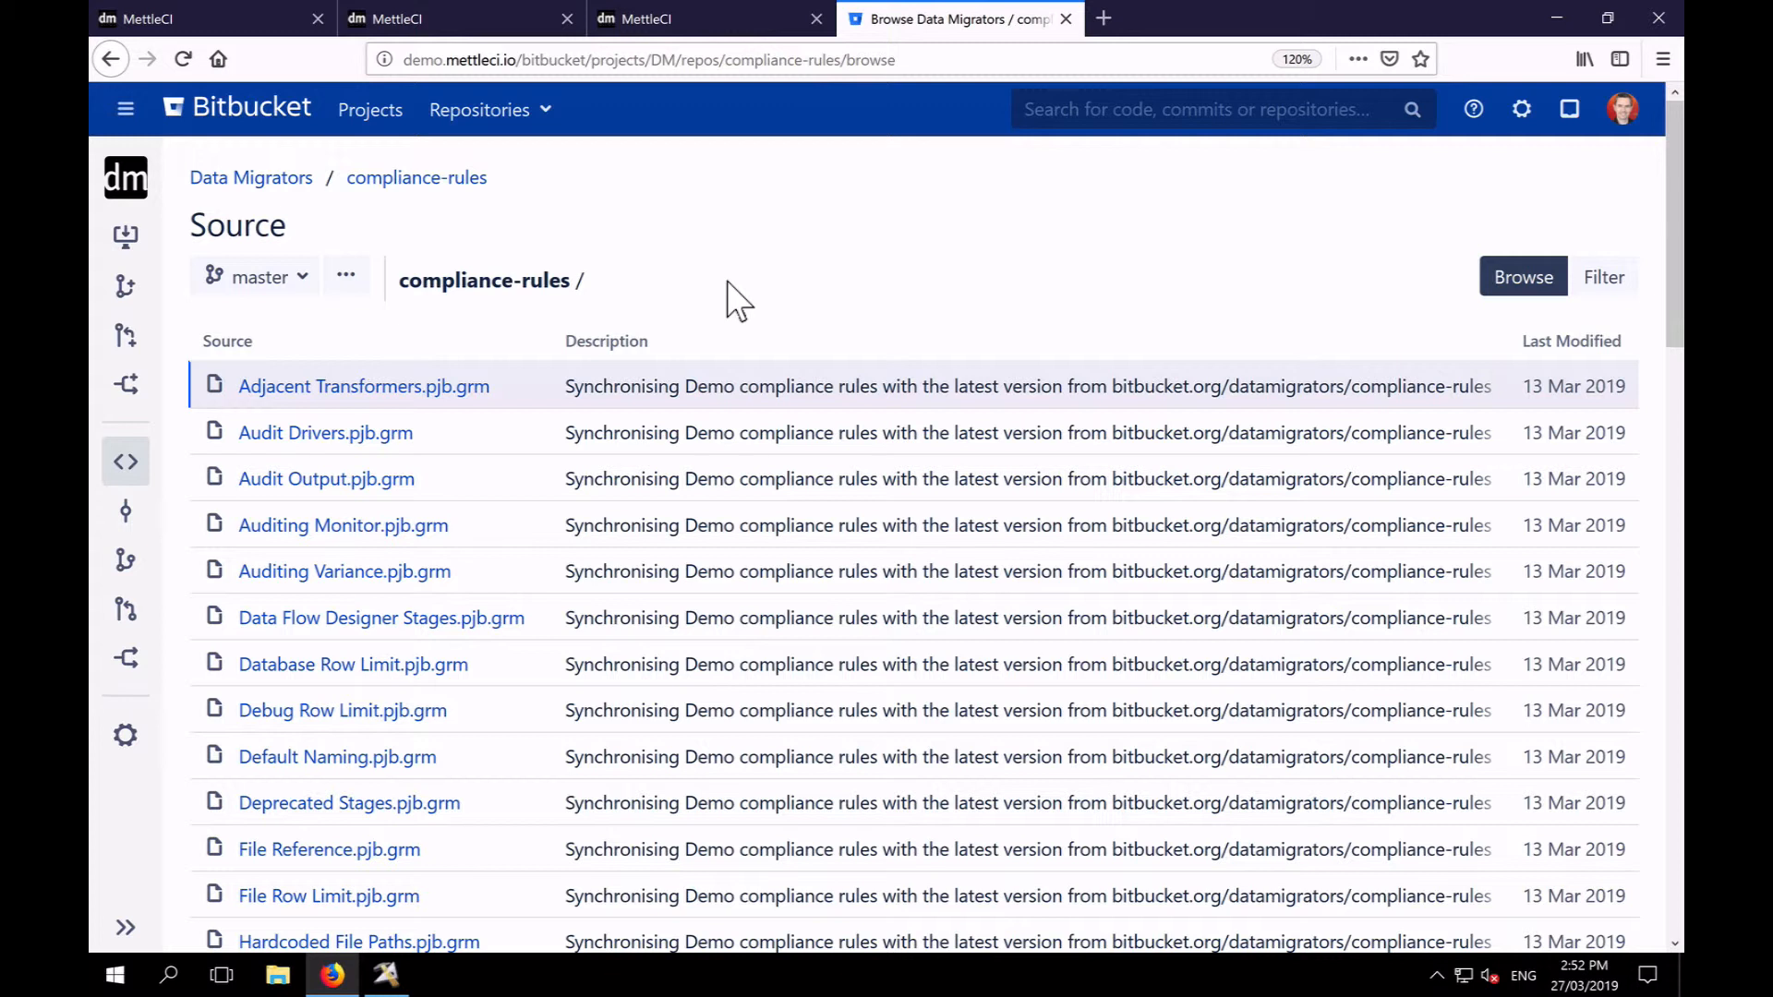
pyautogui.moveTo(502, 299)
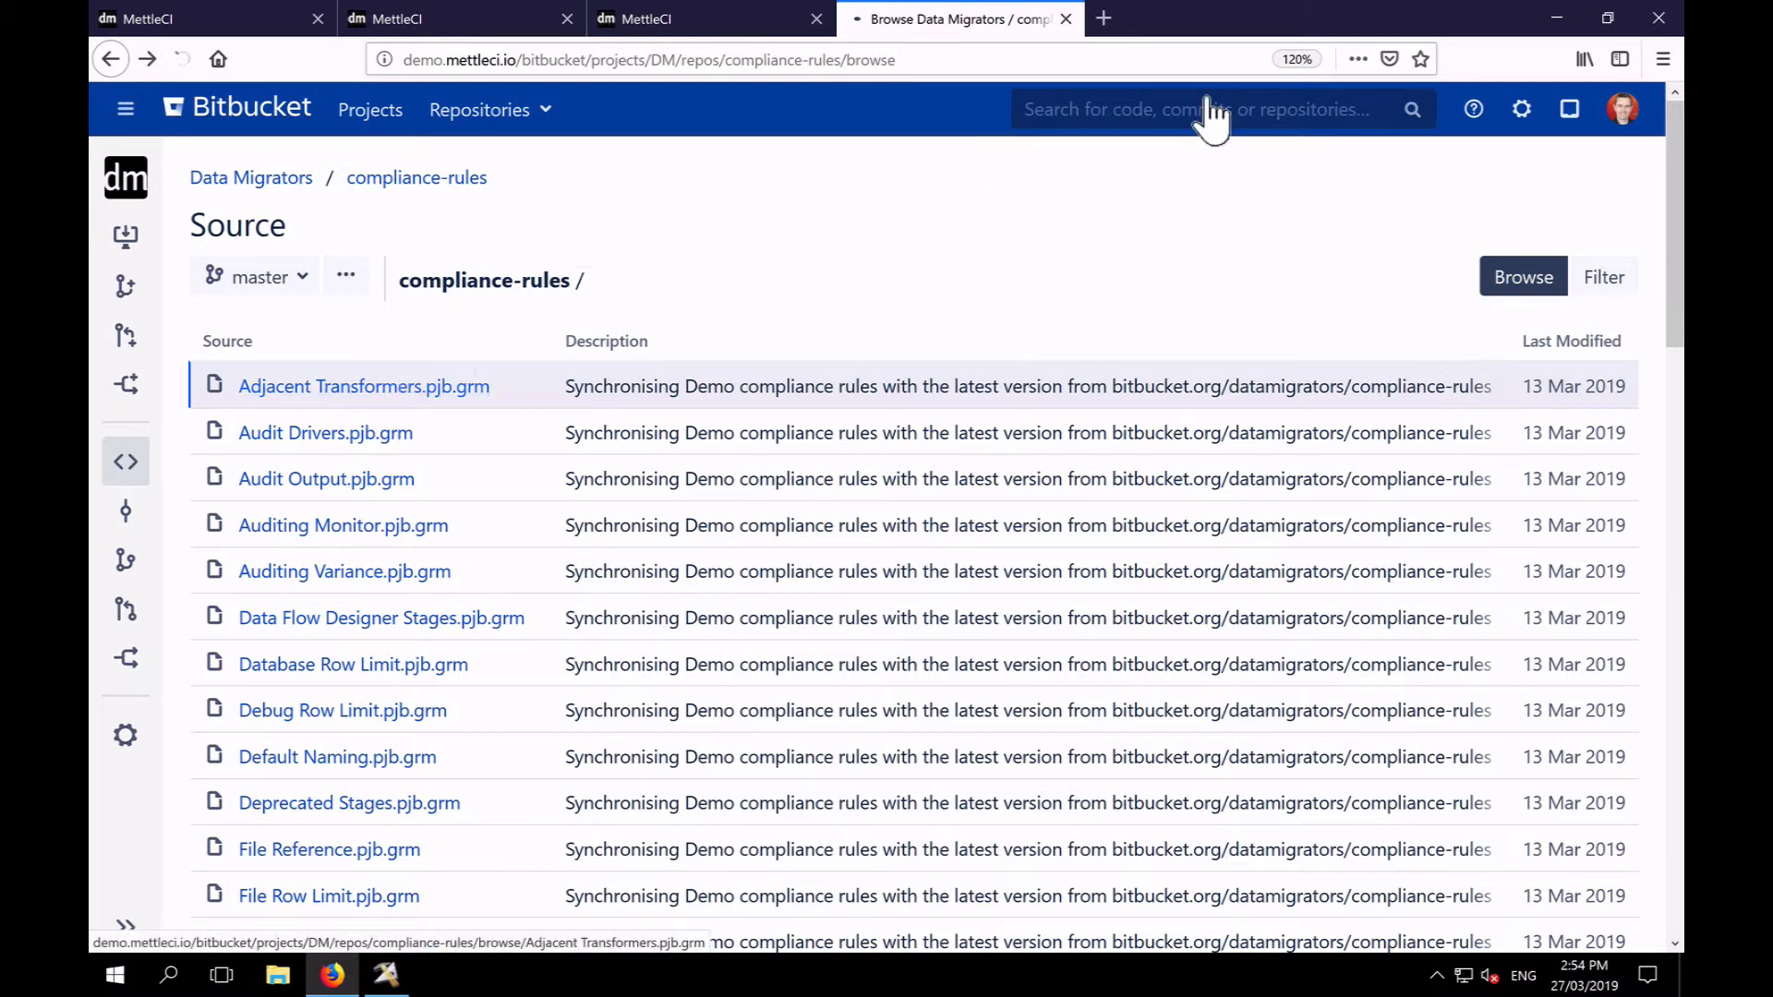
# View Adjacent Transformers.pjb.grm and pick out its out, stage and CTransformerStage query parts
pyautogui.click(364, 386)
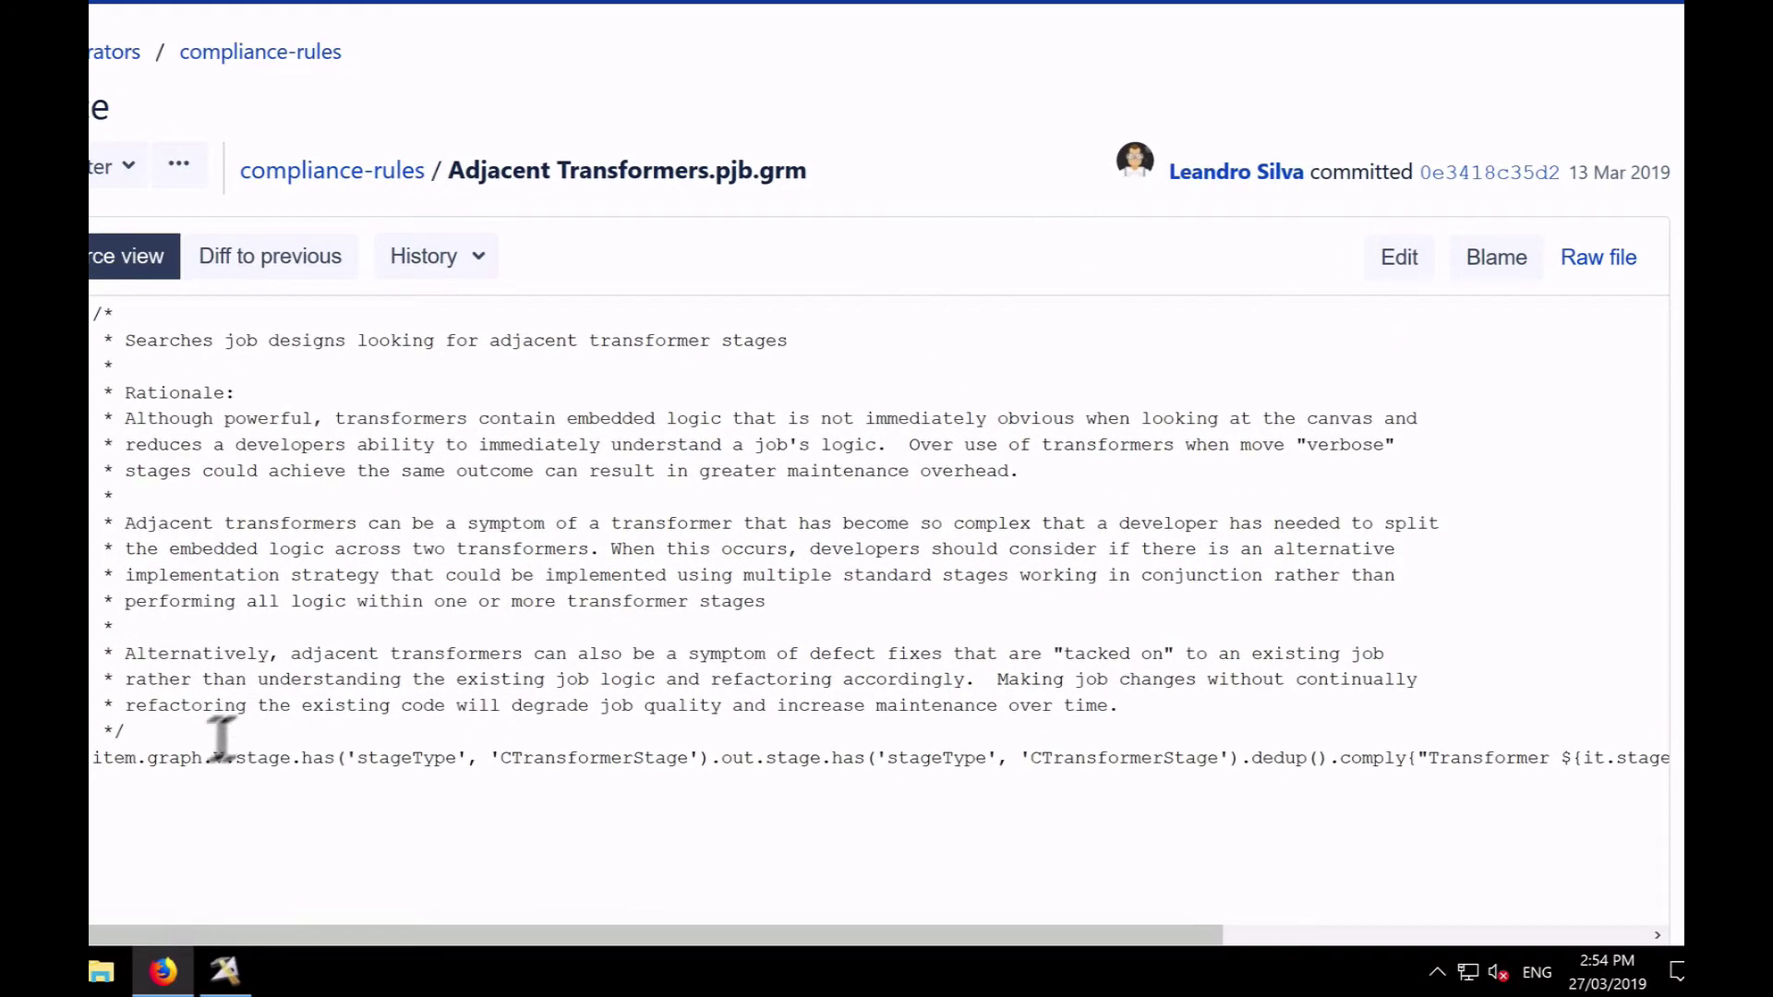
pyautogui.moveTo(159, 768)
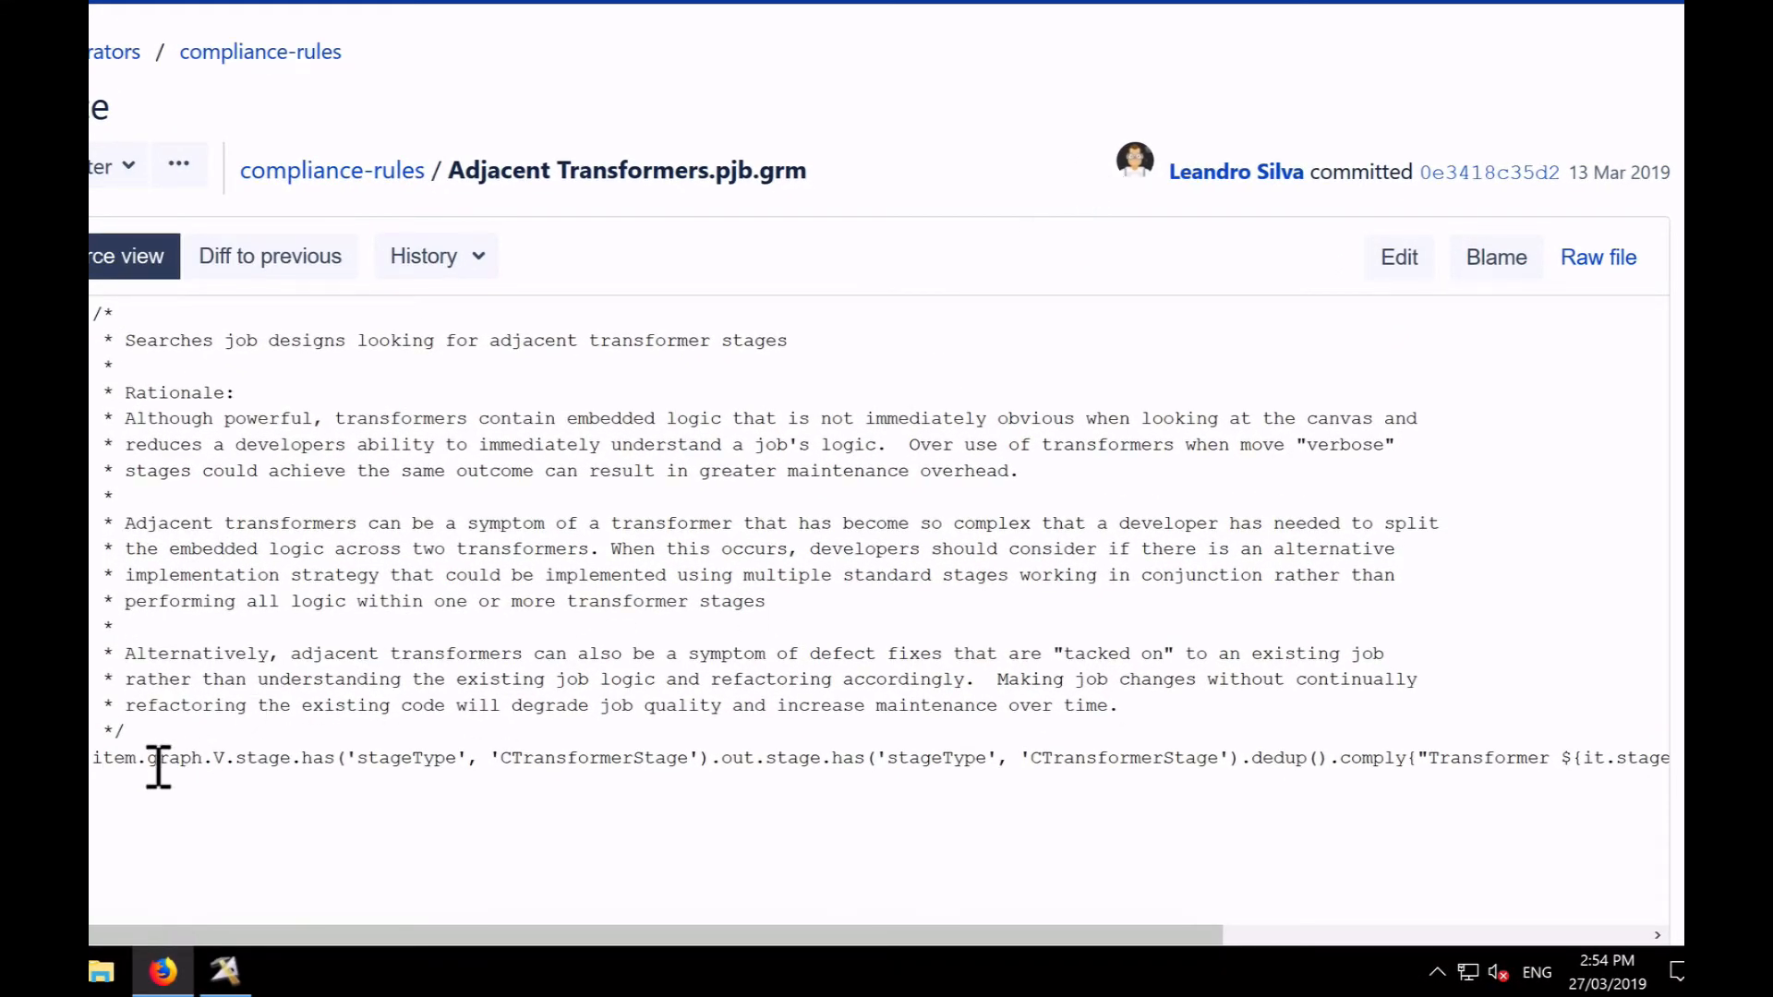
pyautogui.moveTo(576, 768)
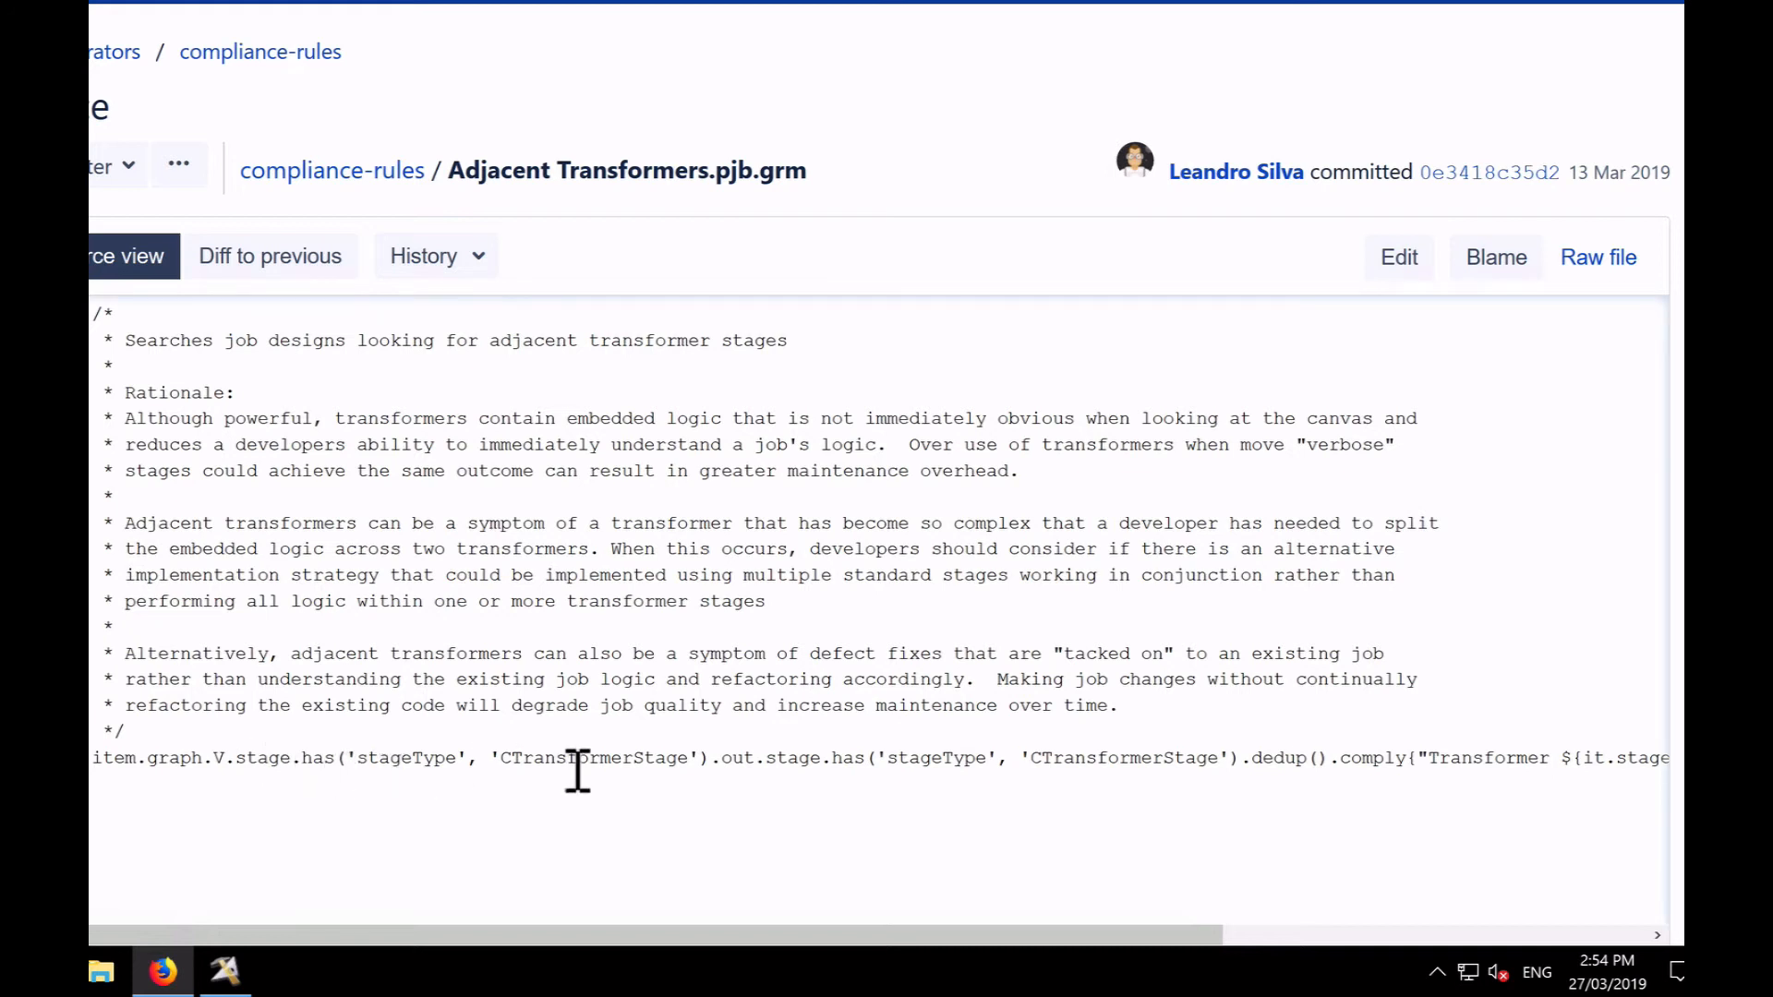
pyautogui.doubleClick(737, 757)
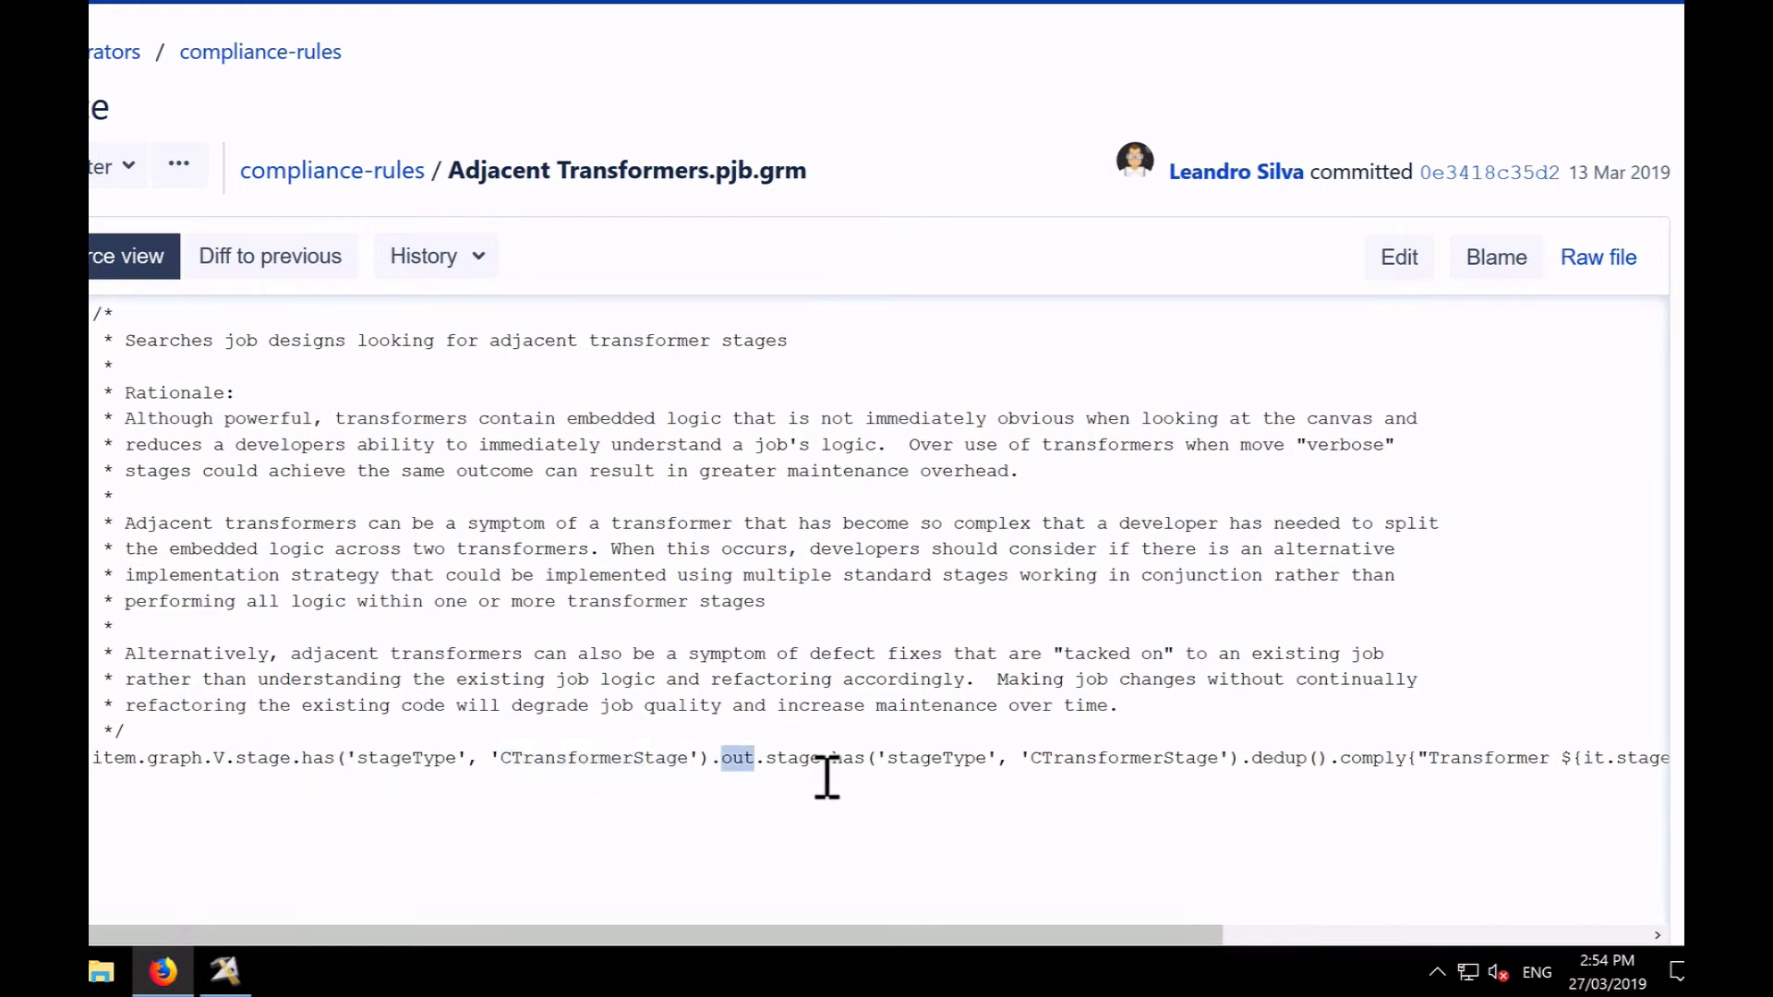
pyautogui.doubleClick(792, 758)
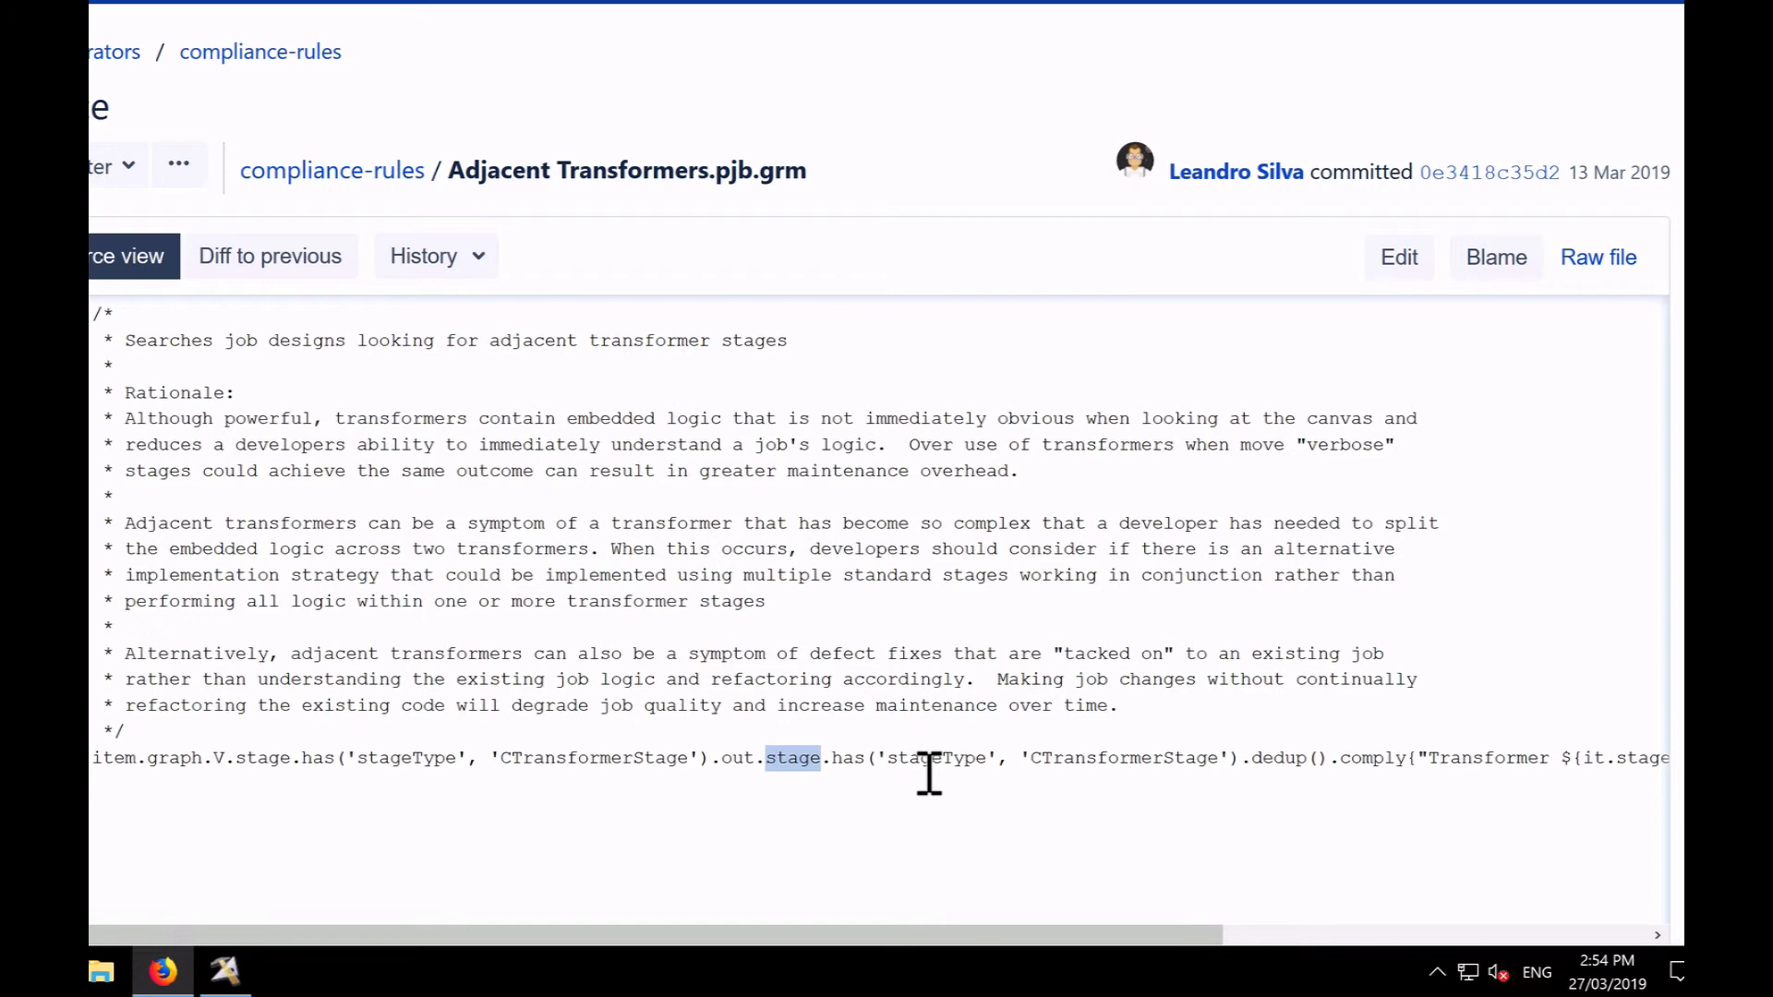
pyautogui.doubleClick(1121, 757)
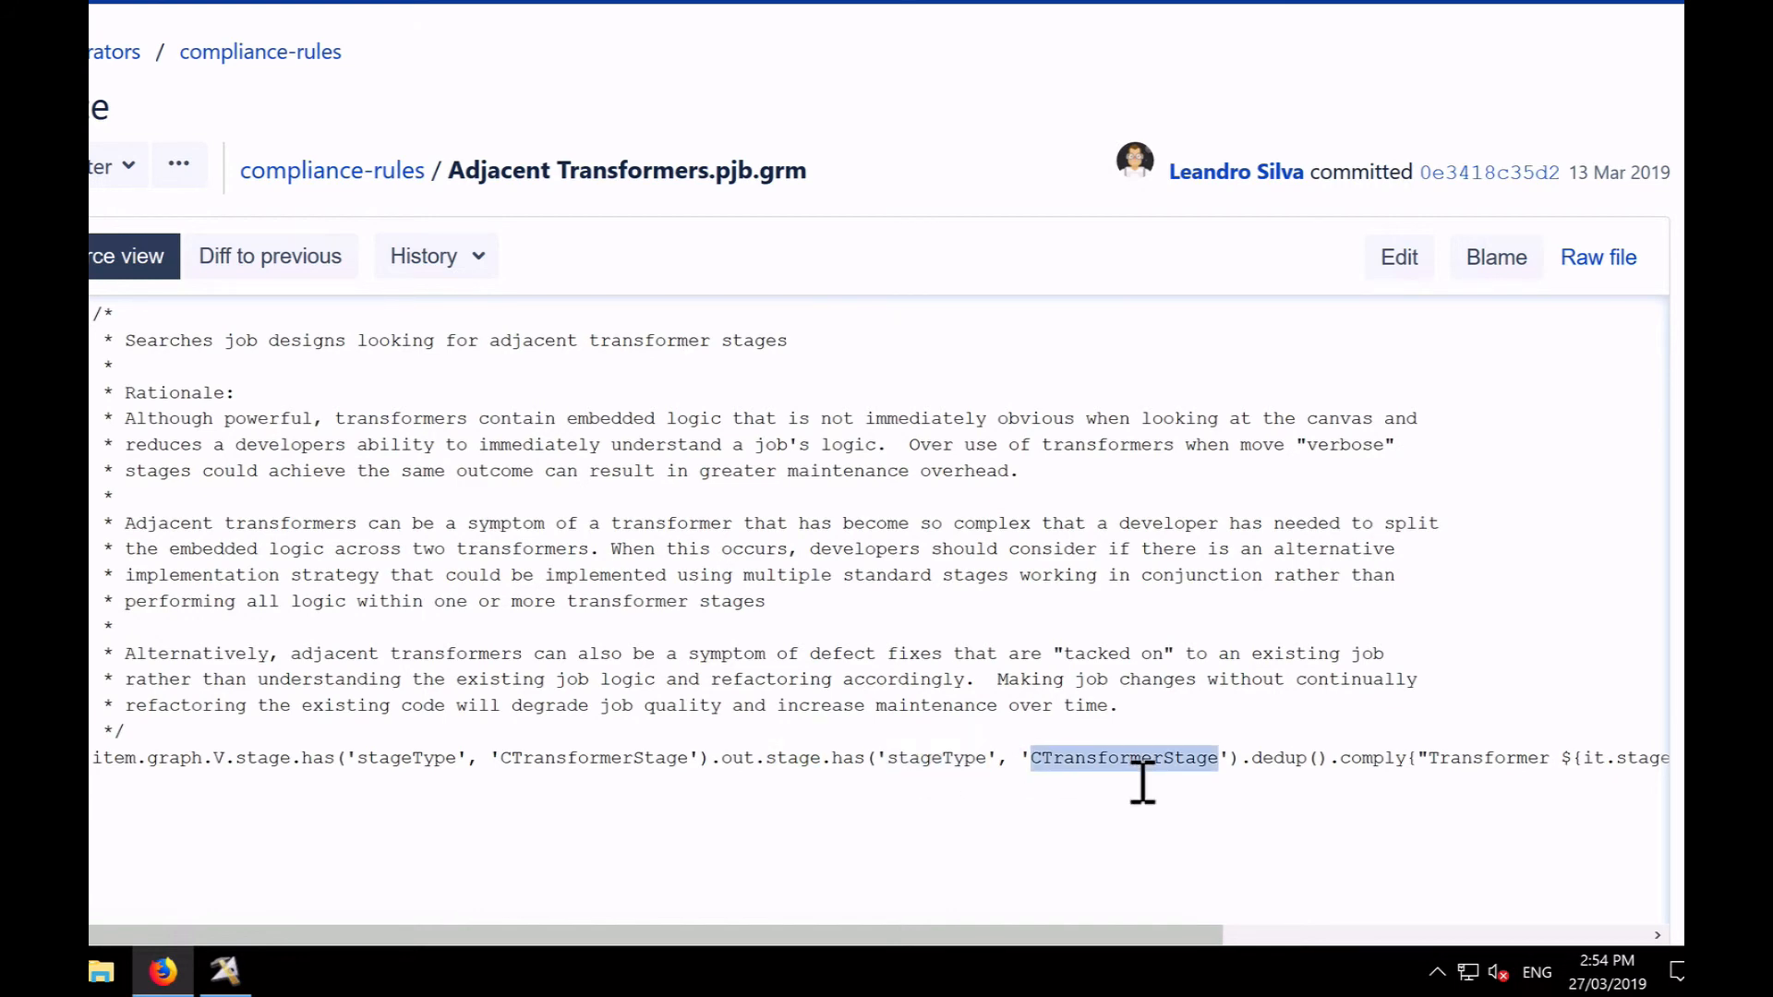